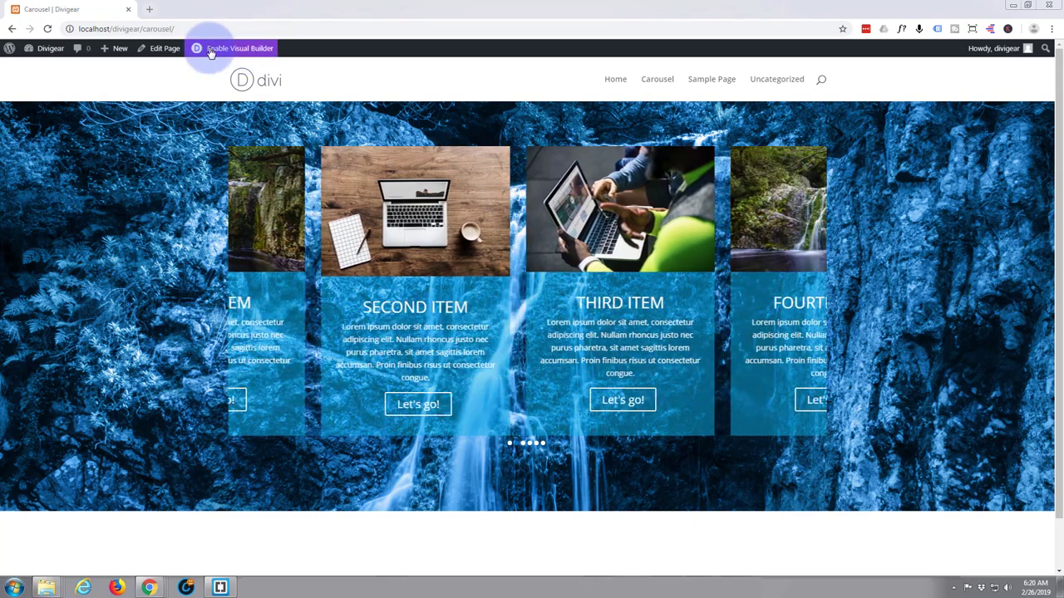
Create a new WordPress page and title it 'Slider'
click(117, 47)
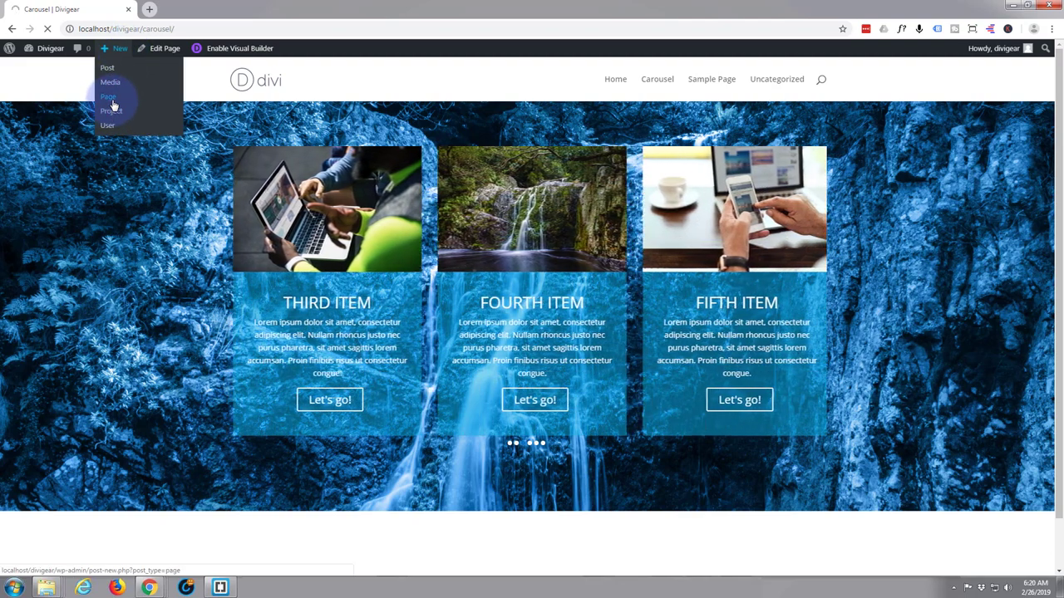
click(108, 97)
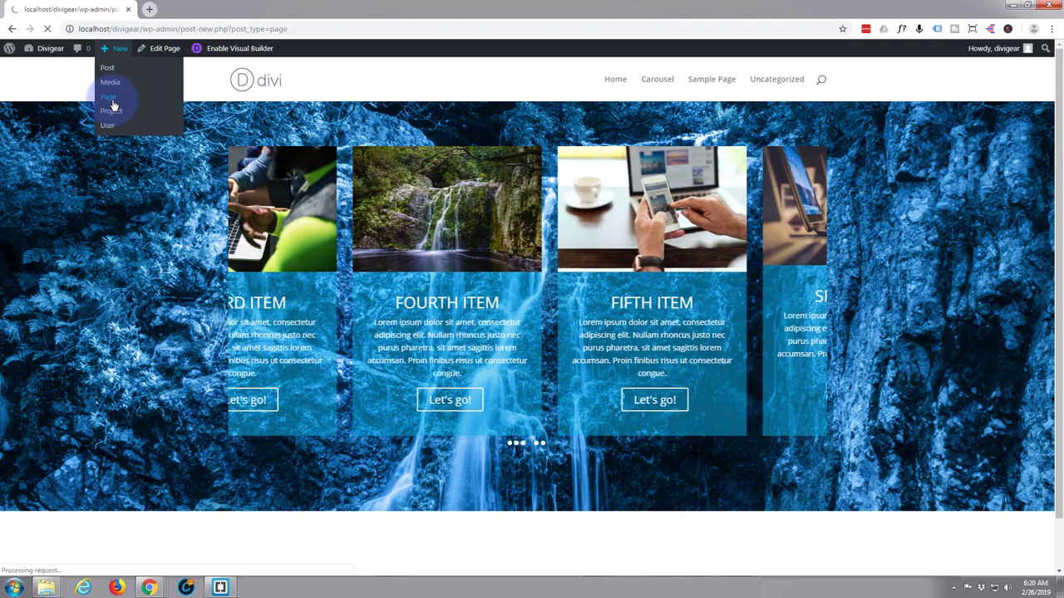
click(108, 96)
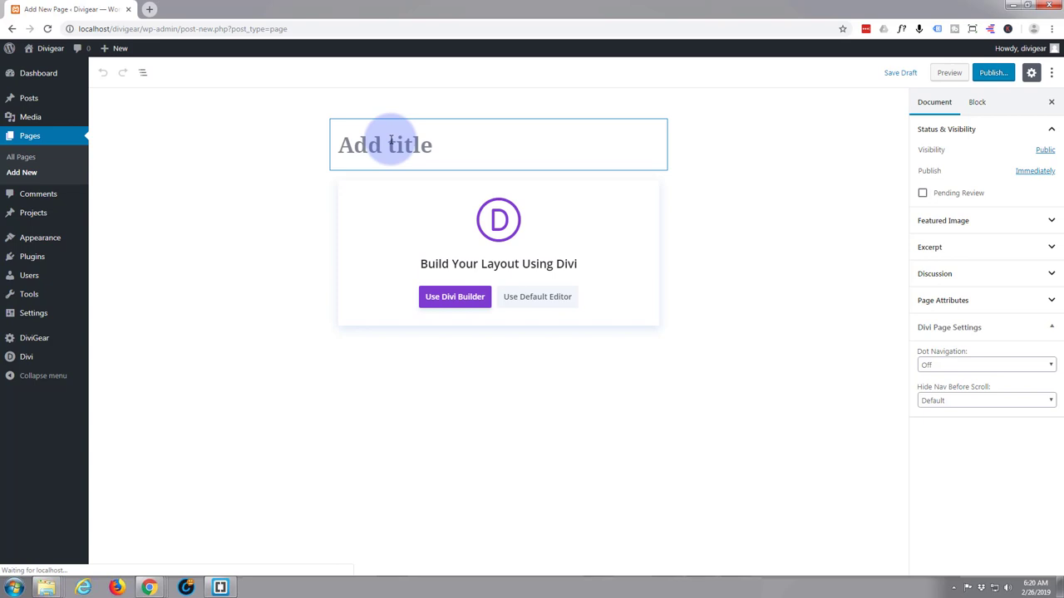
text(Slider)
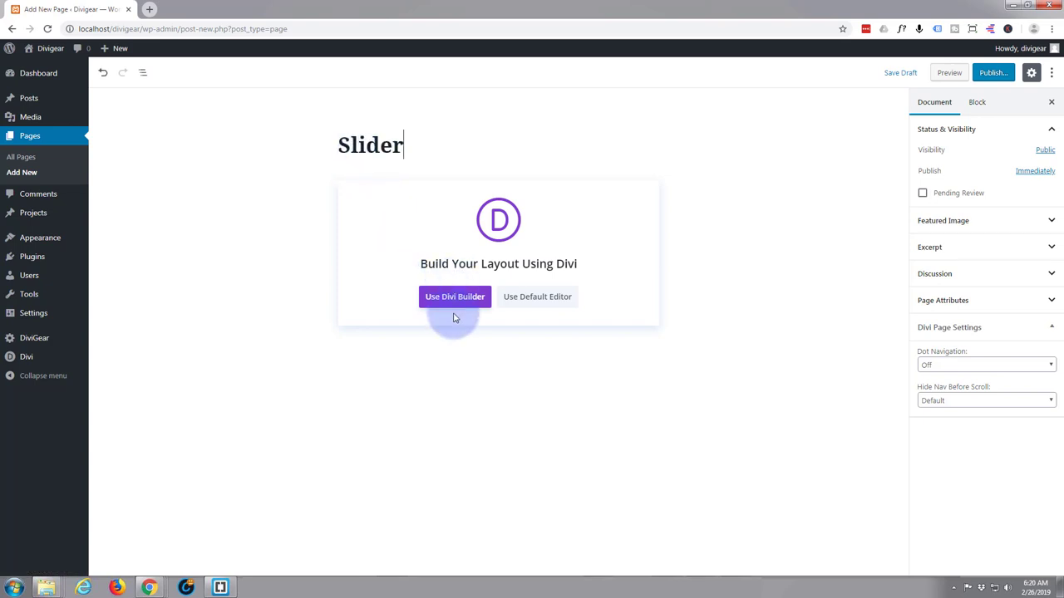
Launch the Divi Builder from scratch and scroll the module list to Divi Carousel
click(455, 296)
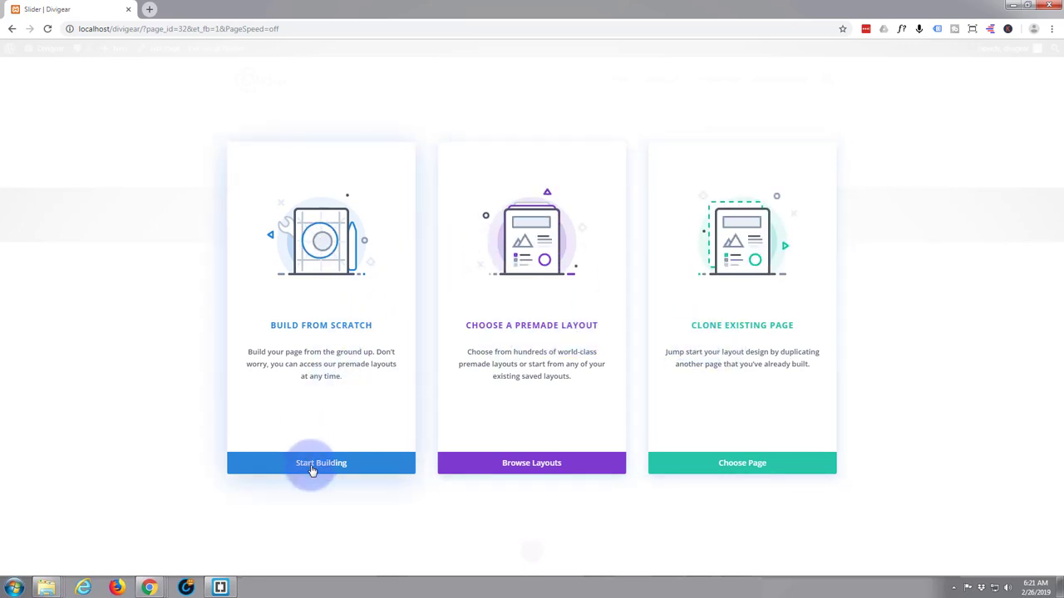
click(320, 462)
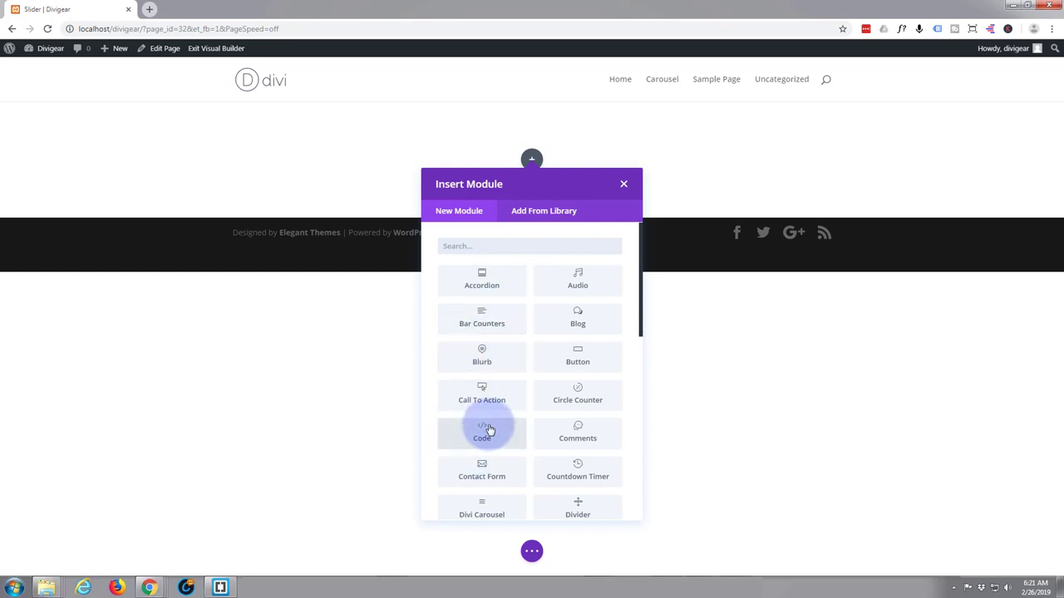
scroll(down, 3)
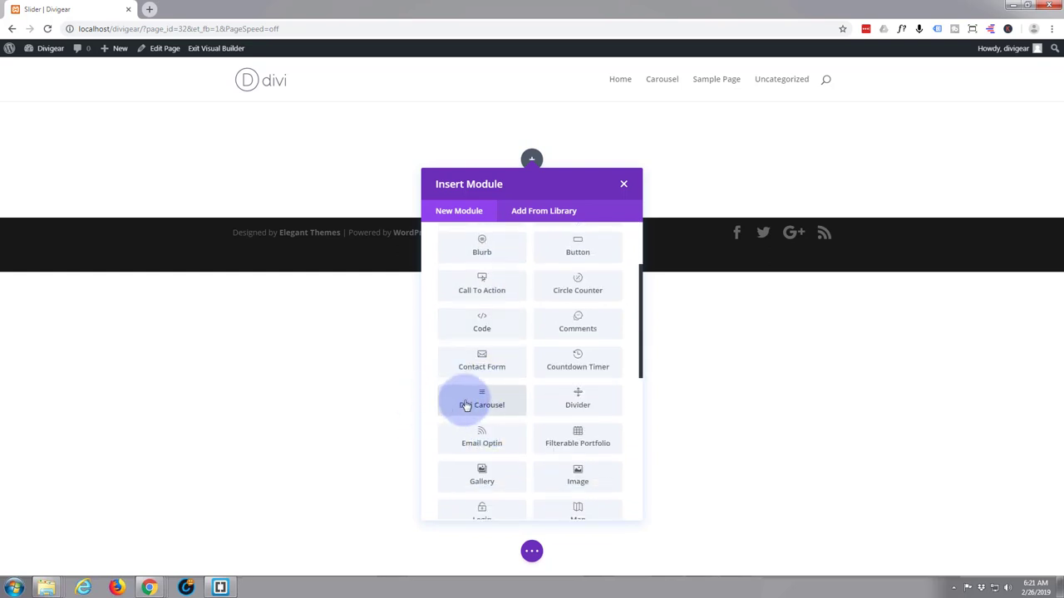
mouse_move(482, 398)
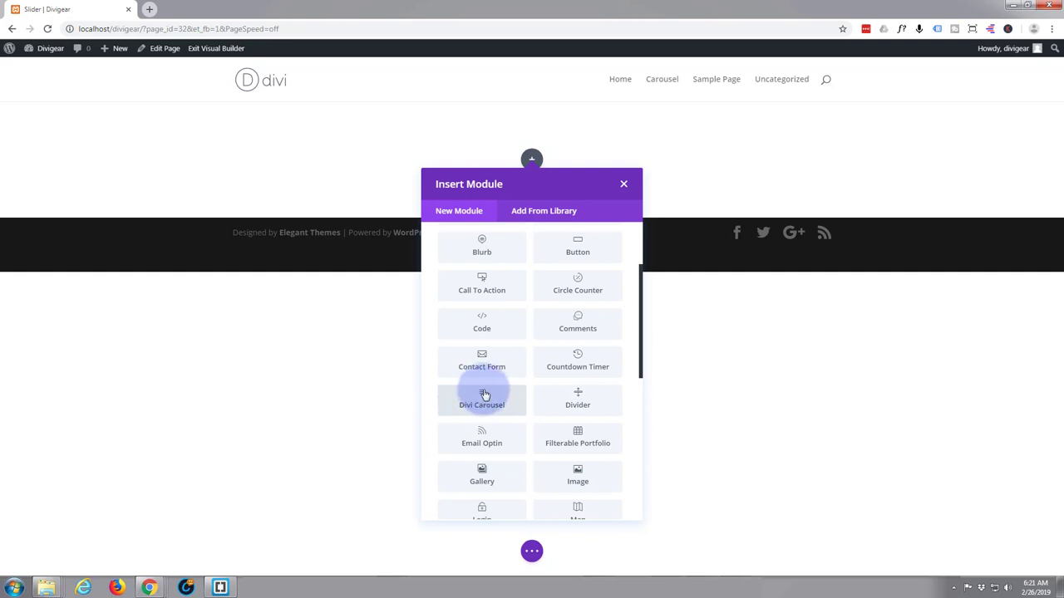
Insert the Divi Carousel module and look through its slider settings
click(482, 399)
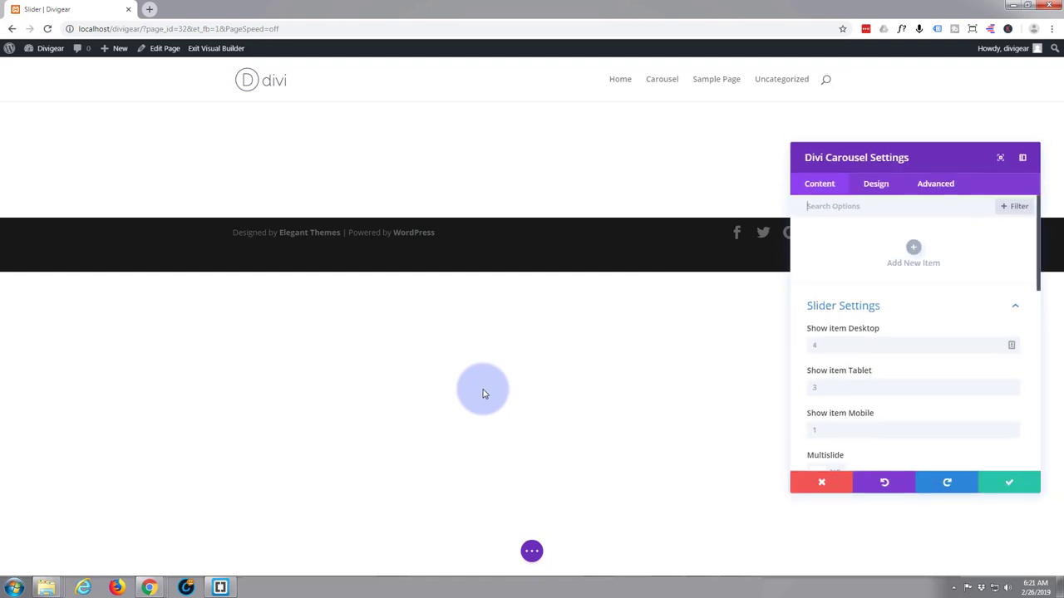
mouse_move(921, 146)
text(3)
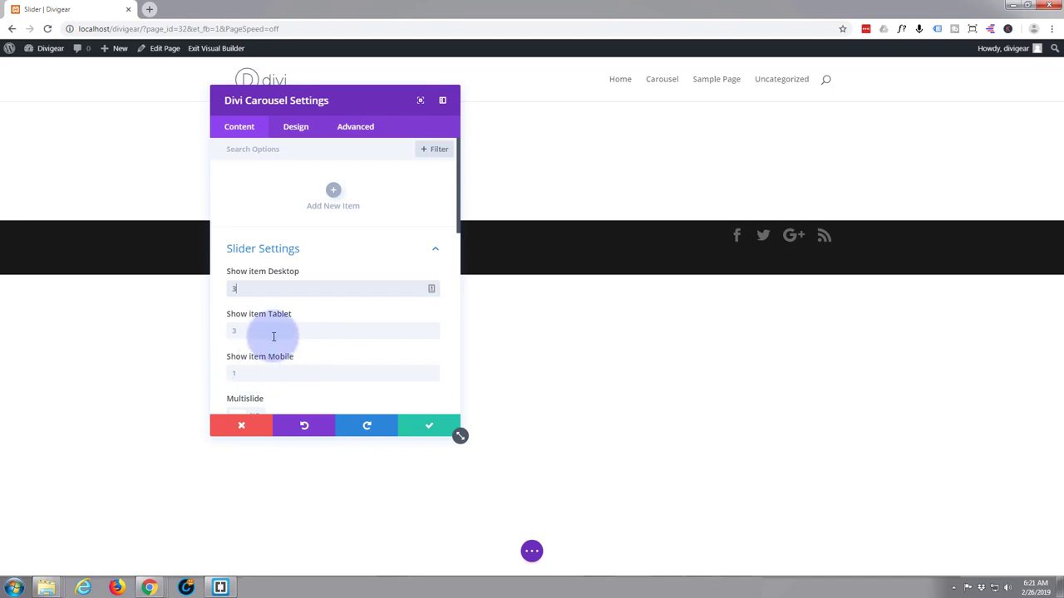
scroll(down, 3)
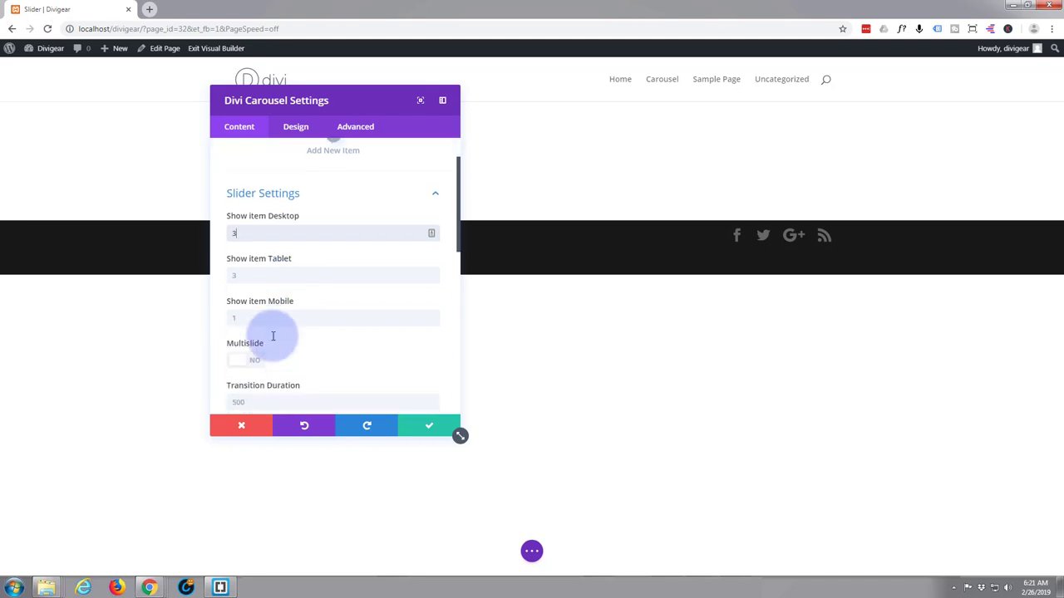
scroll(down, 3)
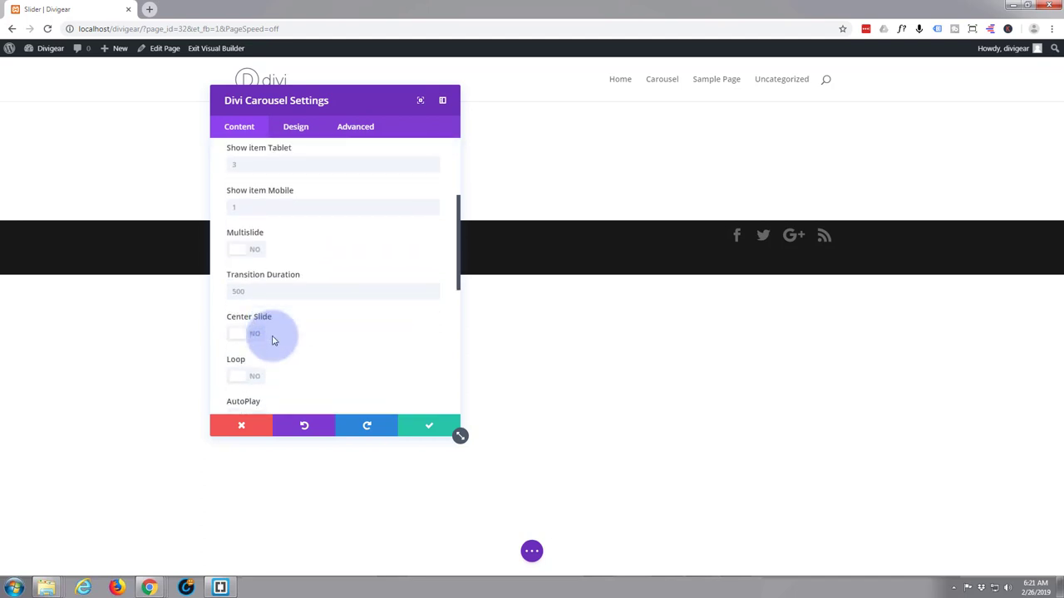
scroll(up, 3)
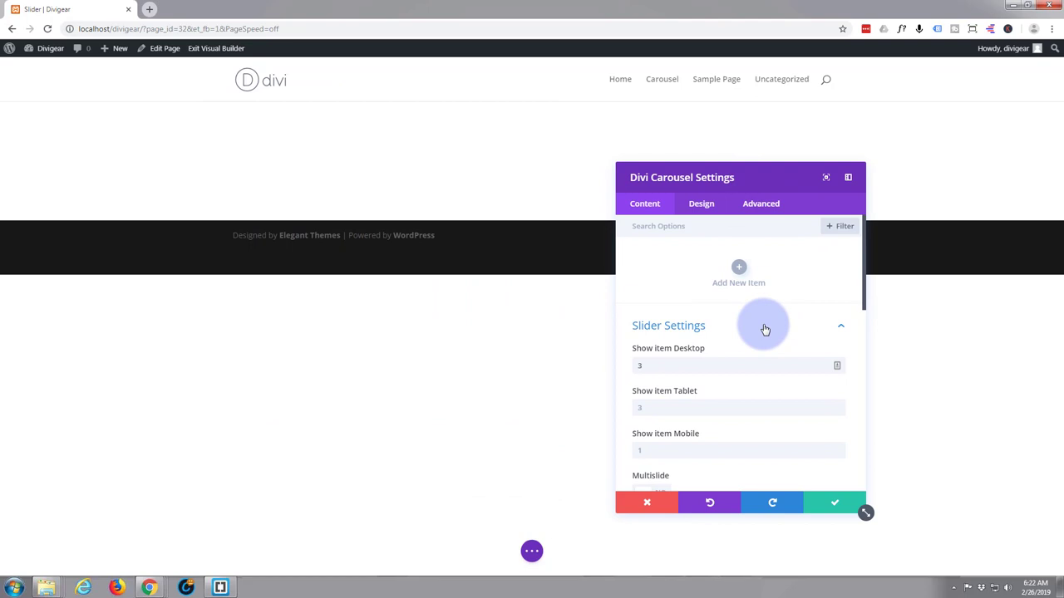
mouse_move(738, 267)
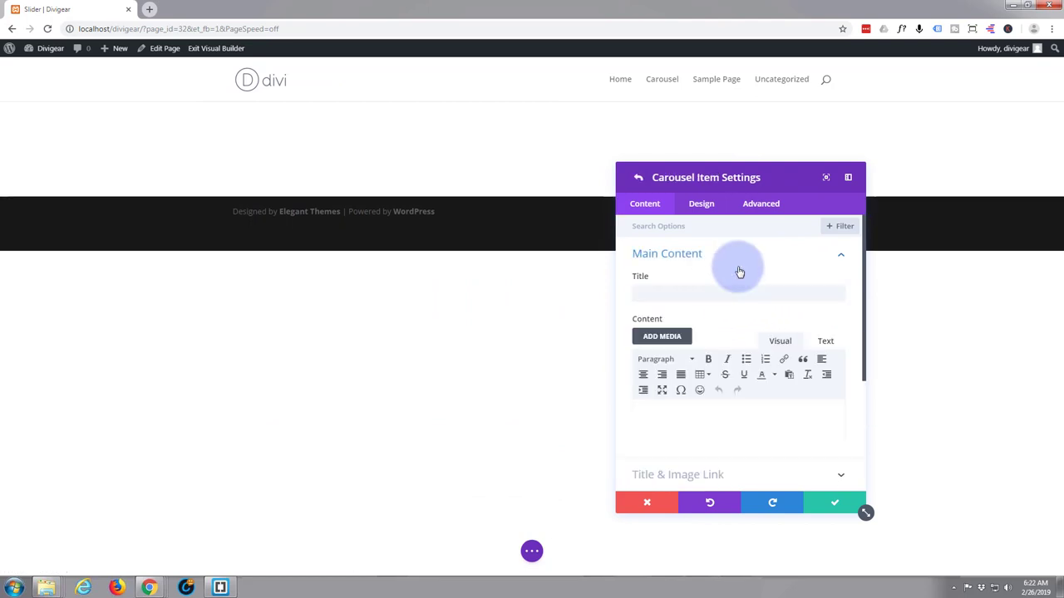
Title the first item 'First Item' with a description of the Divi Carousel Module plugin
click(735, 292)
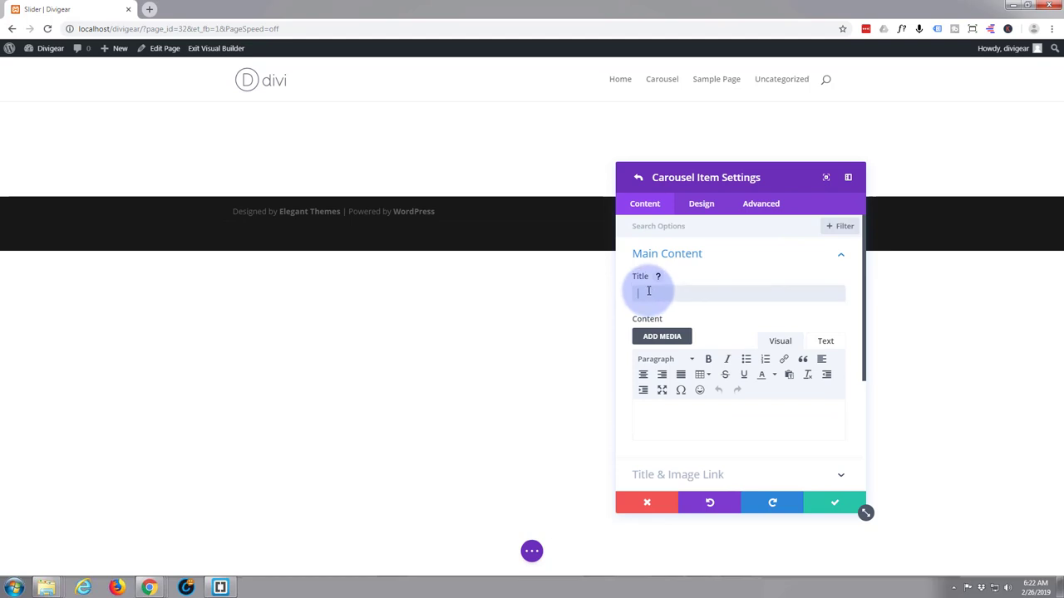
text(First Ite)
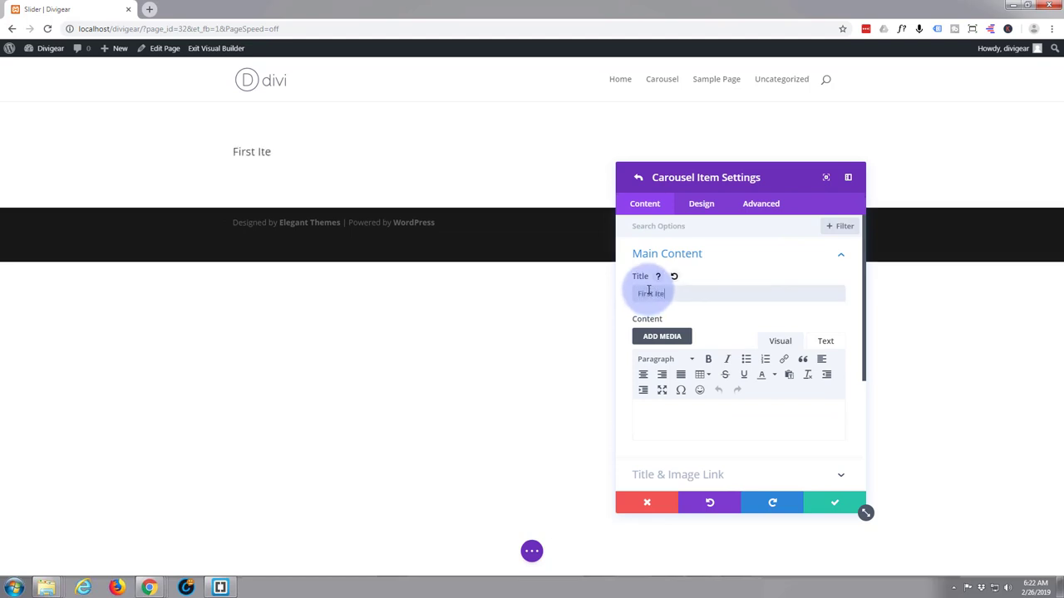
text(m)
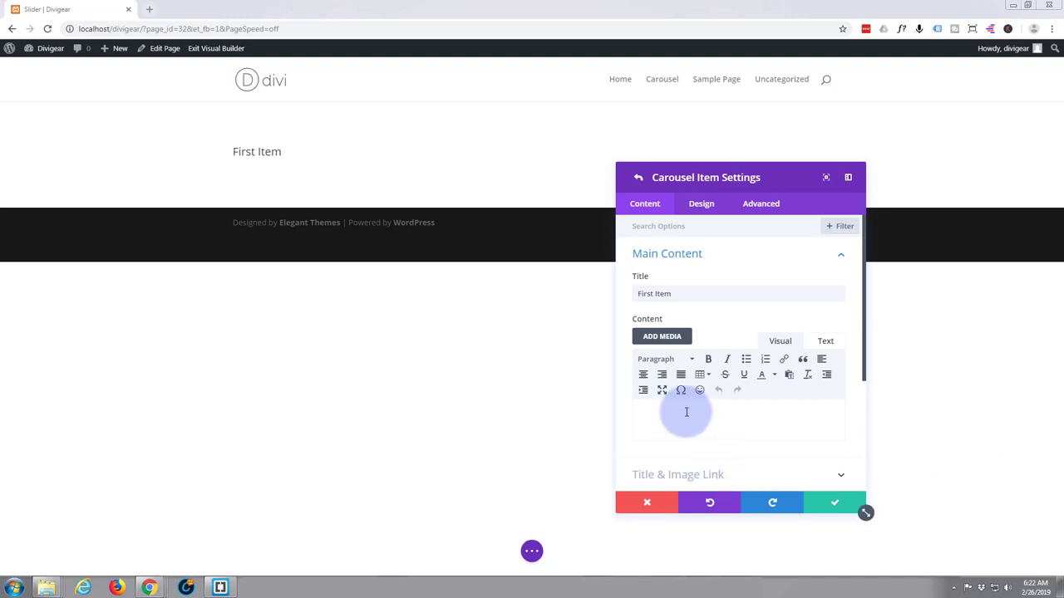
text(Divi Carousel Module plugin adds an advanced module to Divi and Extra theme builder. With this module, you can add any amount of carousel slider in your website.)
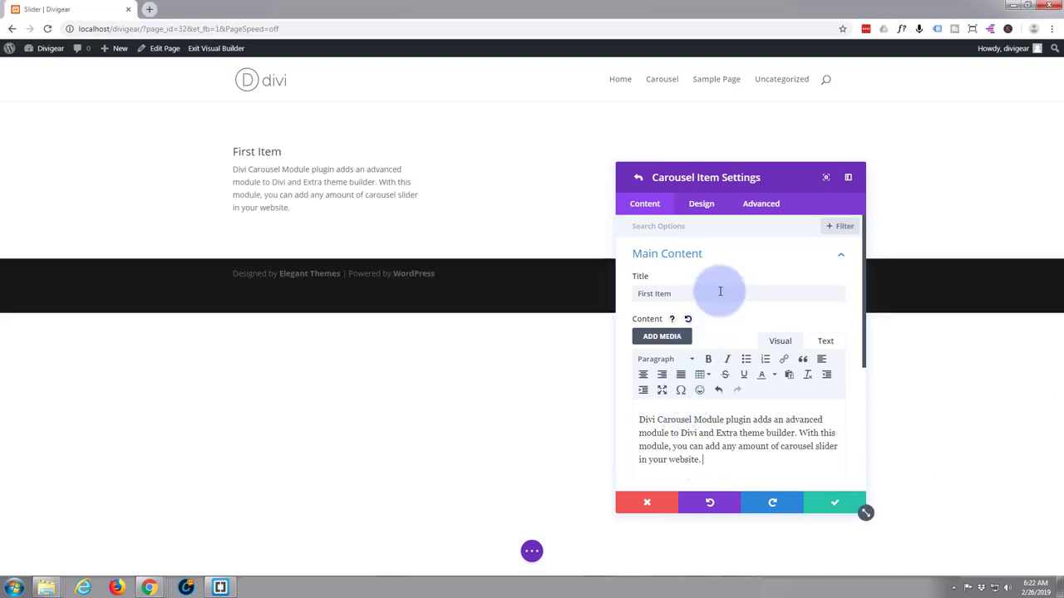
scroll(down, 3)
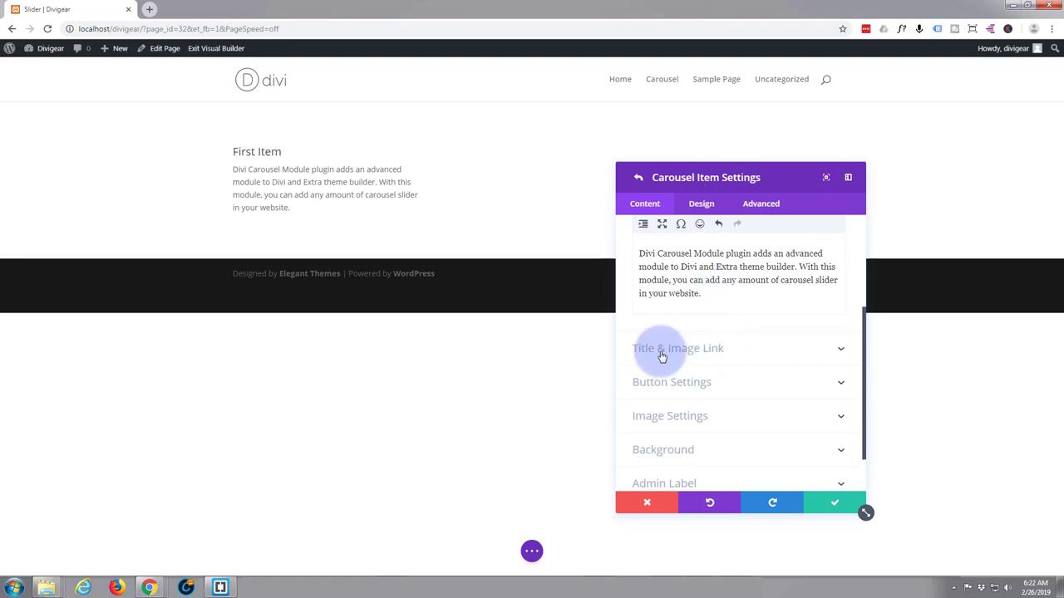
Give the first item a 'Let's Go!' button linking to #
click(678, 347)
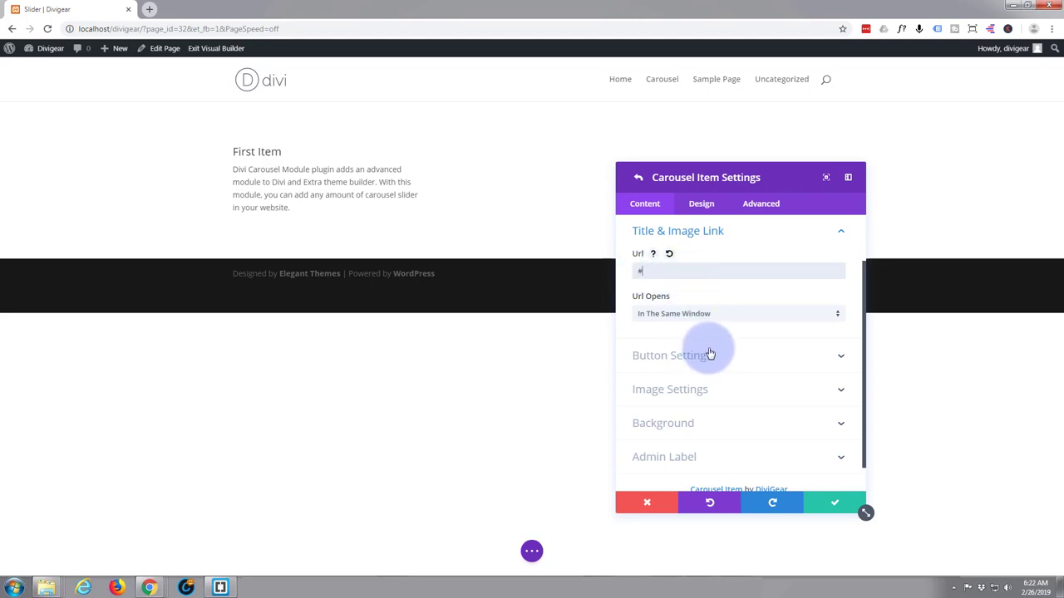
click(672, 355)
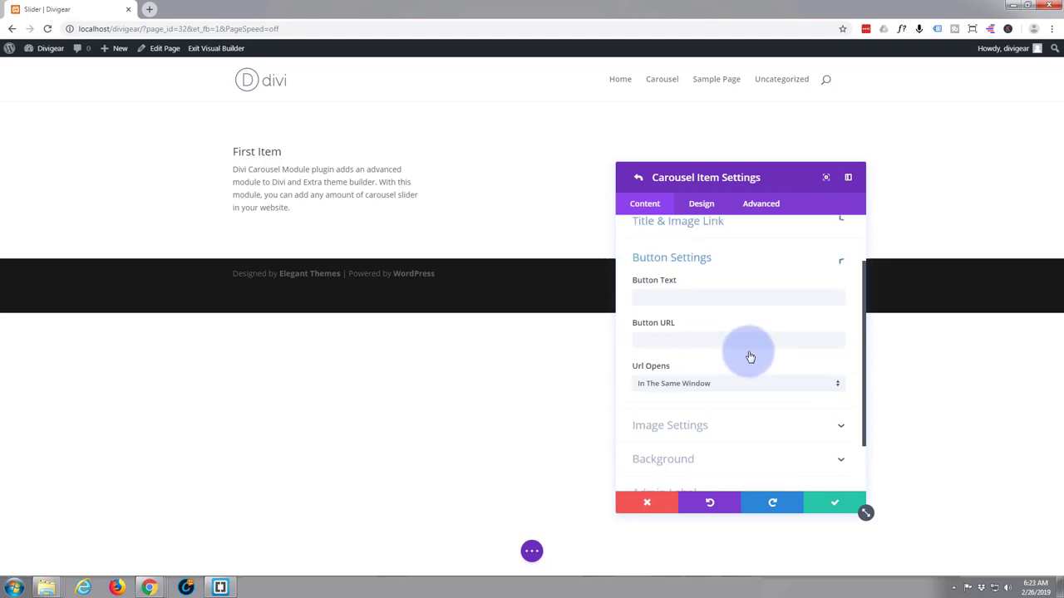
click(738, 271)
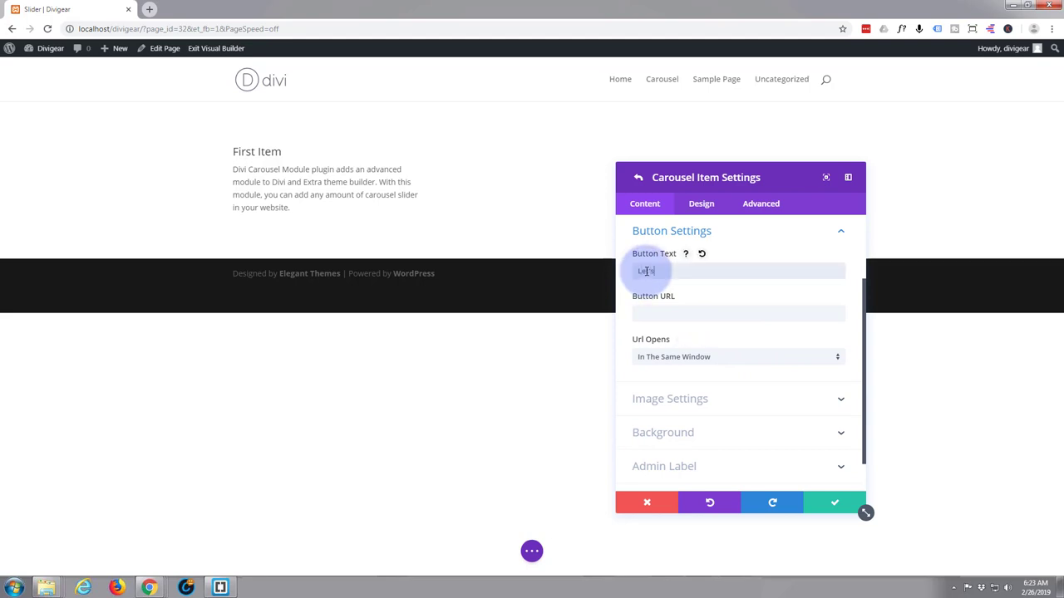
text(Let's Go!)
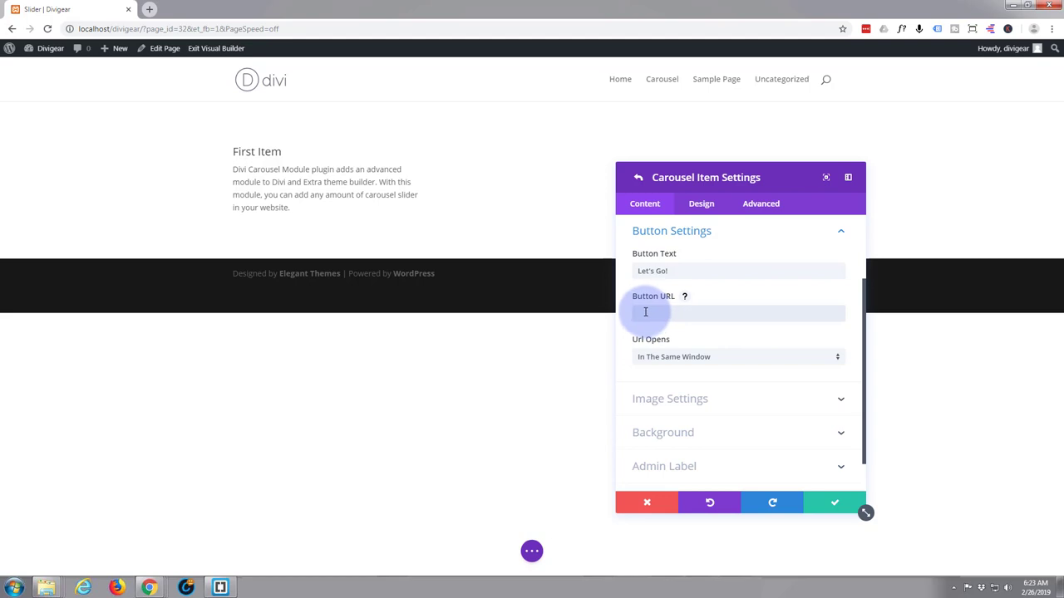
text(#)
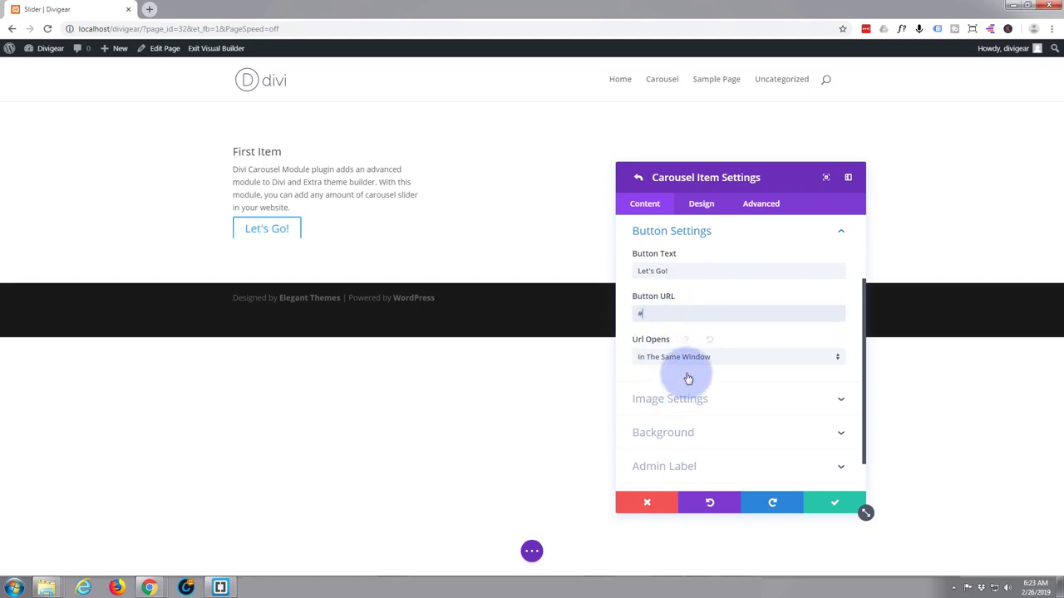
scroll(down, 3)
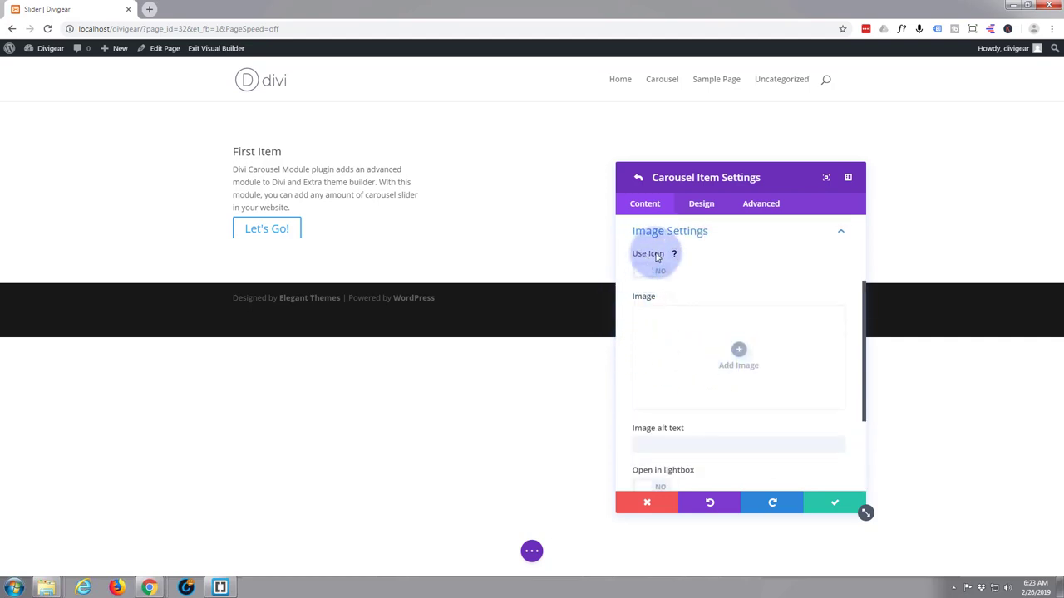
mouse_move(697, 349)
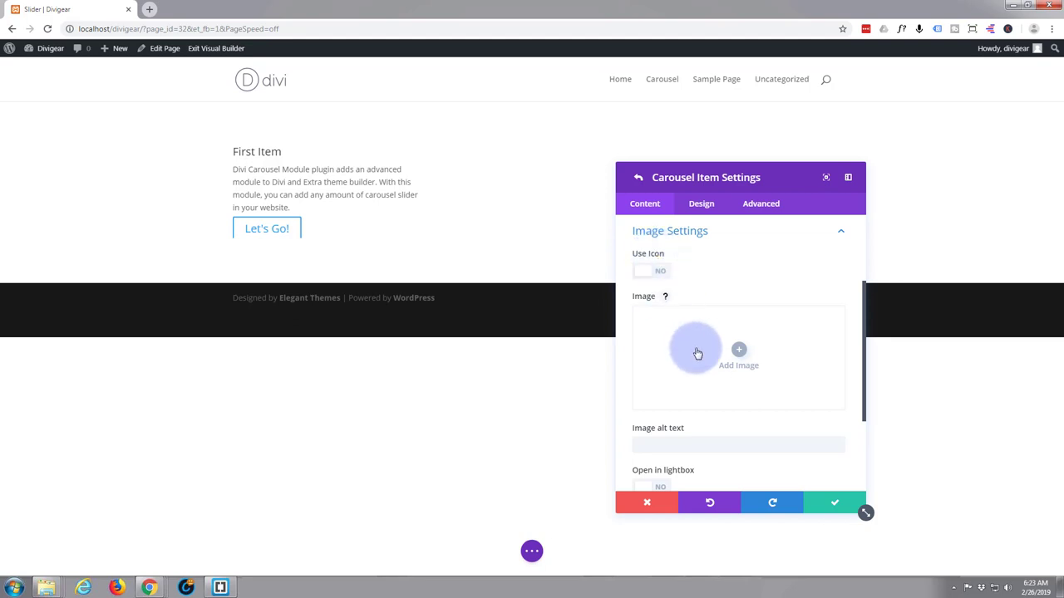
mouse_move(737, 351)
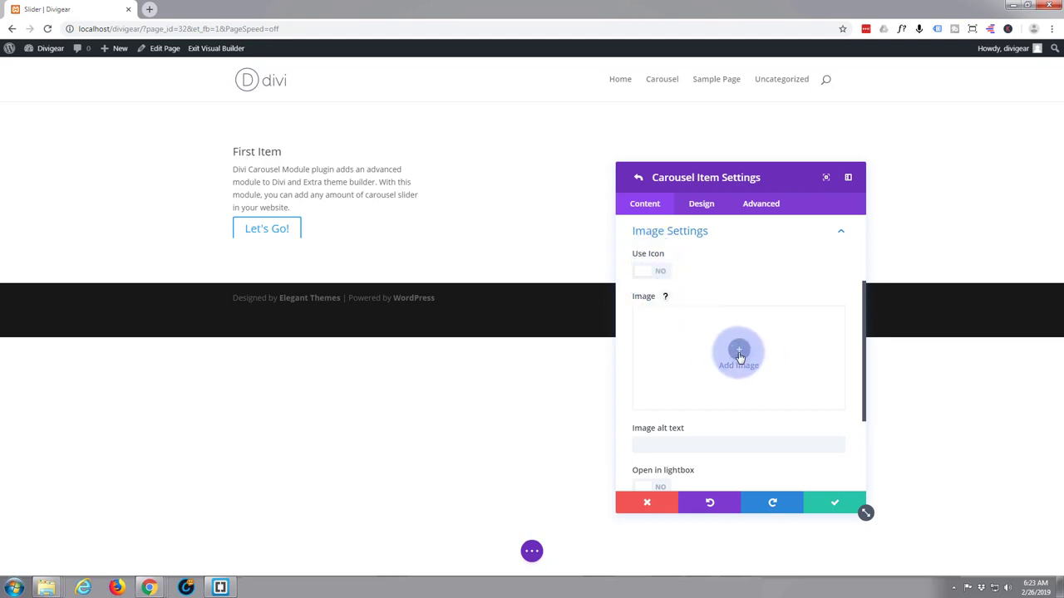
Set the laptop photo from the Media Library as the item image, opening in a lightbox
click(737, 352)
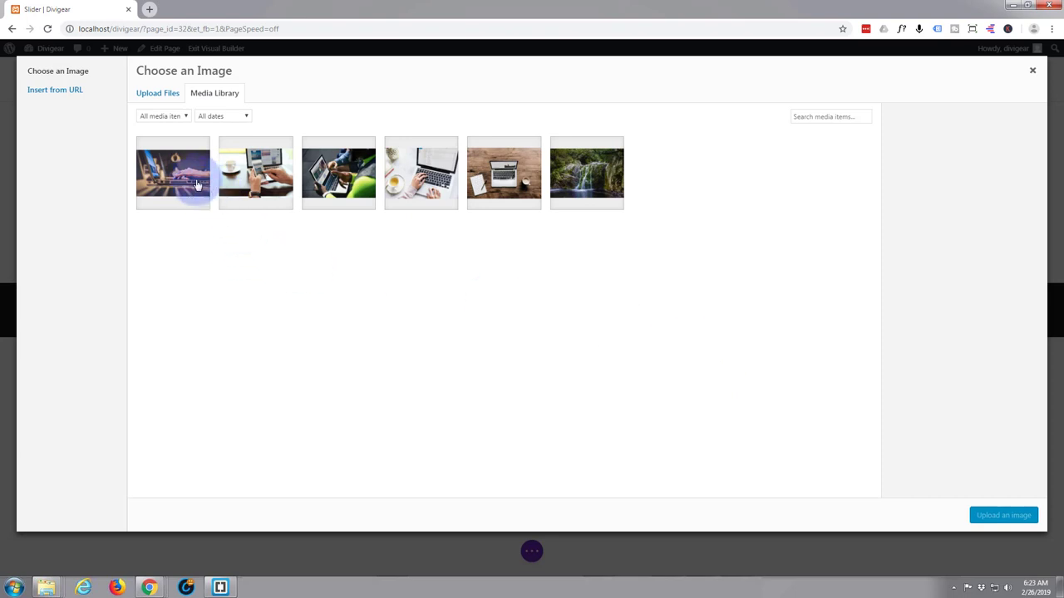
click(173, 171)
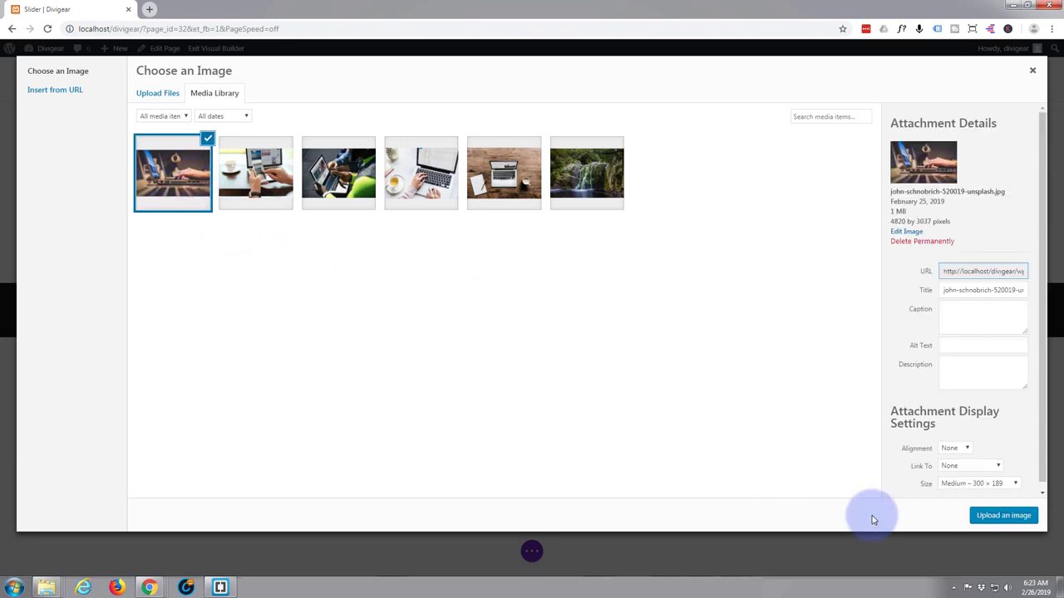
click(1002, 515)
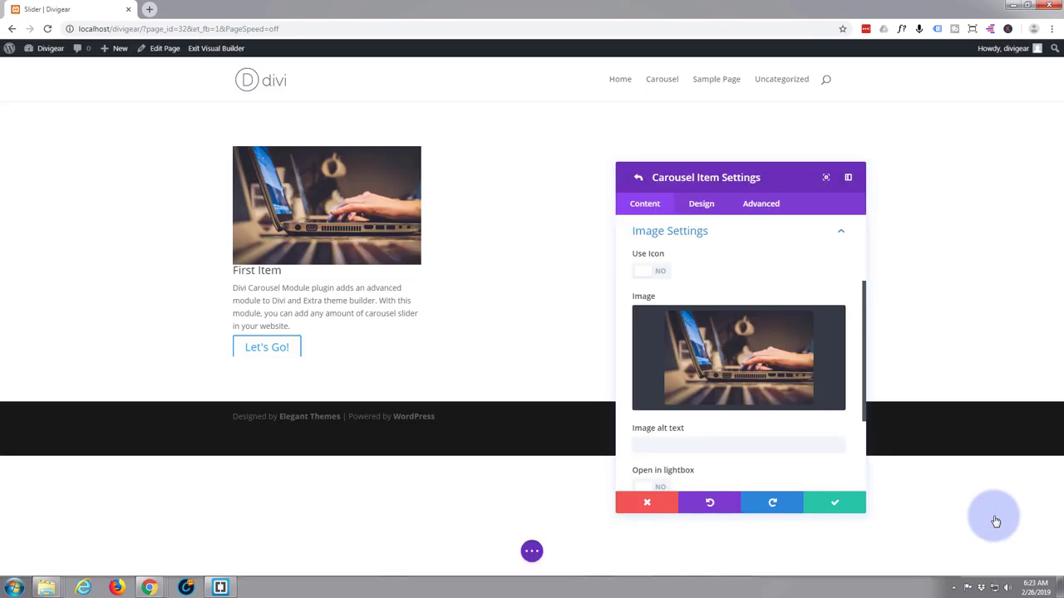
scroll(down, 3)
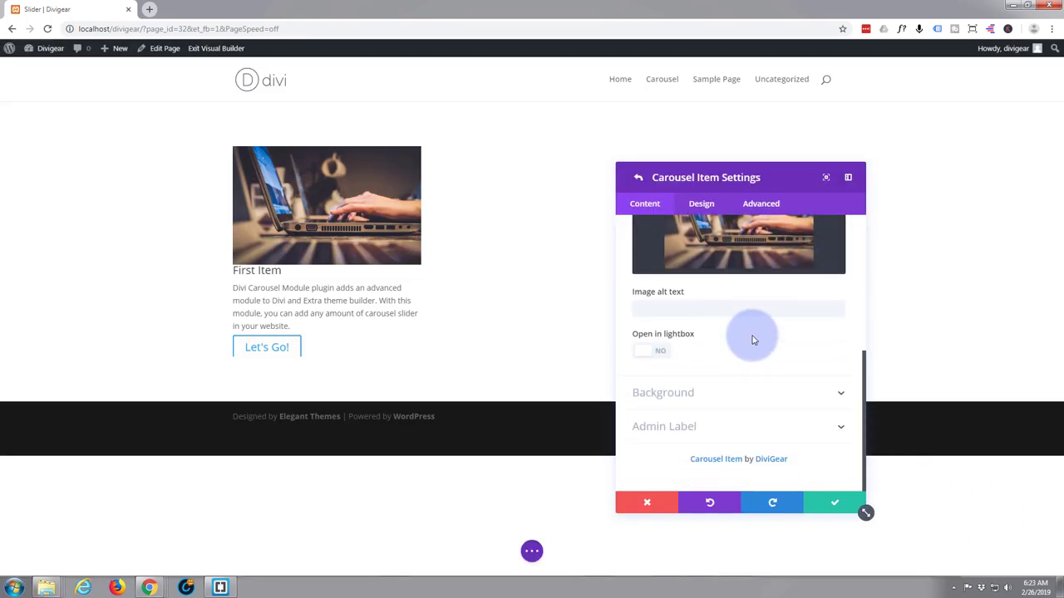
mouse_move(634, 355)
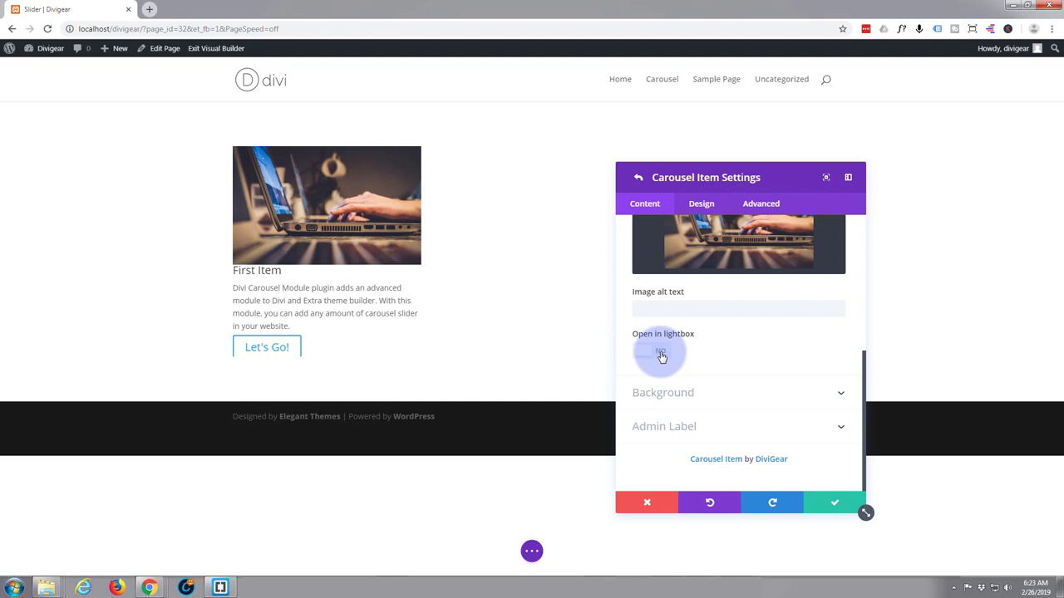
click(651, 351)
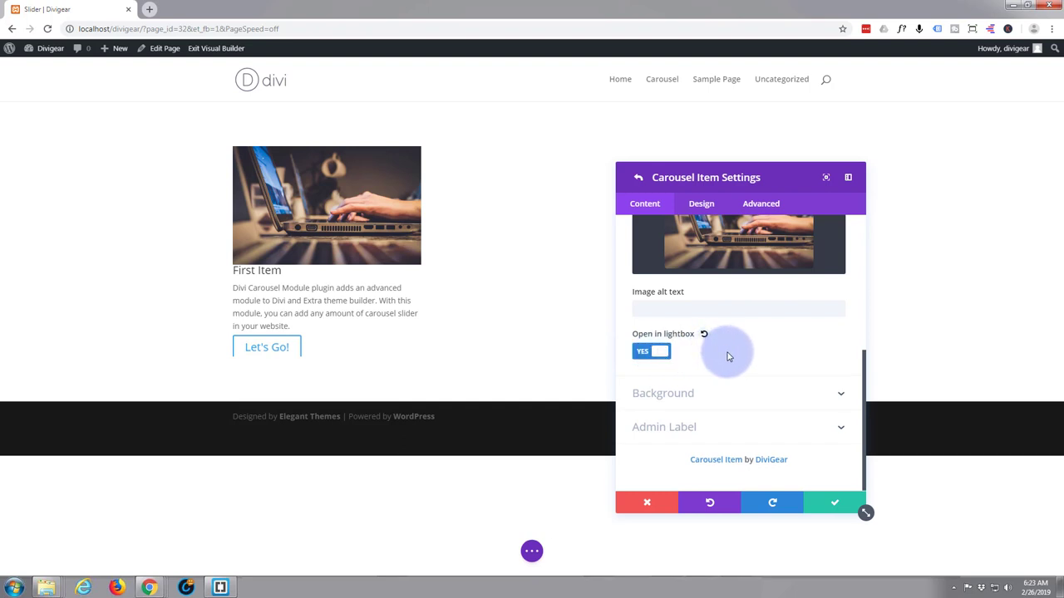
mouse_move(738, 400)
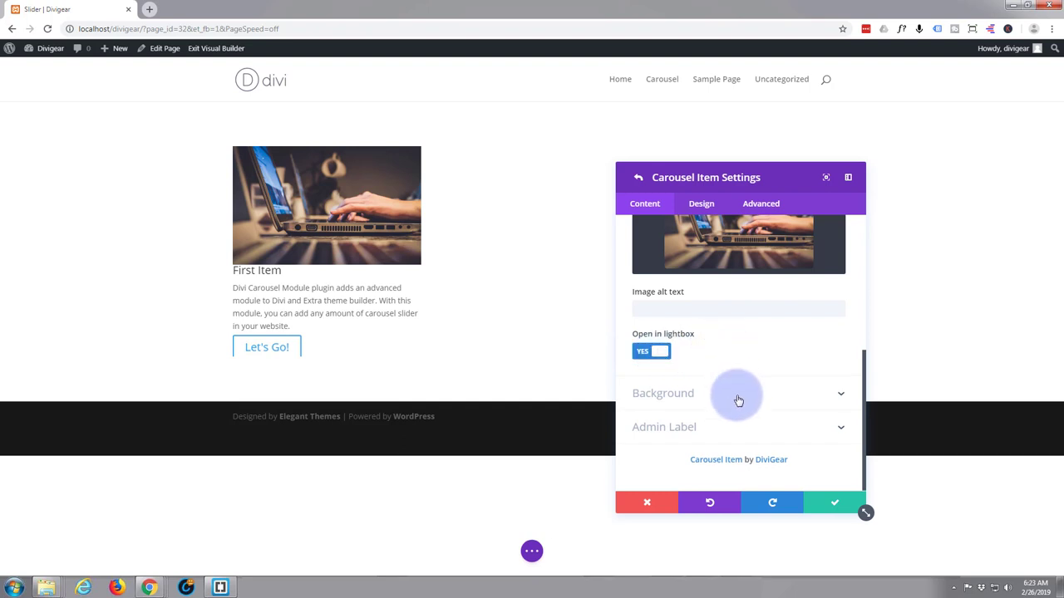
Give the First Item card a semi-transparent blue background colour
click(737, 392)
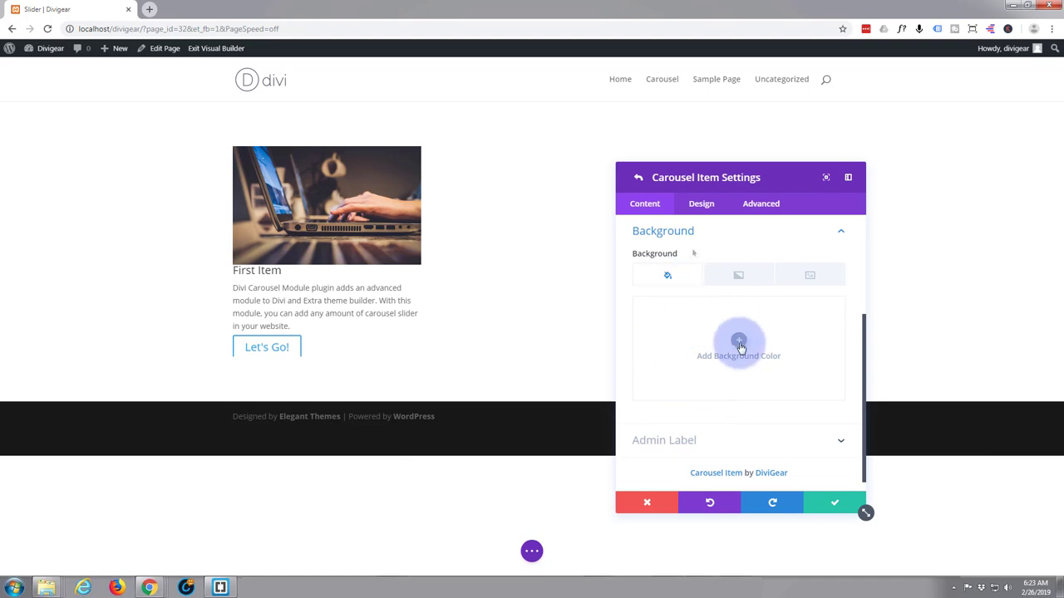
click(738, 344)
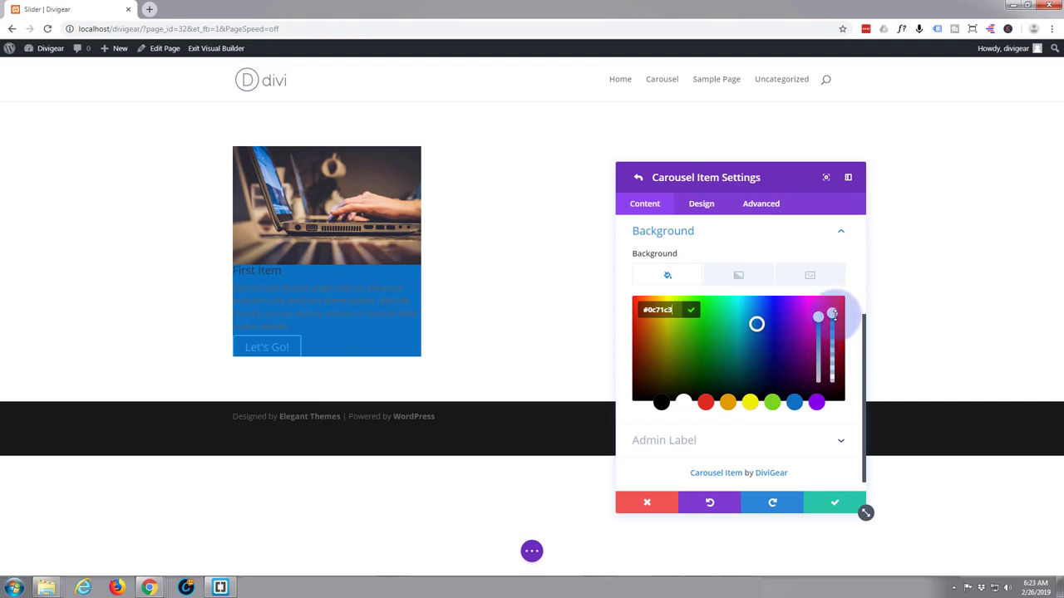
drag(831, 317, 831, 339)
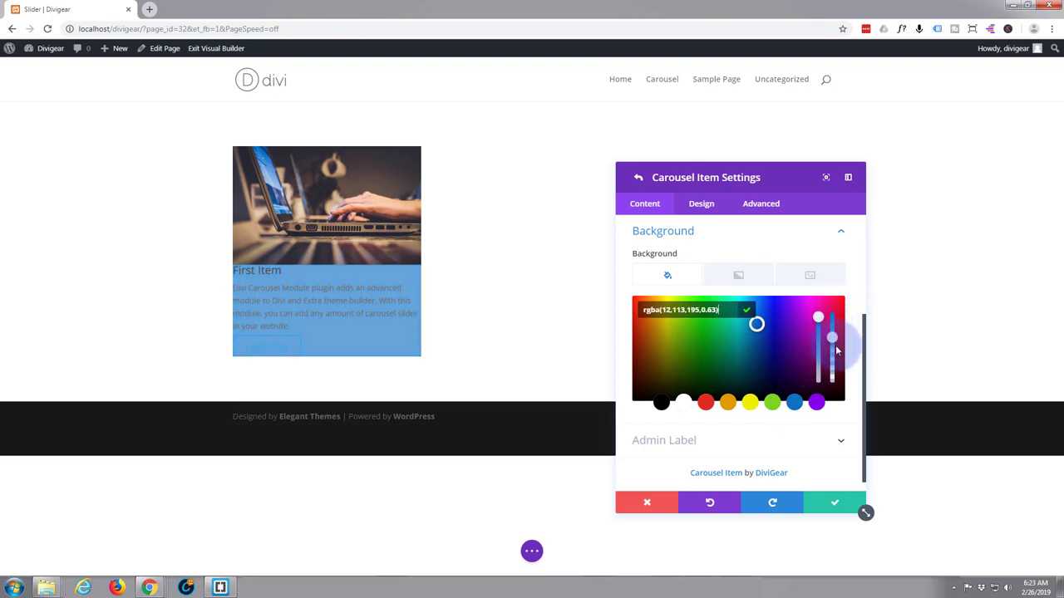
drag(831, 336, 831, 342)
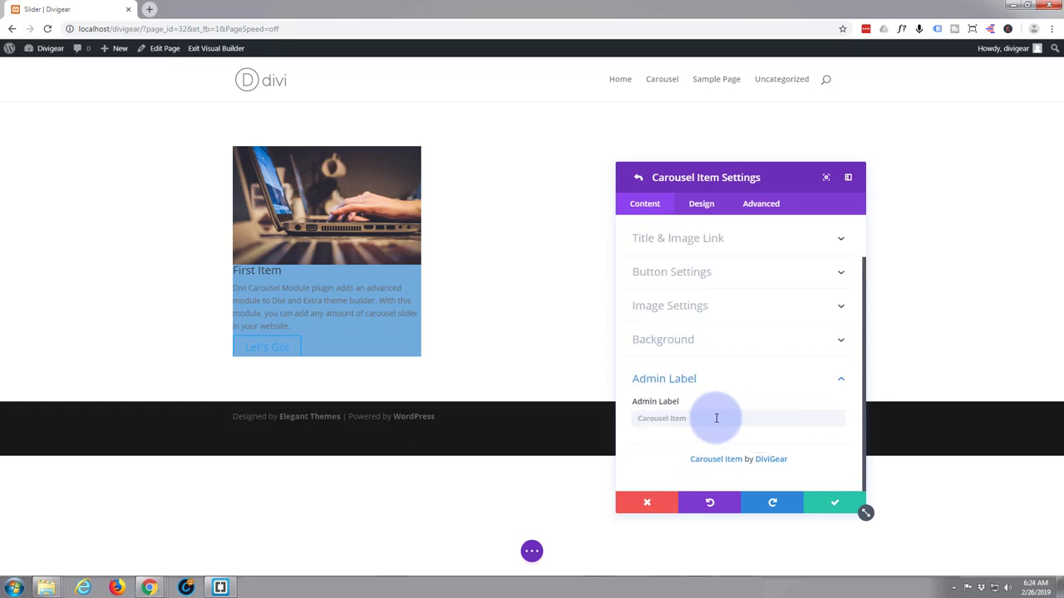
click(738, 419)
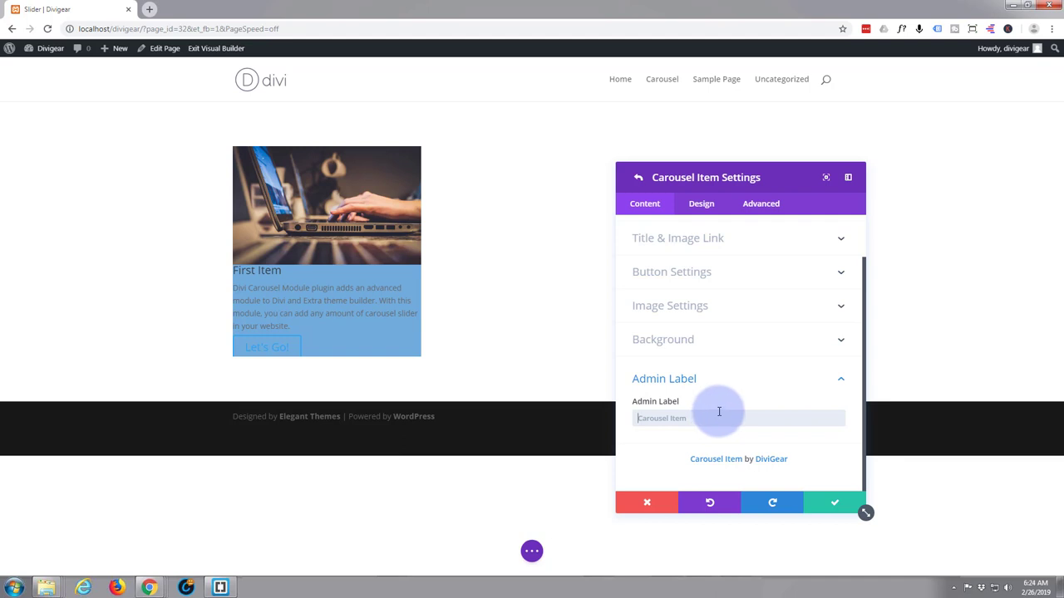
Label the item '1' and style its title white, uppercase, centred and 30px
text(1)
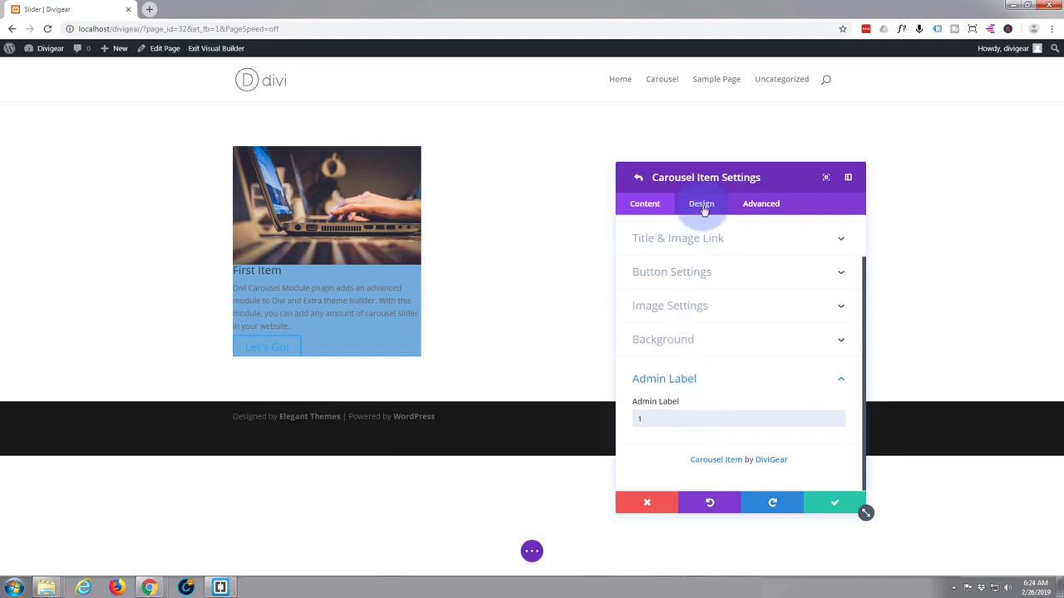
click(701, 203)
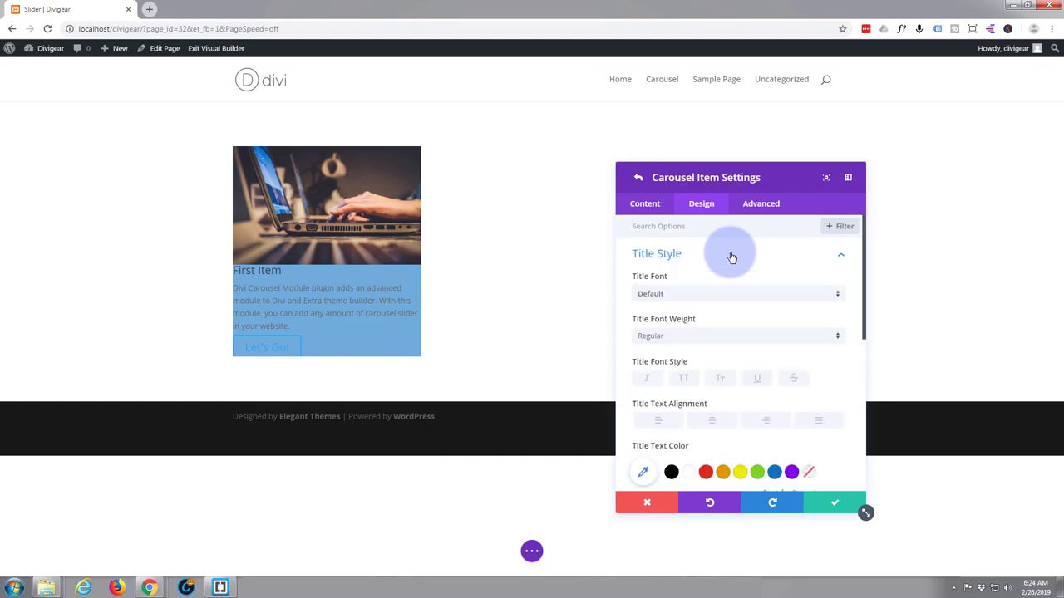
scroll(down, 3)
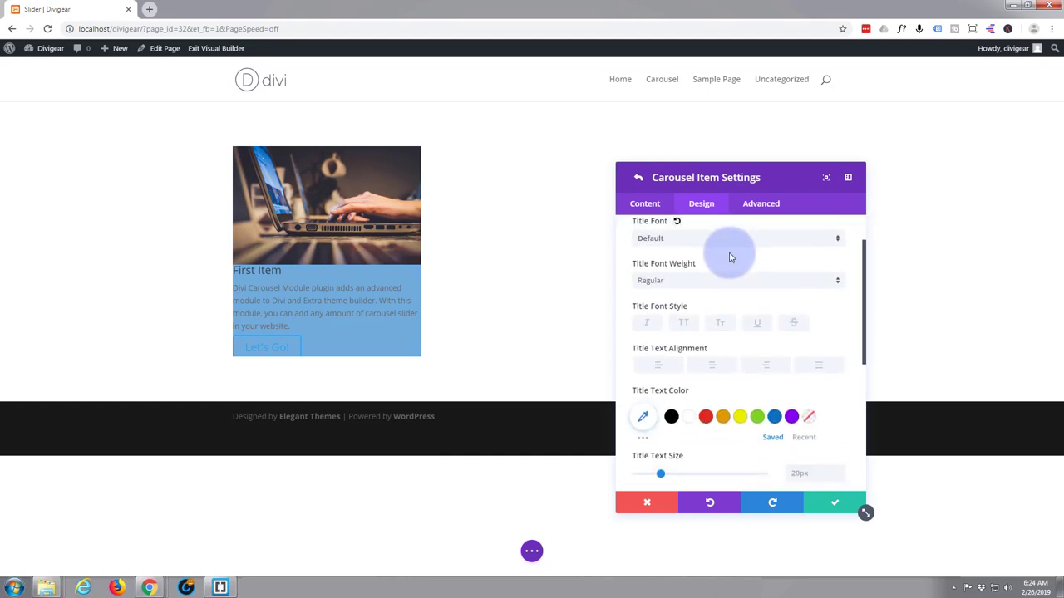
mouse_move(738, 442)
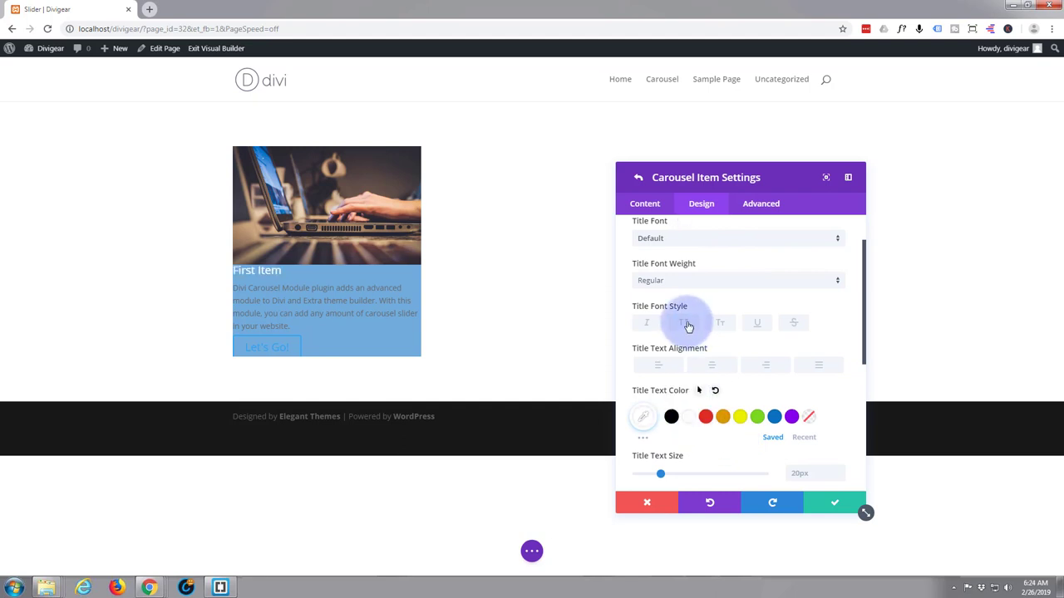
click(683, 323)
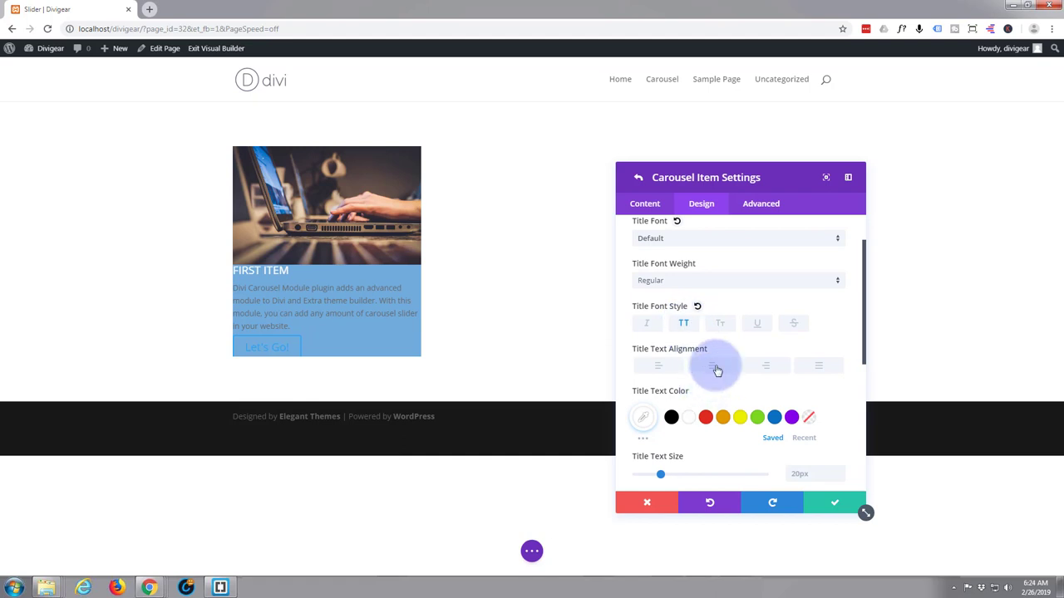
click(711, 365)
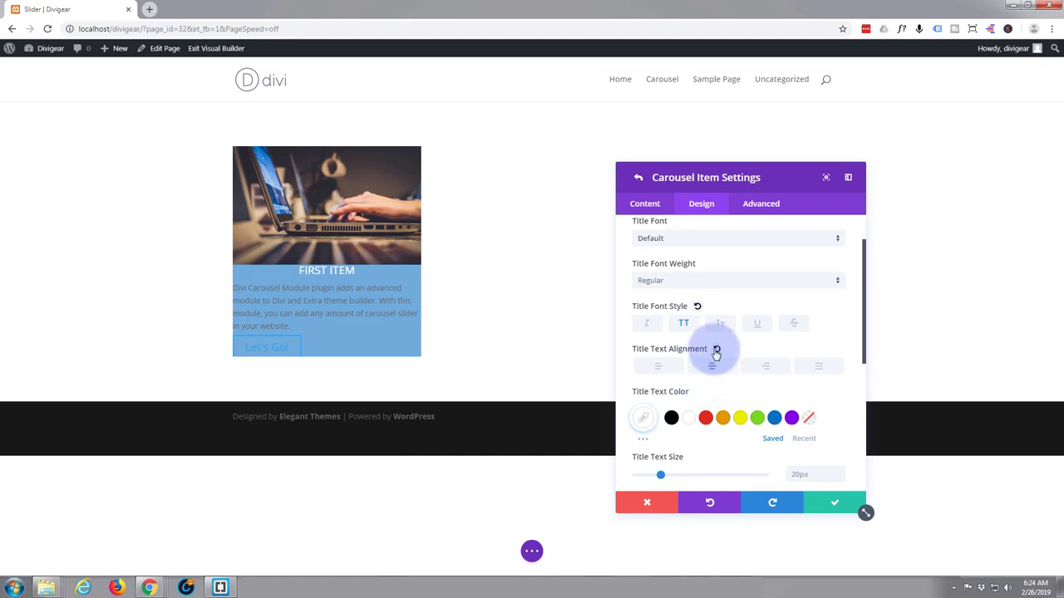
scroll(down, 3)
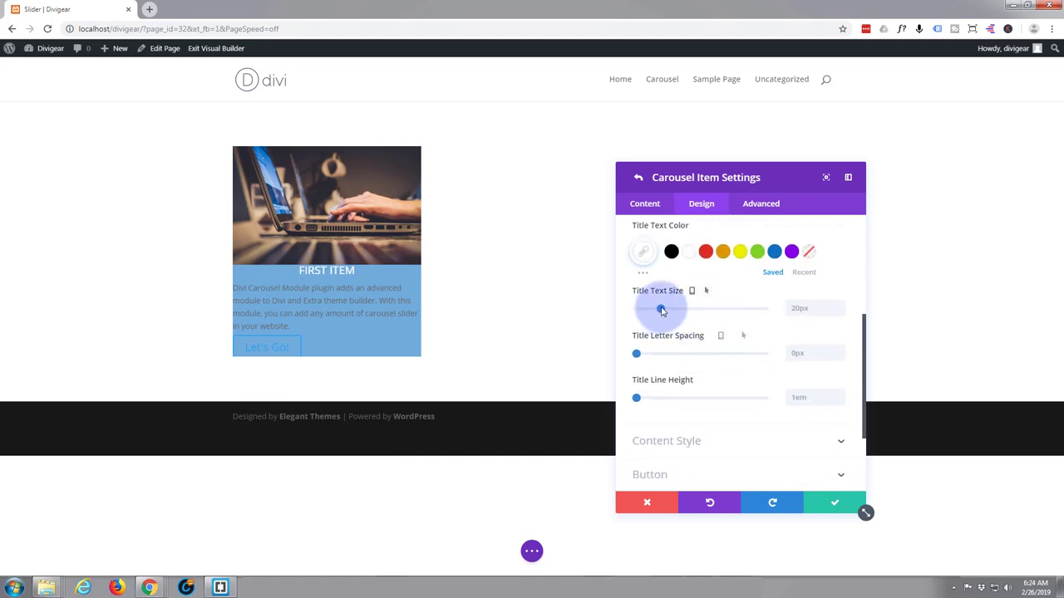
drag(662, 307, 674, 307)
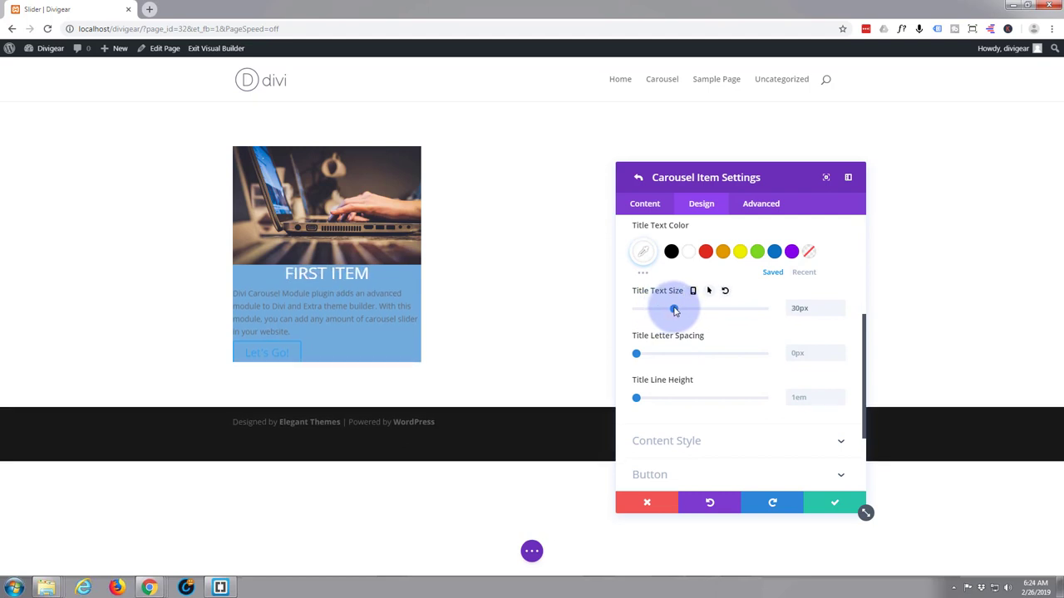
mouse_move(678, 356)
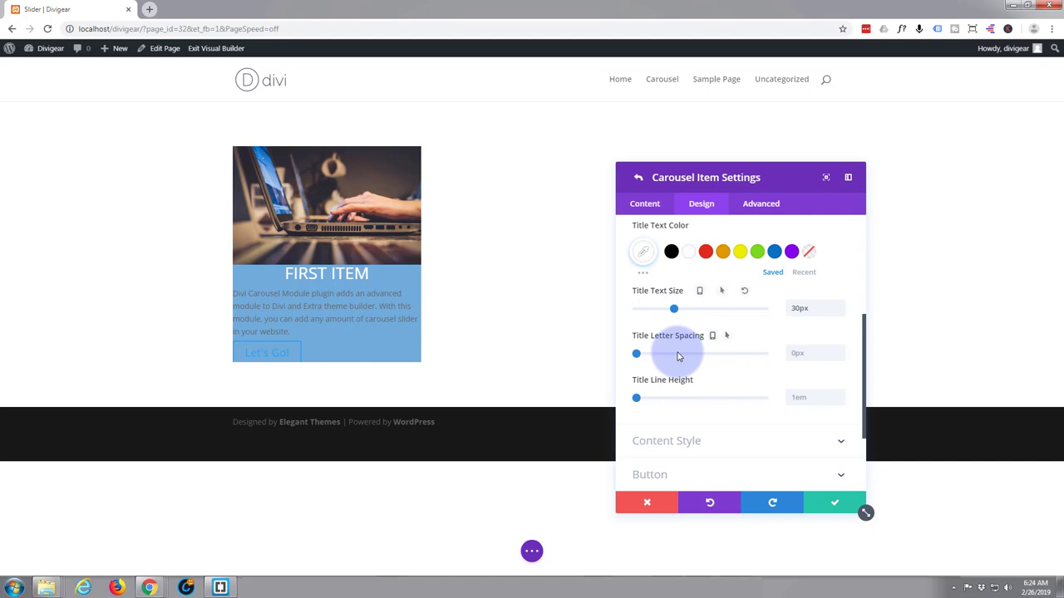
mouse_move(656, 362)
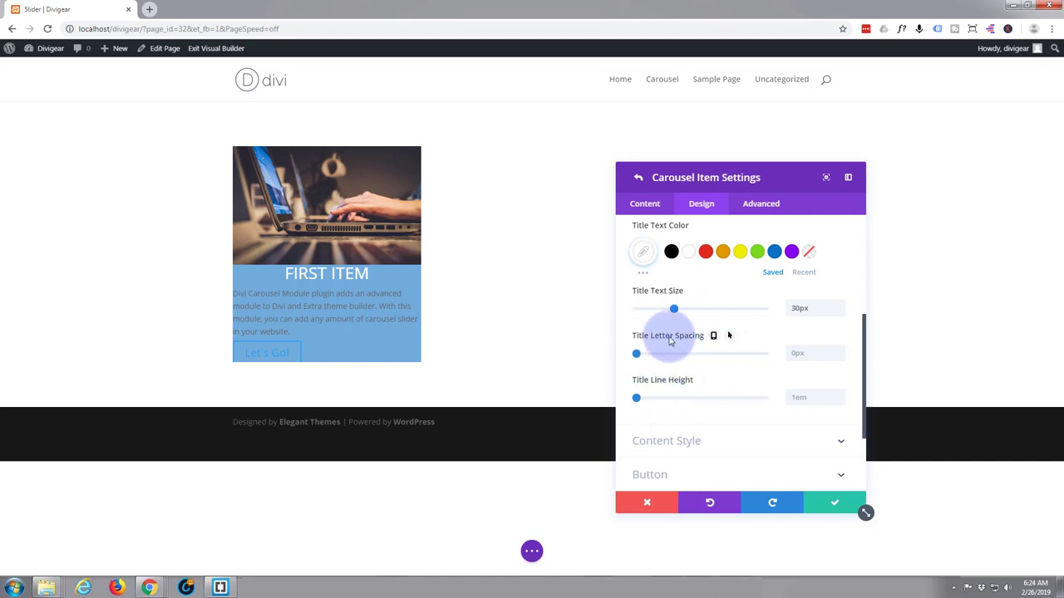
mouse_move(664, 386)
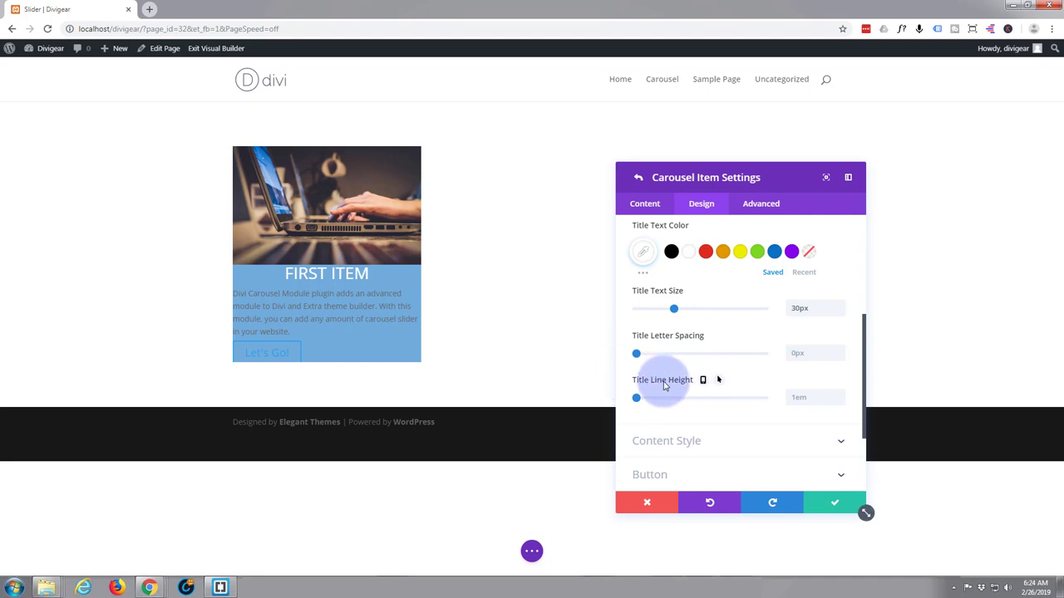
scroll(down, 3)
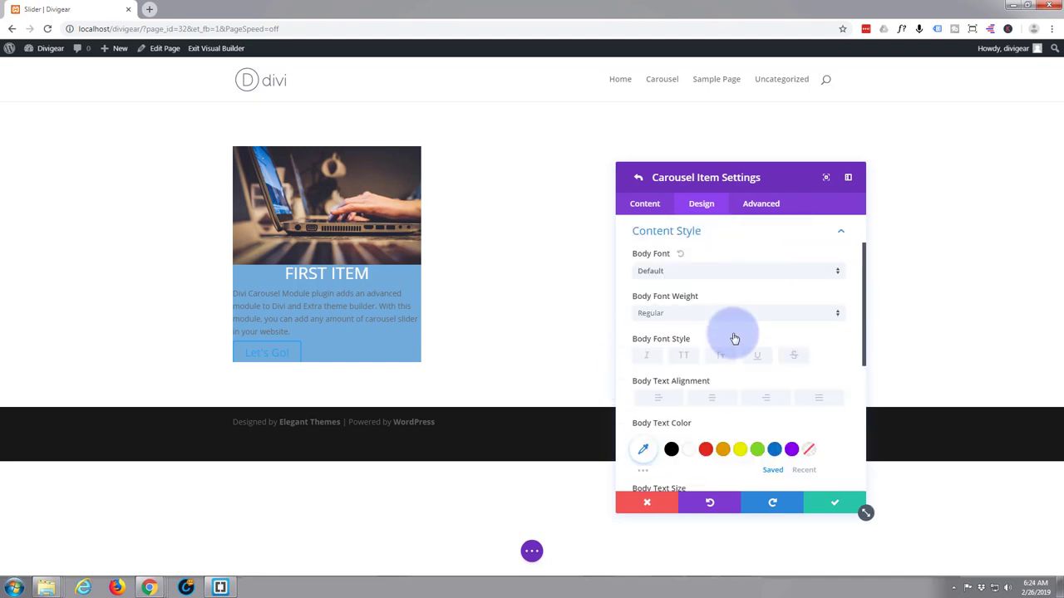
Centre the body text and turn on custom button styles, reaching the Spacing options
scroll(down, 3)
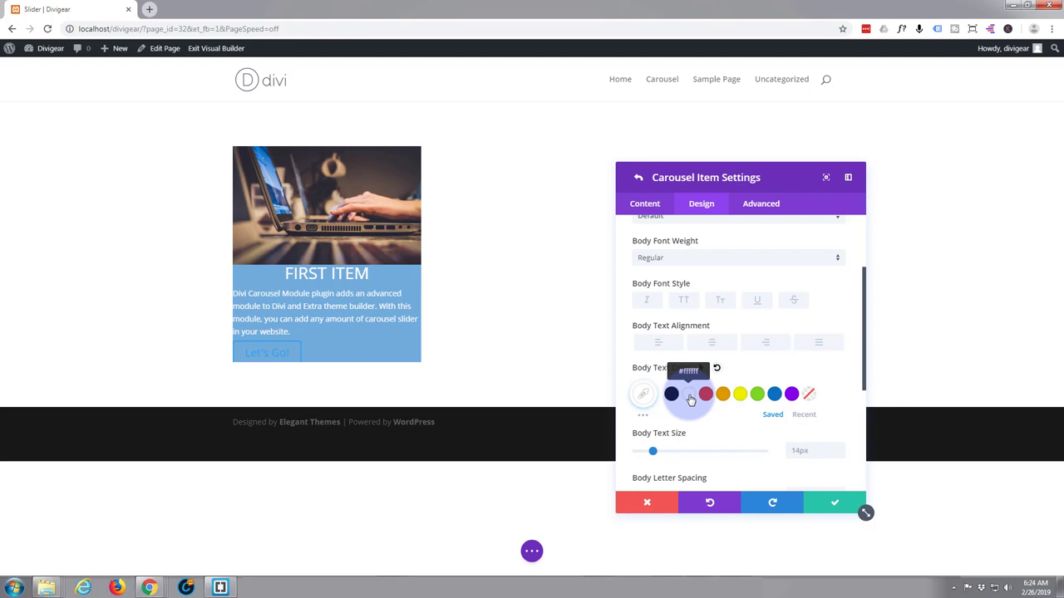
click(711, 342)
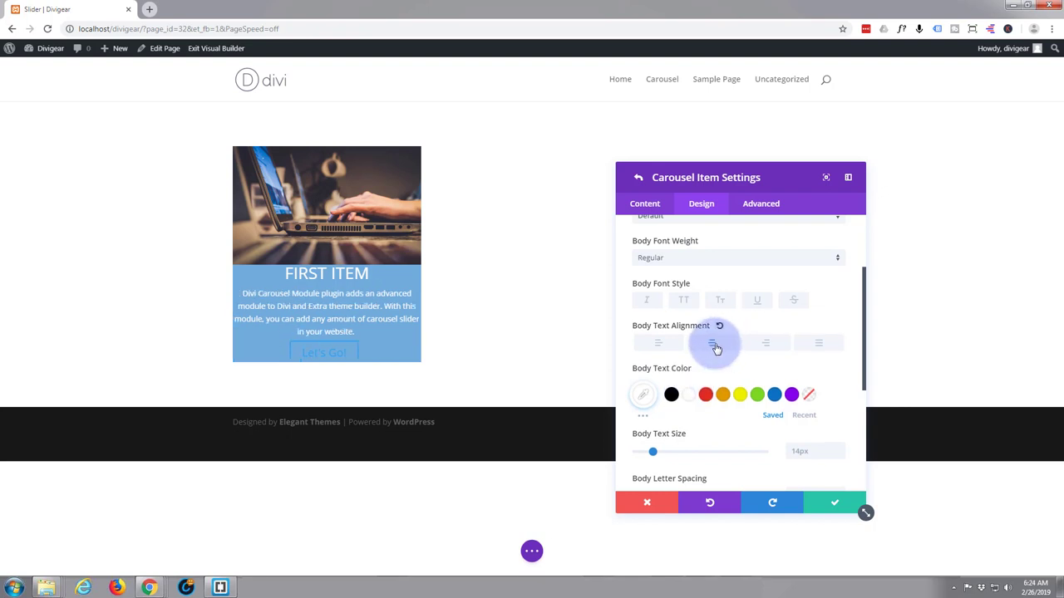
scroll(down, 3)
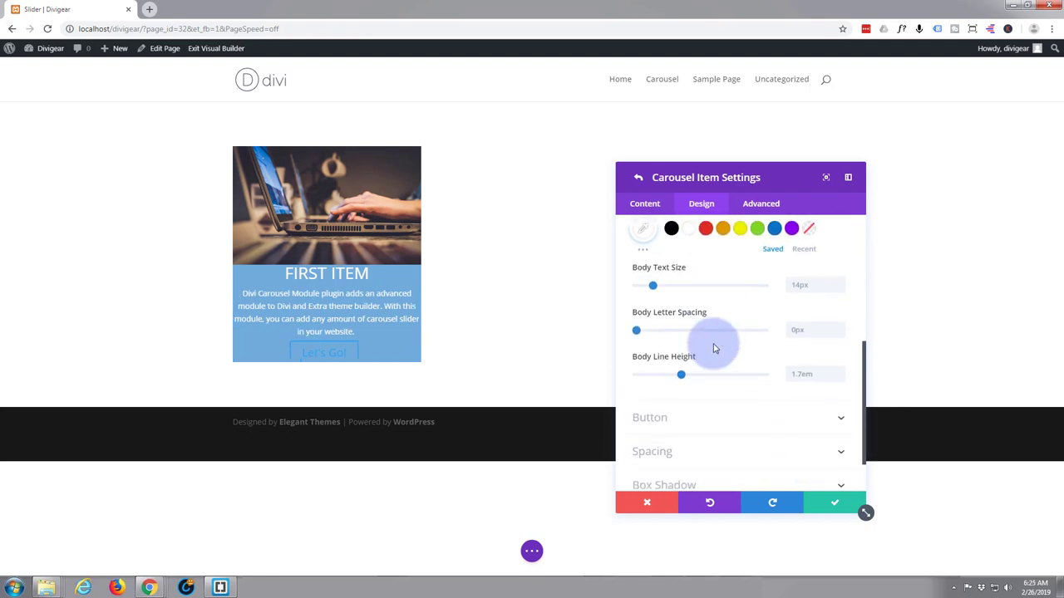
scroll(down, 3)
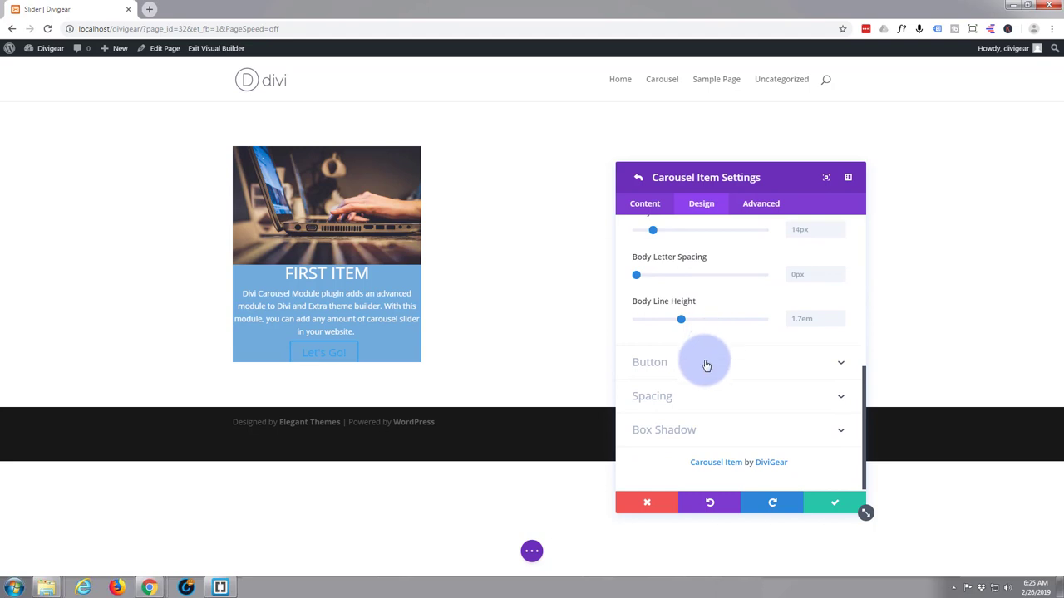
mouse_move(695, 372)
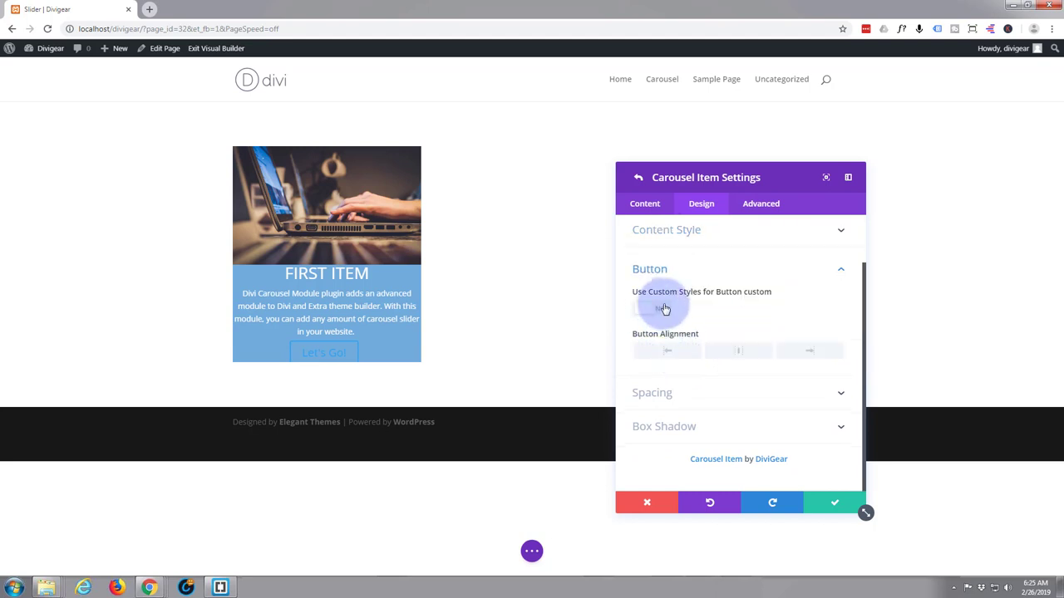
click(665, 308)
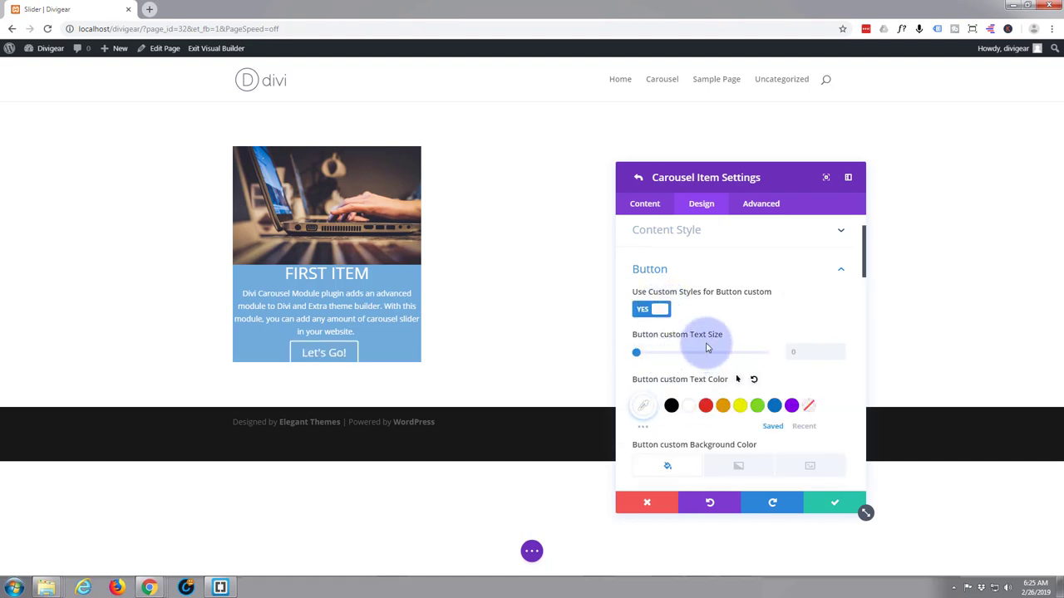
scroll(down, 3)
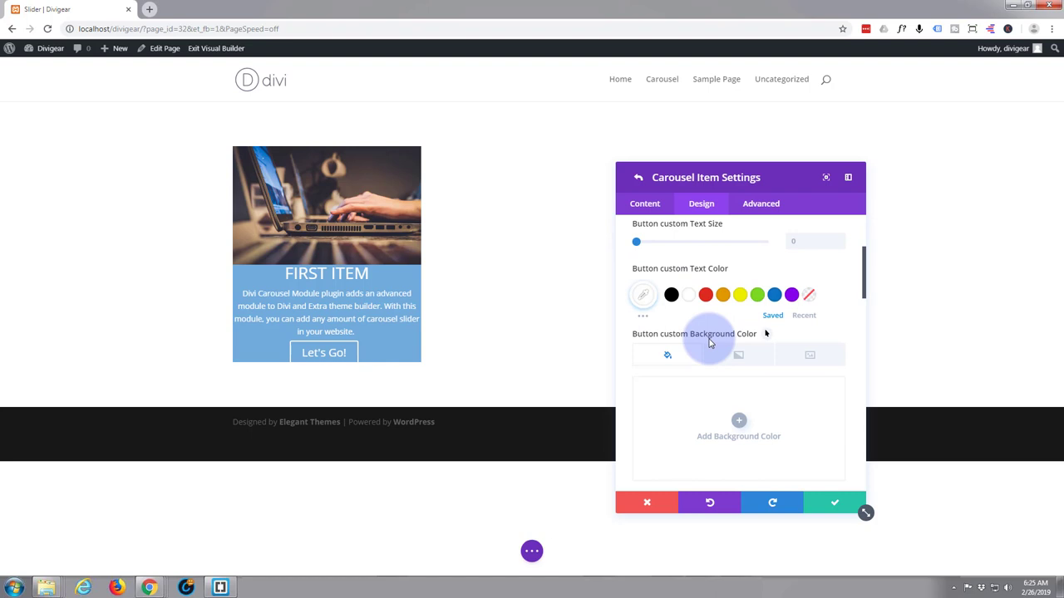
scroll(down, 3)
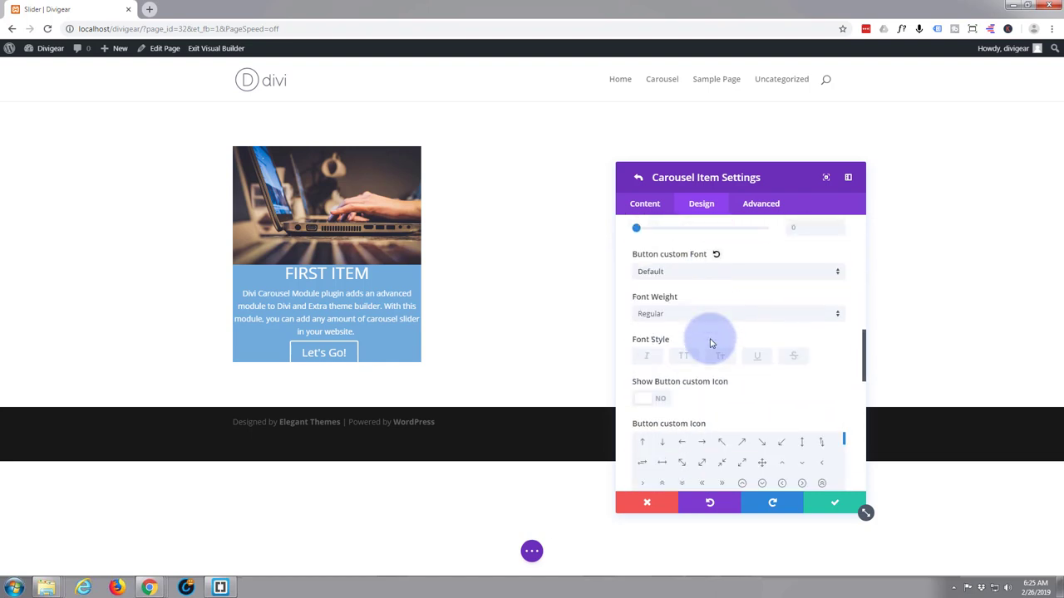
scroll(down, 3)
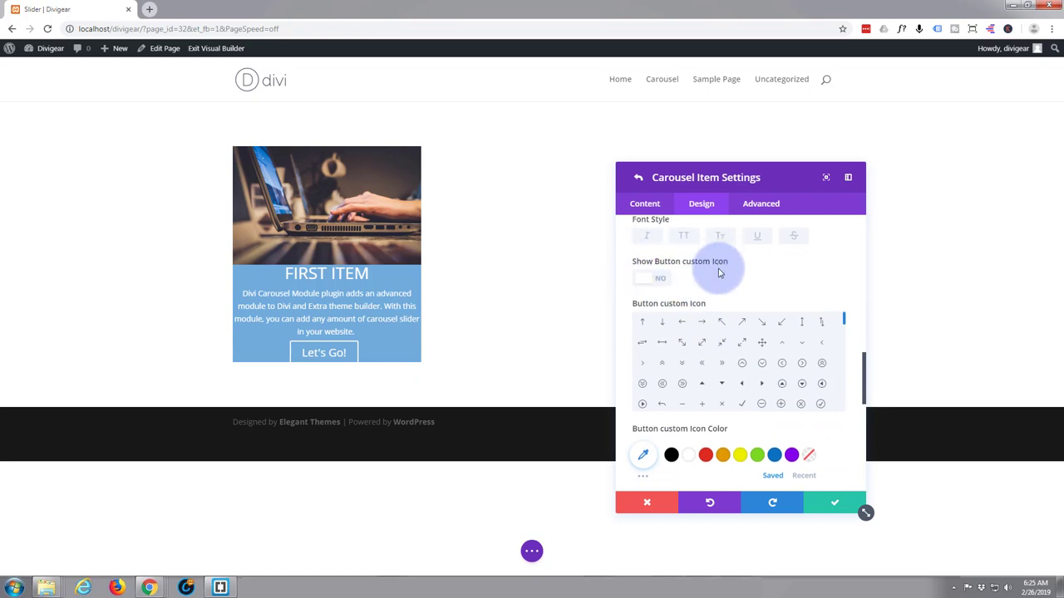
scroll(down, 3)
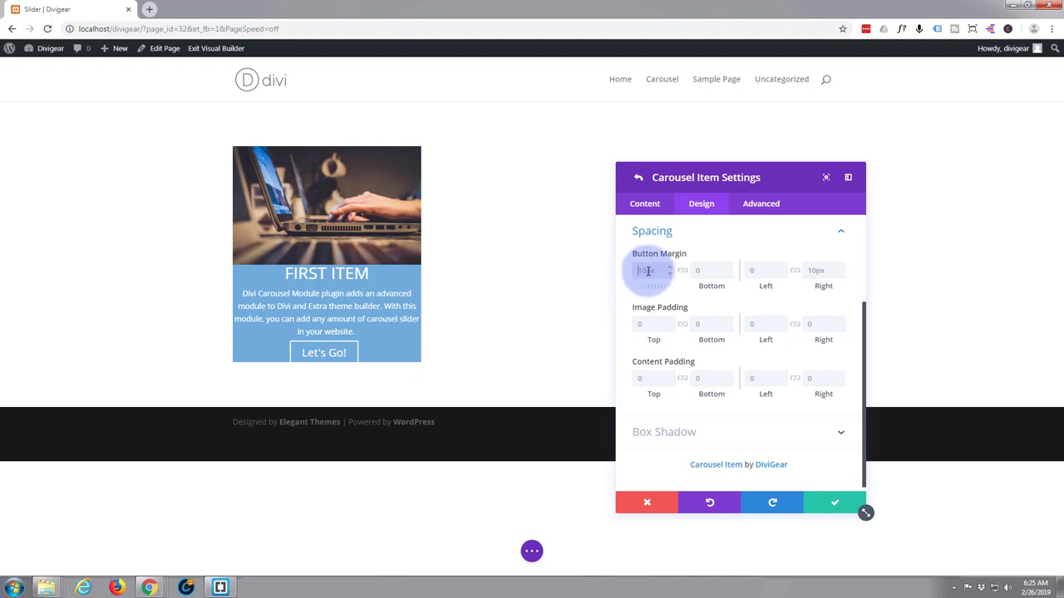
Set 25px top/bottom button margin and 25px content padding on all sides, then return to carousel settings
text(20px)
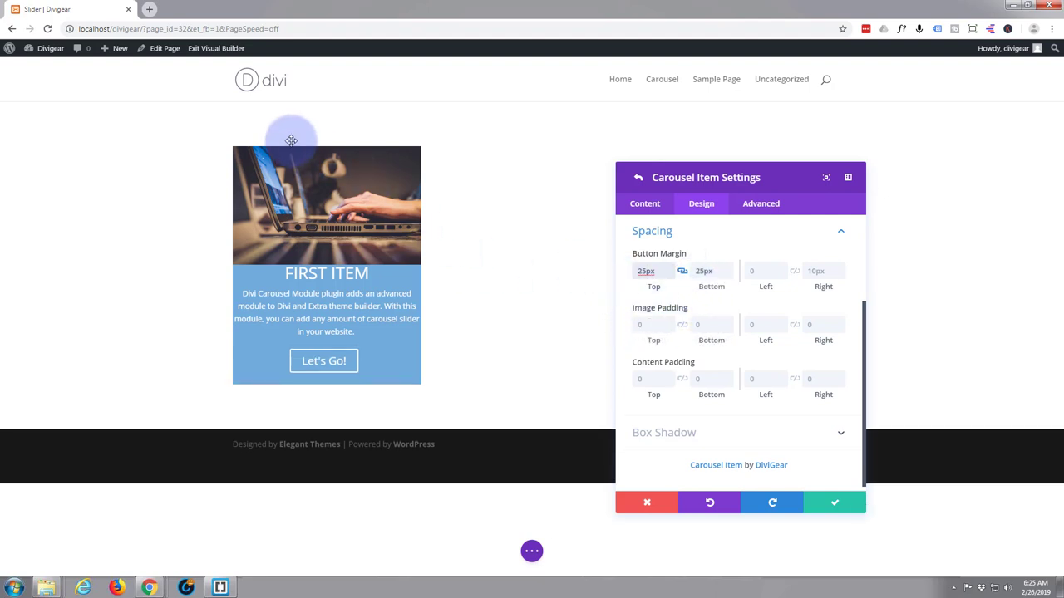
mouse_move(353, 164)
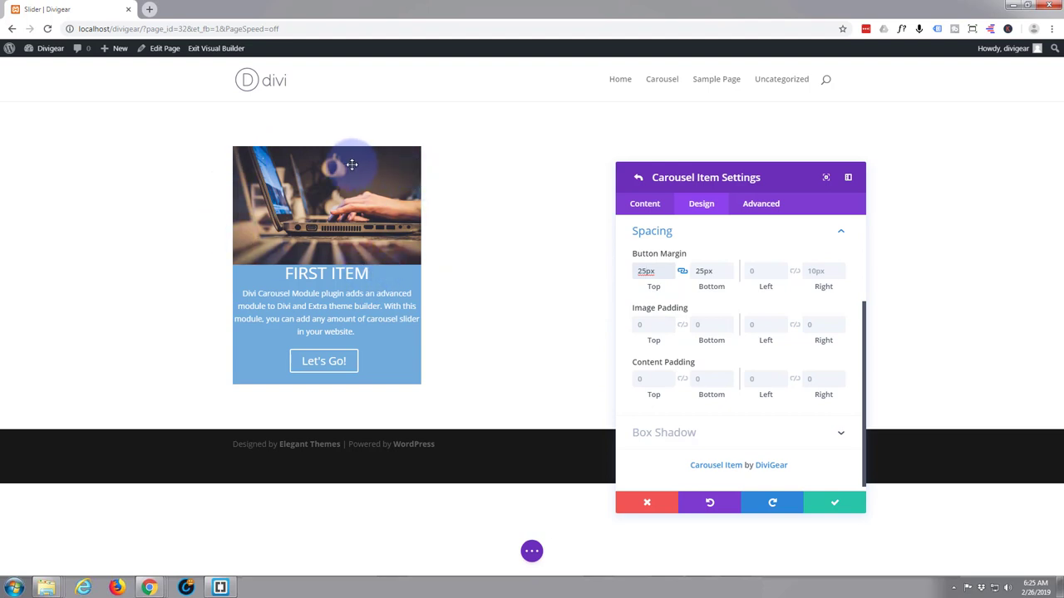
mouse_move(655, 394)
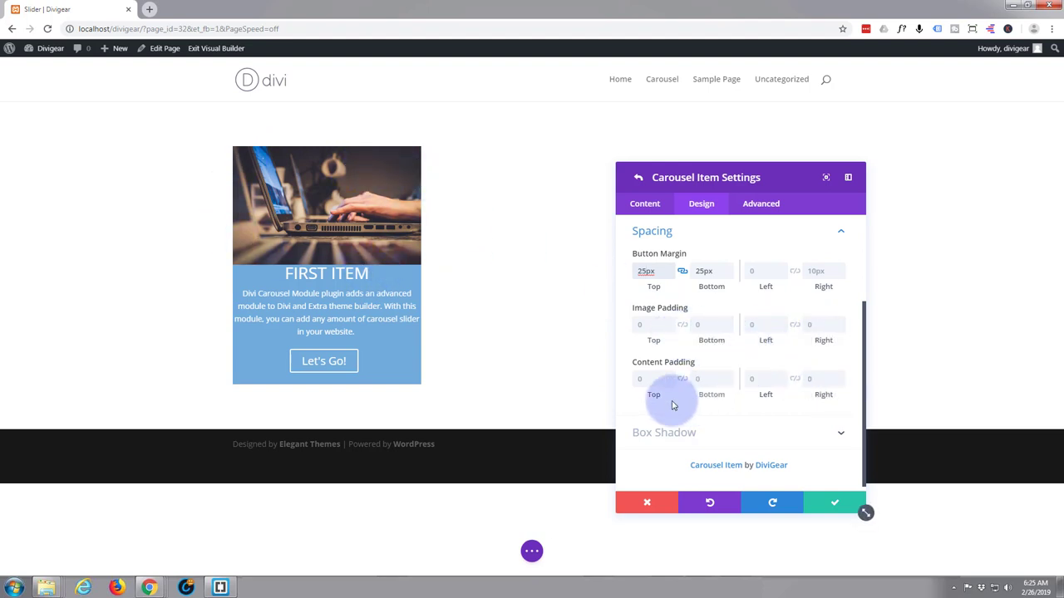
click(653, 379)
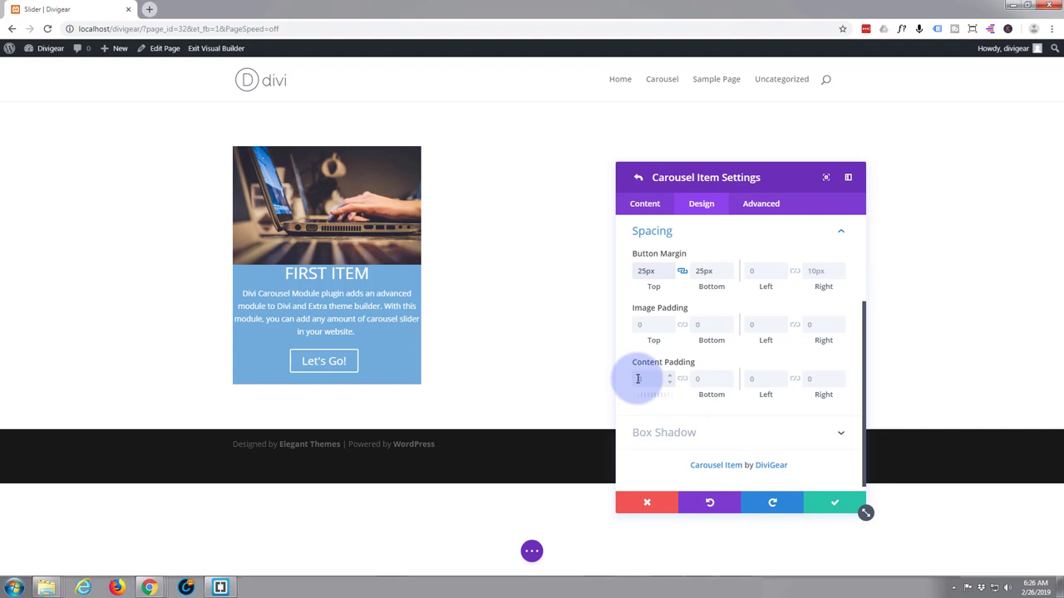
mouse_move(728, 405)
text(25)
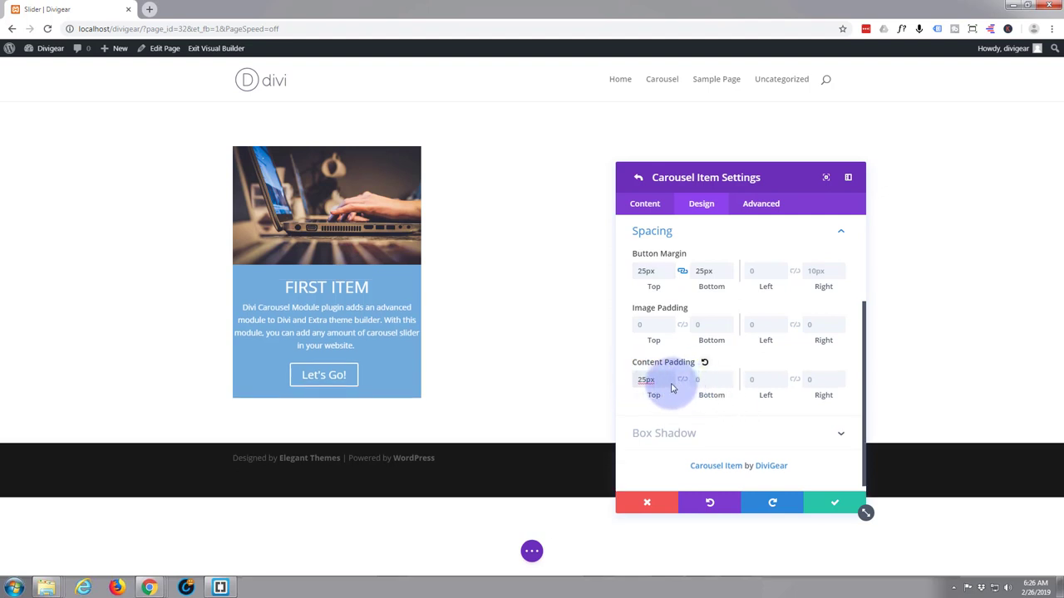
click(681, 379)
text(25)
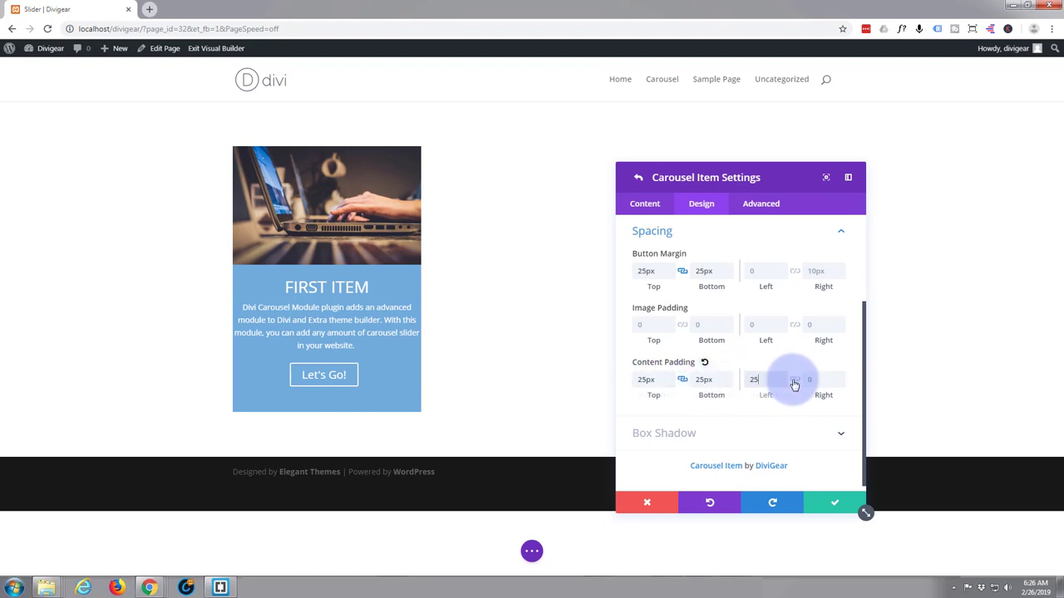
click(764, 378)
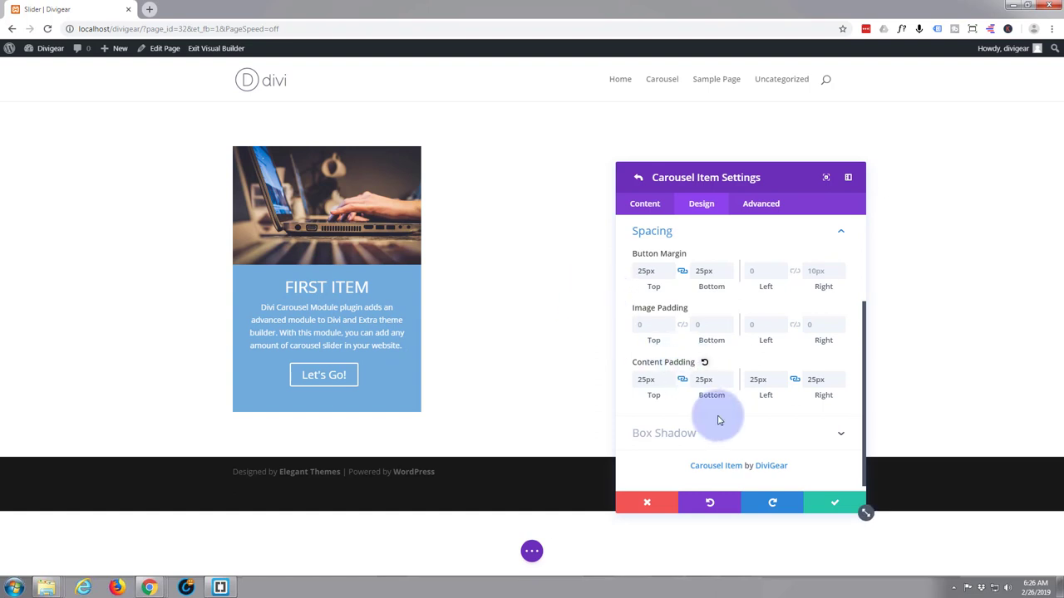
click(834, 502)
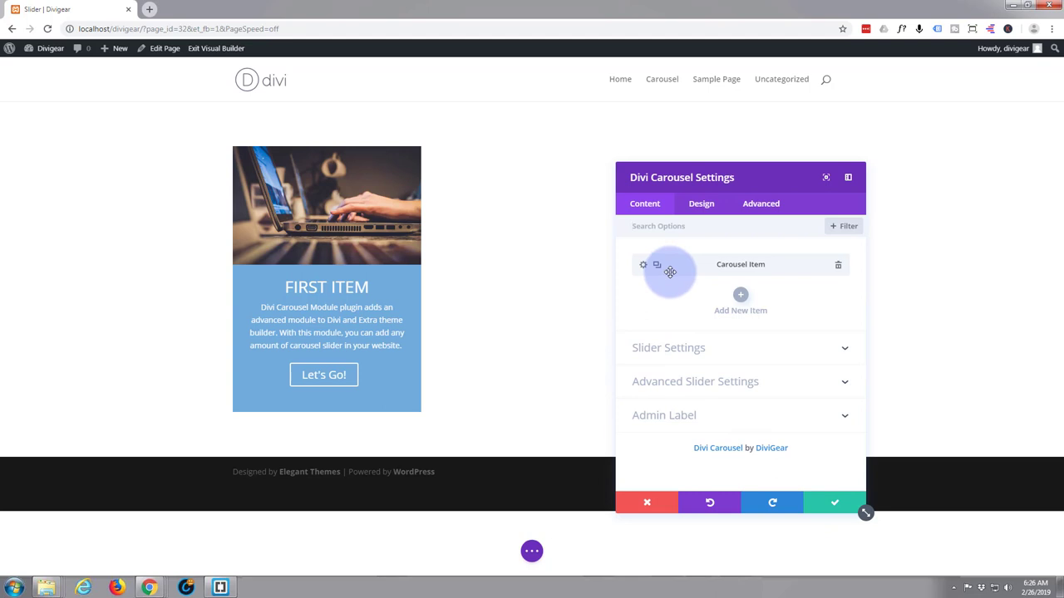
mouse_move(763, 266)
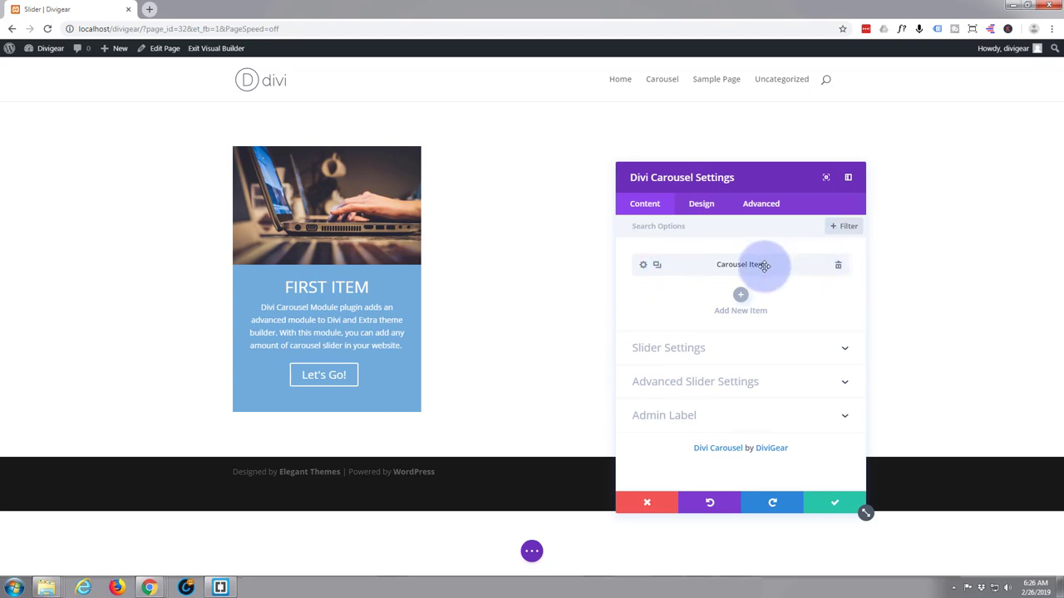
mouse_move(797, 261)
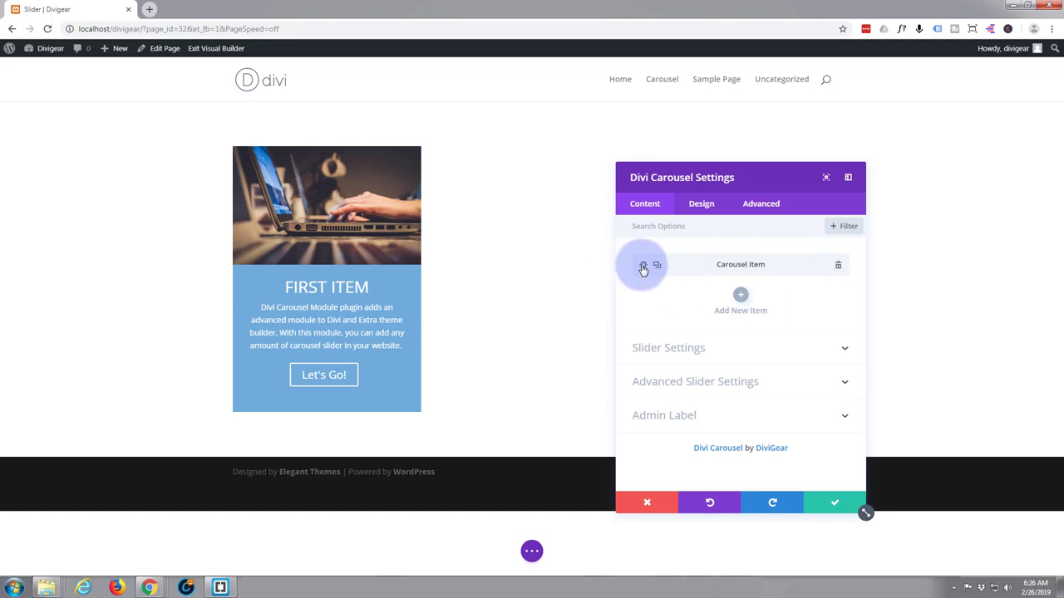
Give the carousel card the admin label '1 Item' and save it
click(642, 264)
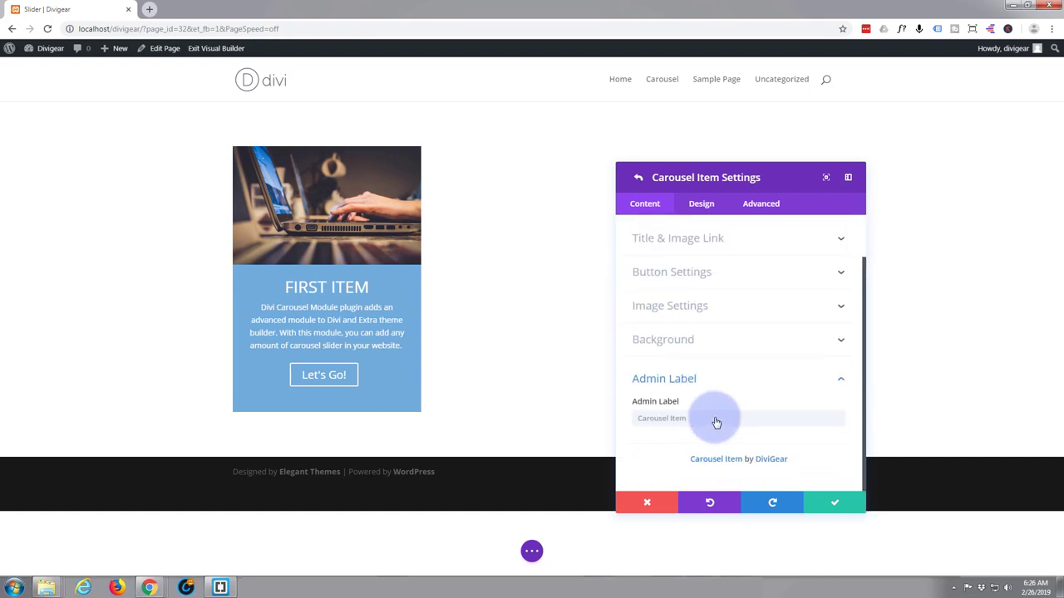
text(1 item)
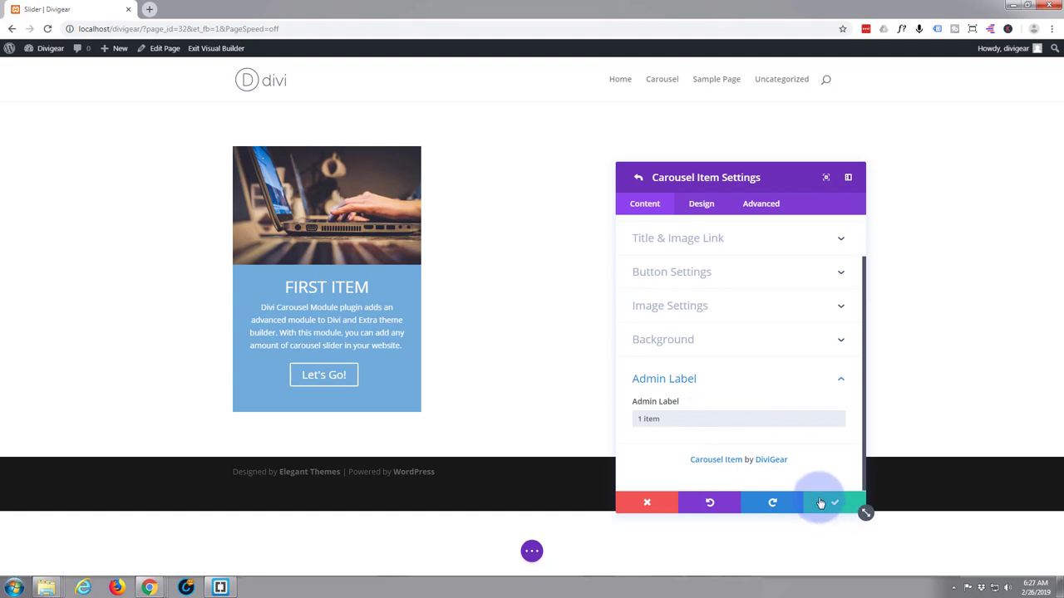
click(638, 176)
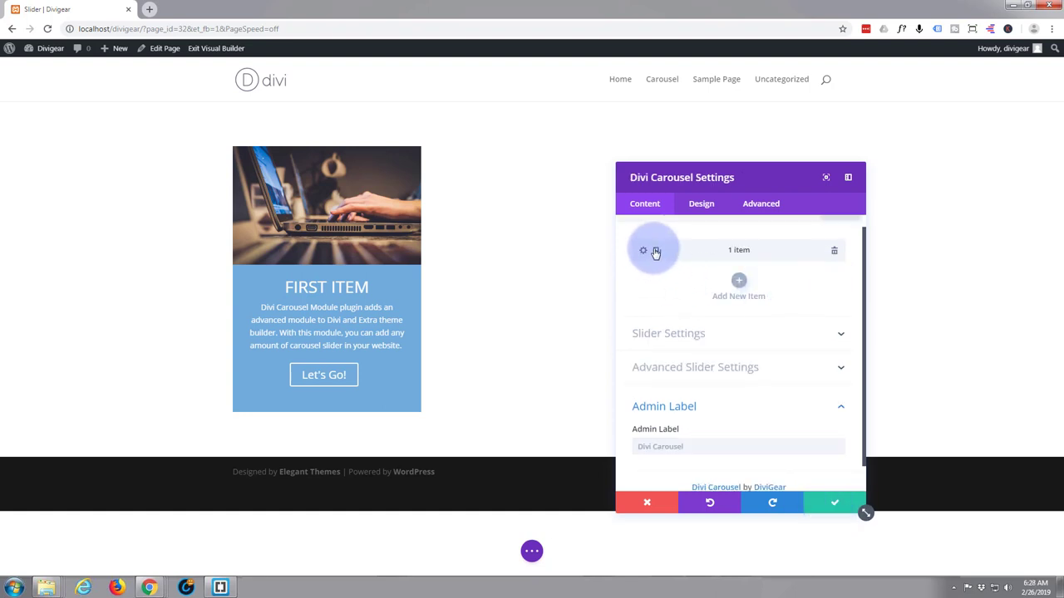
mouse_move(656, 253)
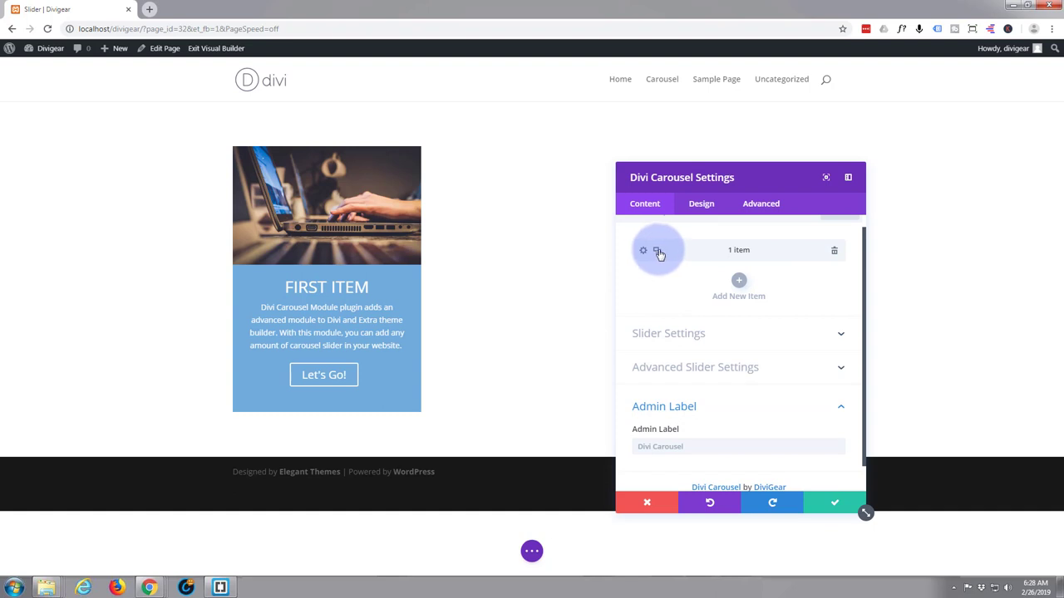
Duplicate the card into six carousel items and reach one copy's image options
click(656, 250)
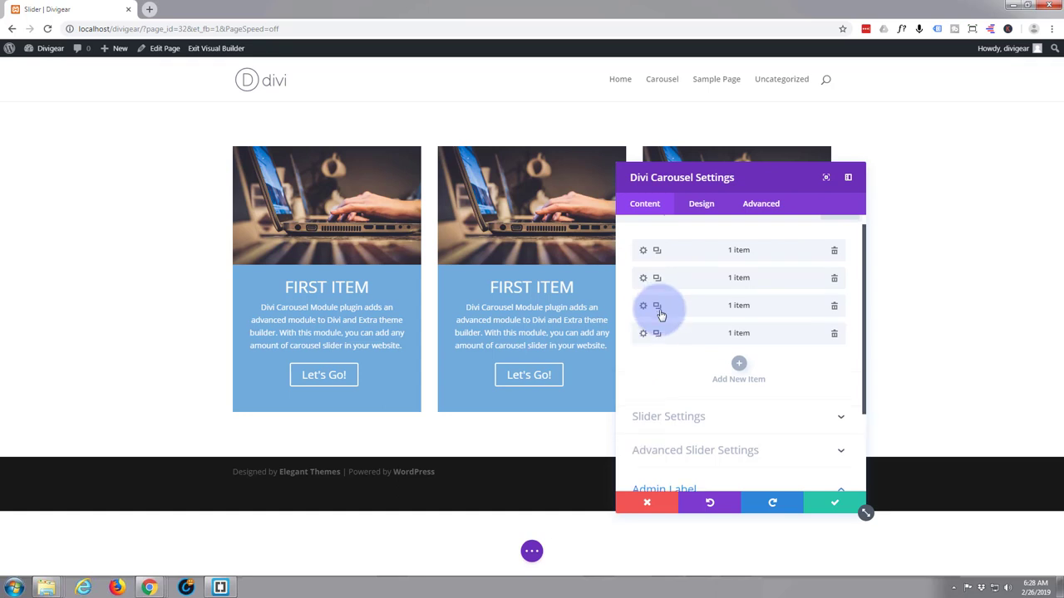
click(738, 363)
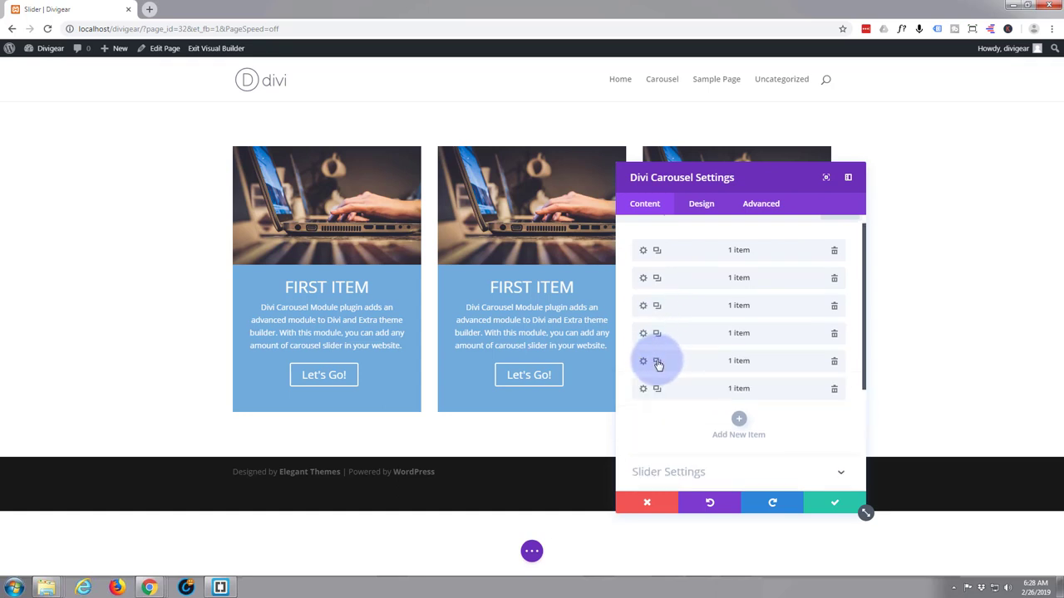
mouse_move(645, 278)
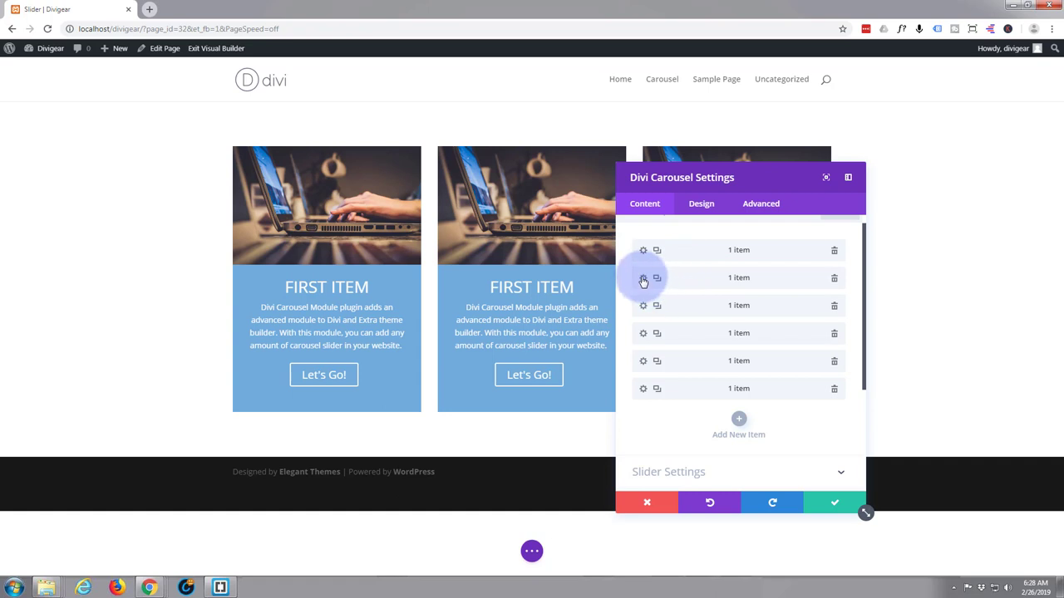
click(642, 278)
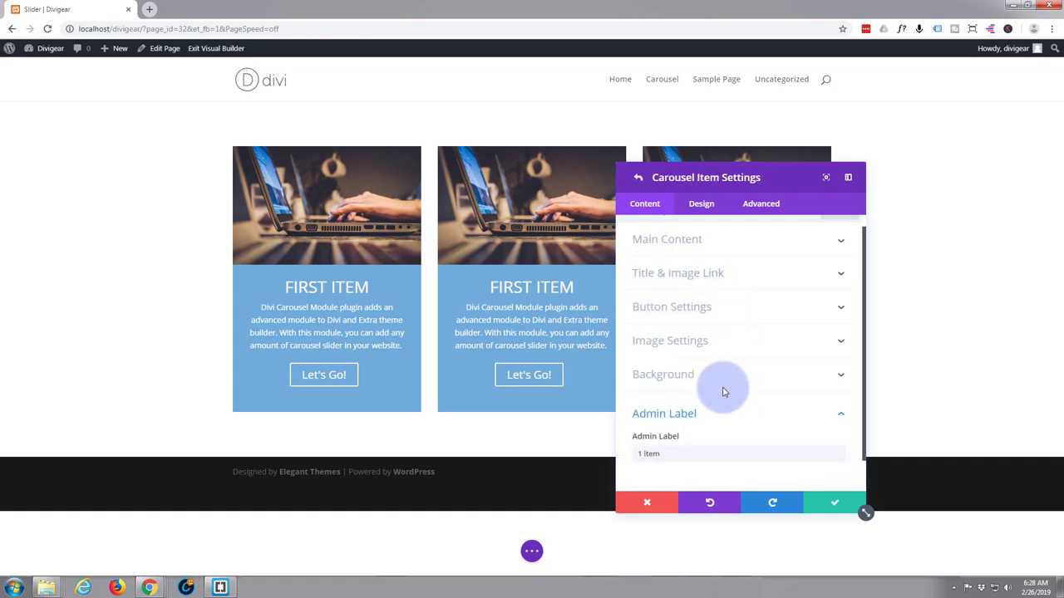
click(670, 339)
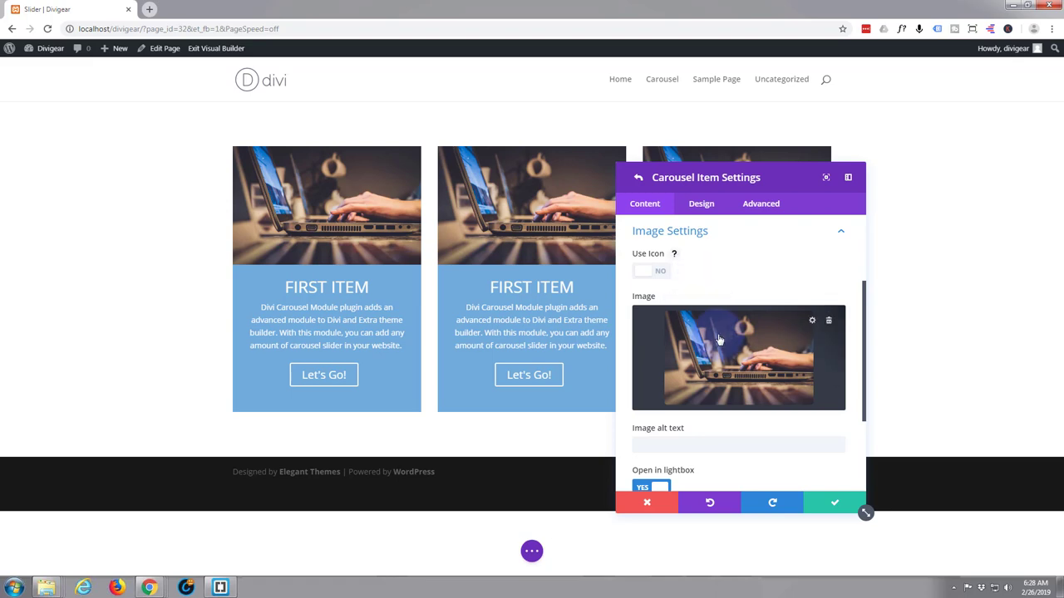
Replace one card's image with the phone and coffee photo from the media library
click(828, 320)
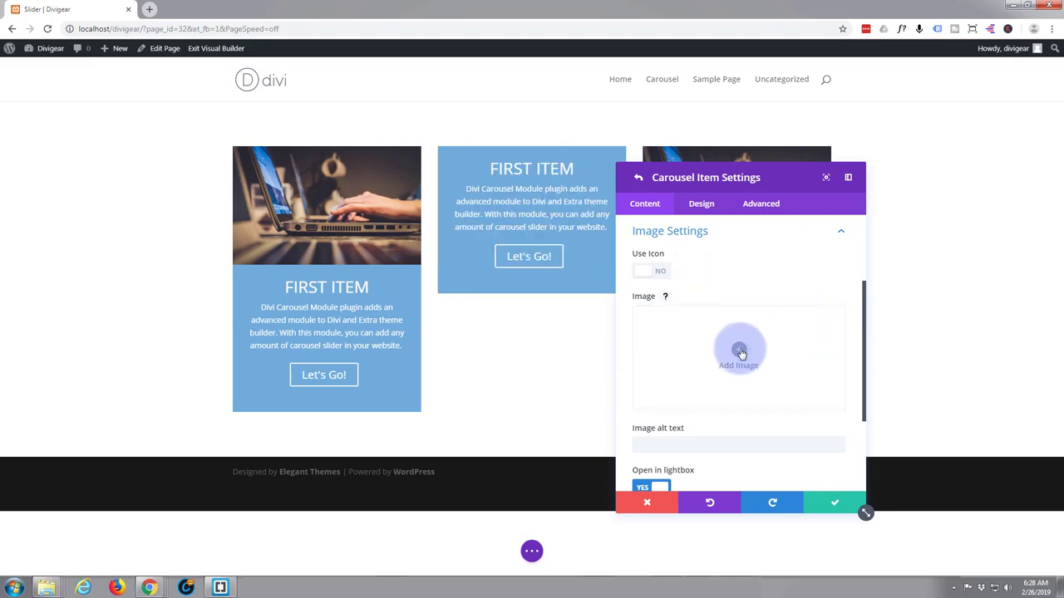
click(738, 353)
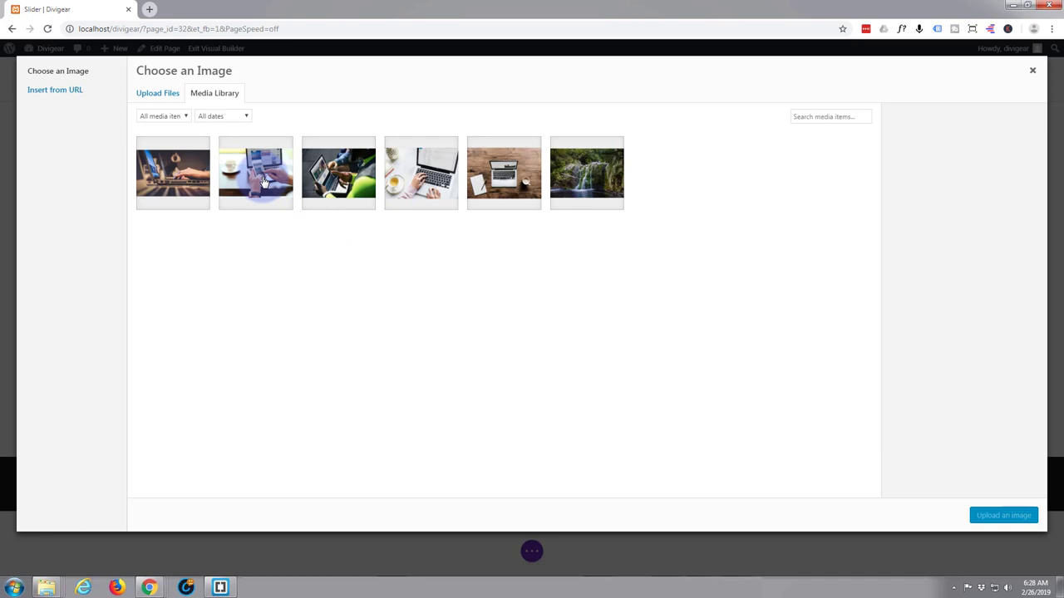
click(256, 173)
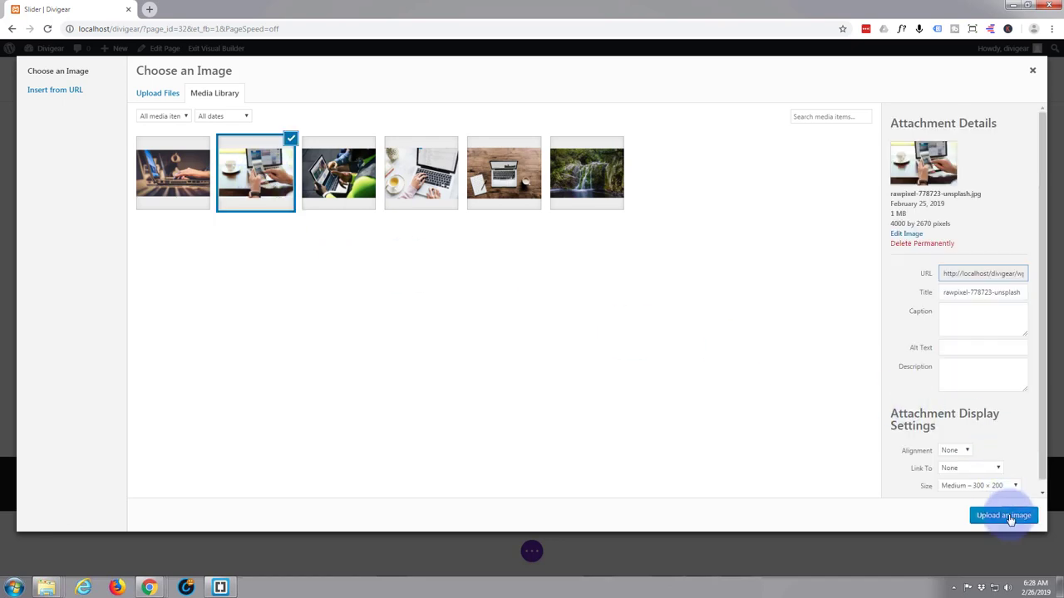
click(1004, 515)
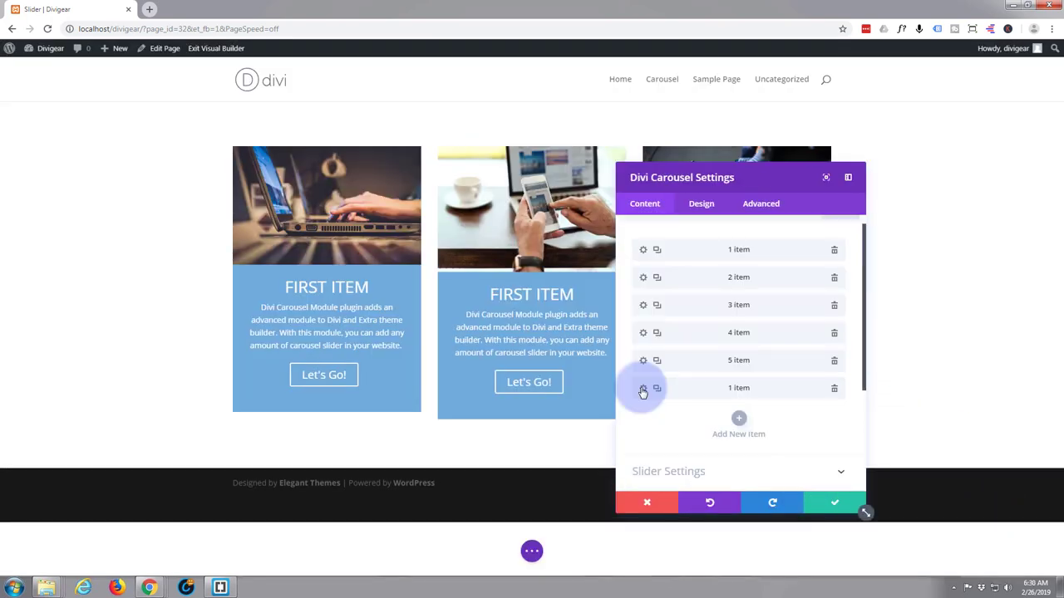
Give another carousel item the waterfall photo as its image
click(642, 388)
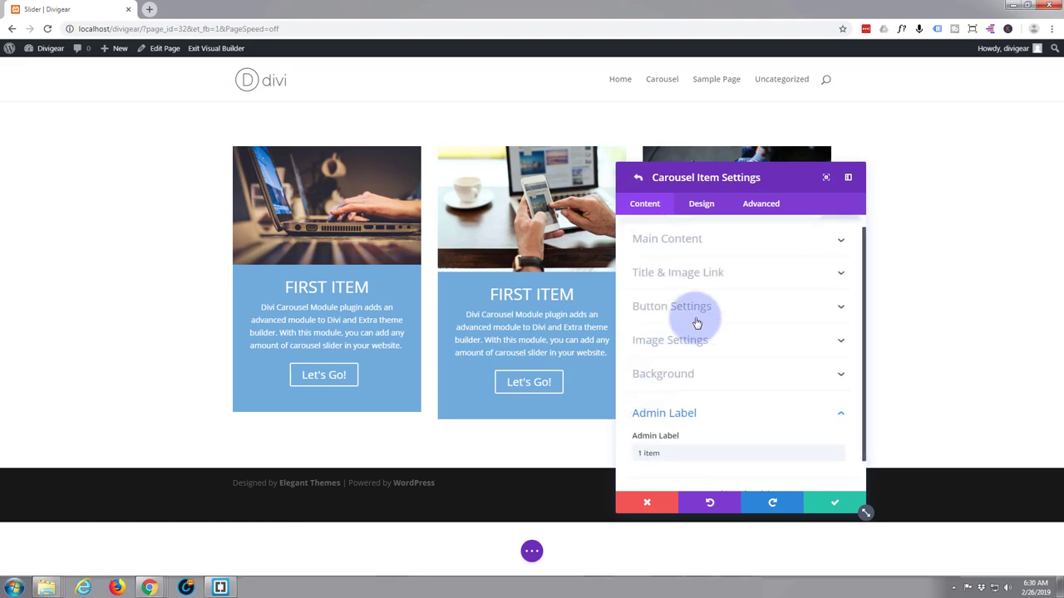
scroll(down, 3)
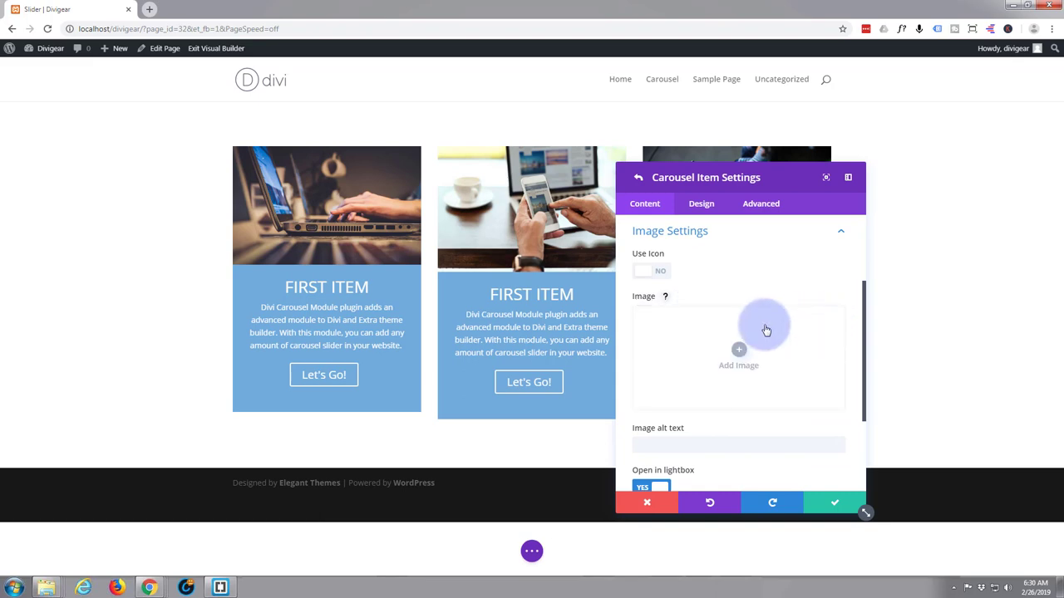
click(738, 349)
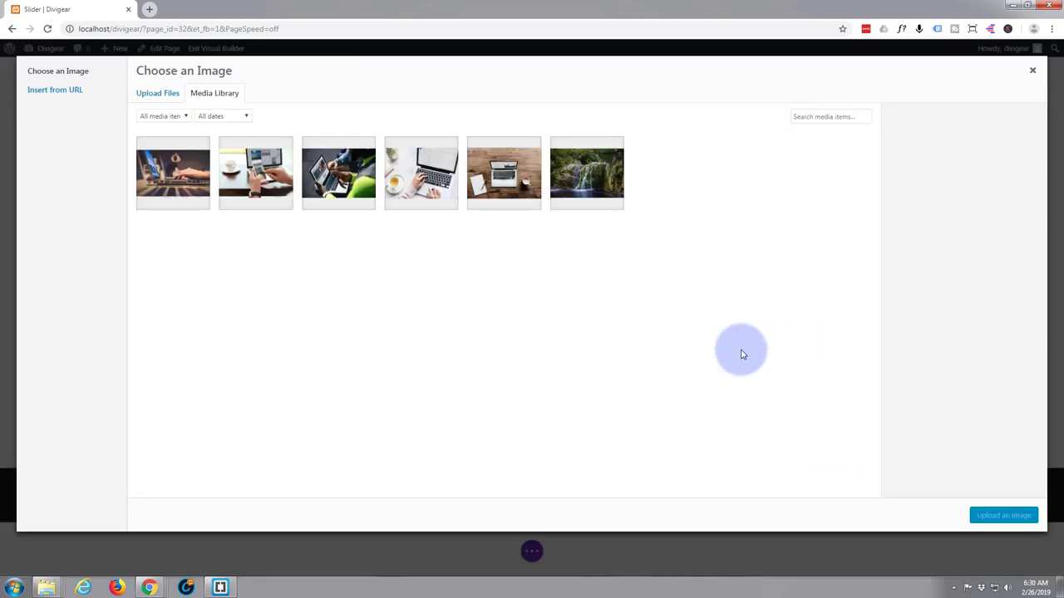
mouse_move(607, 293)
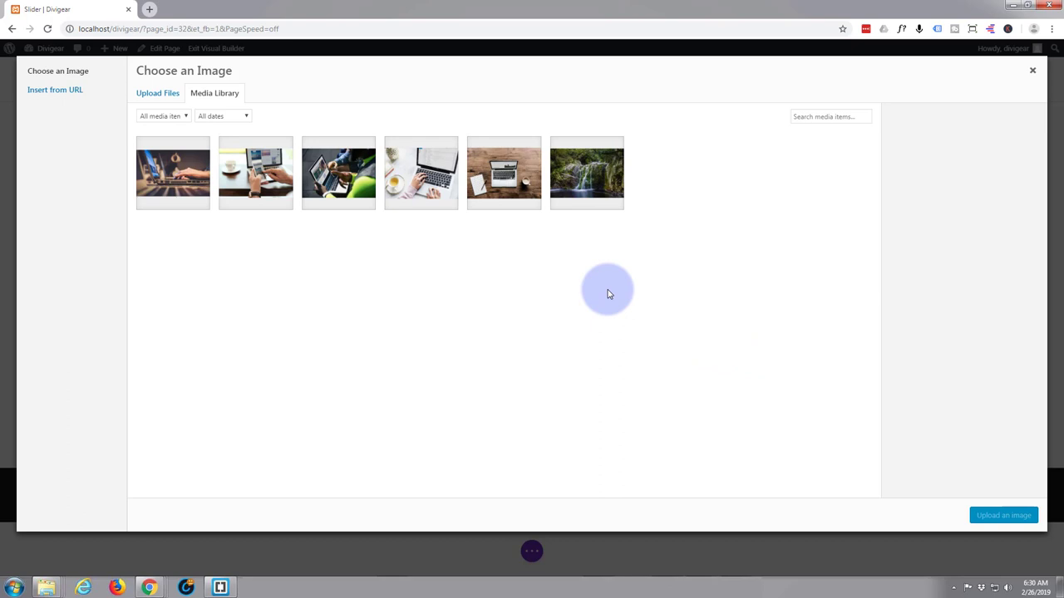
click(585, 173)
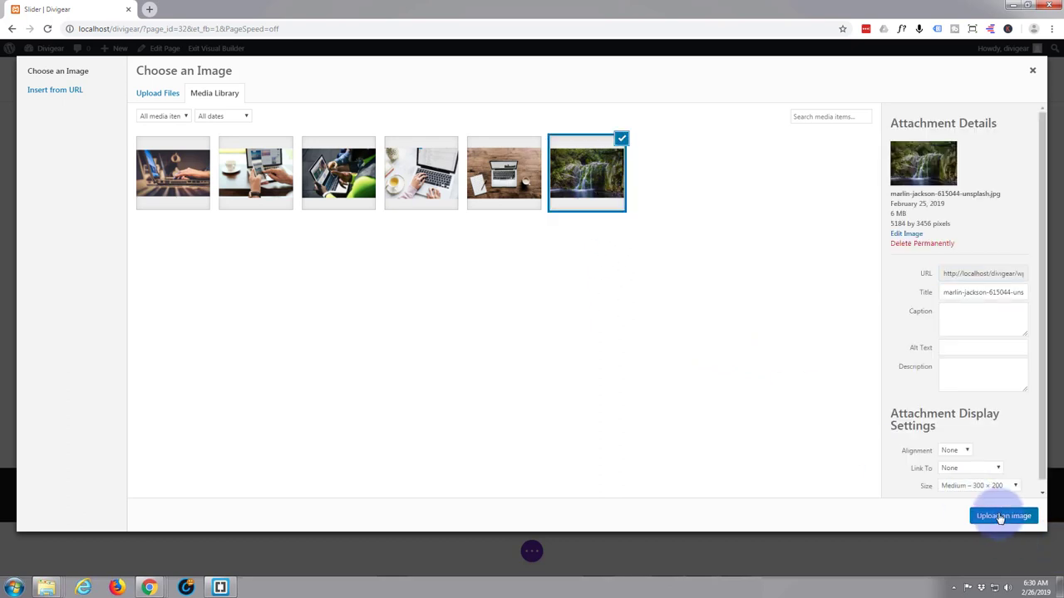
click(1003, 515)
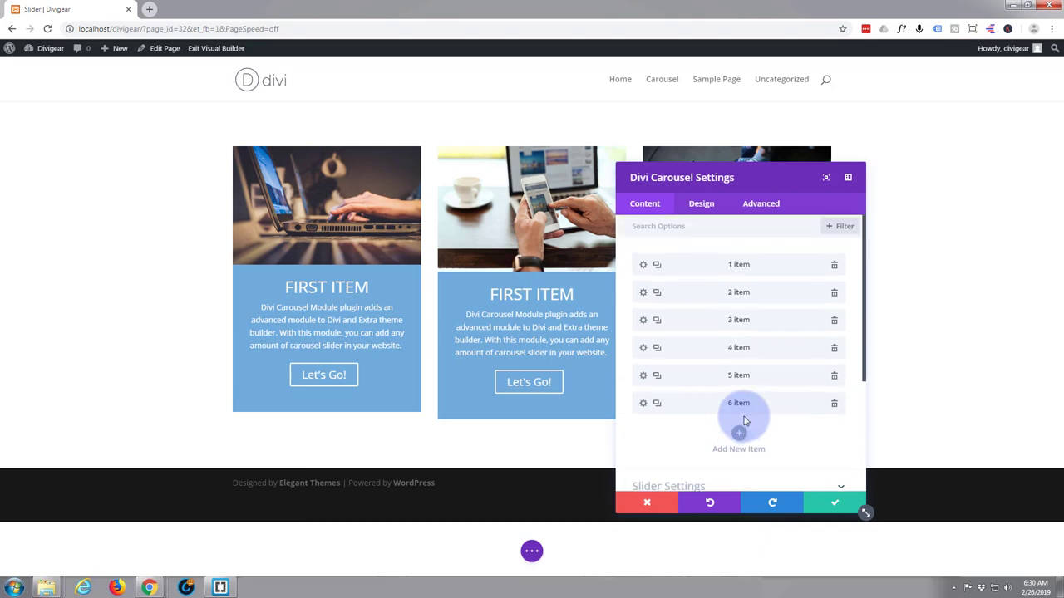
mouse_move(695, 426)
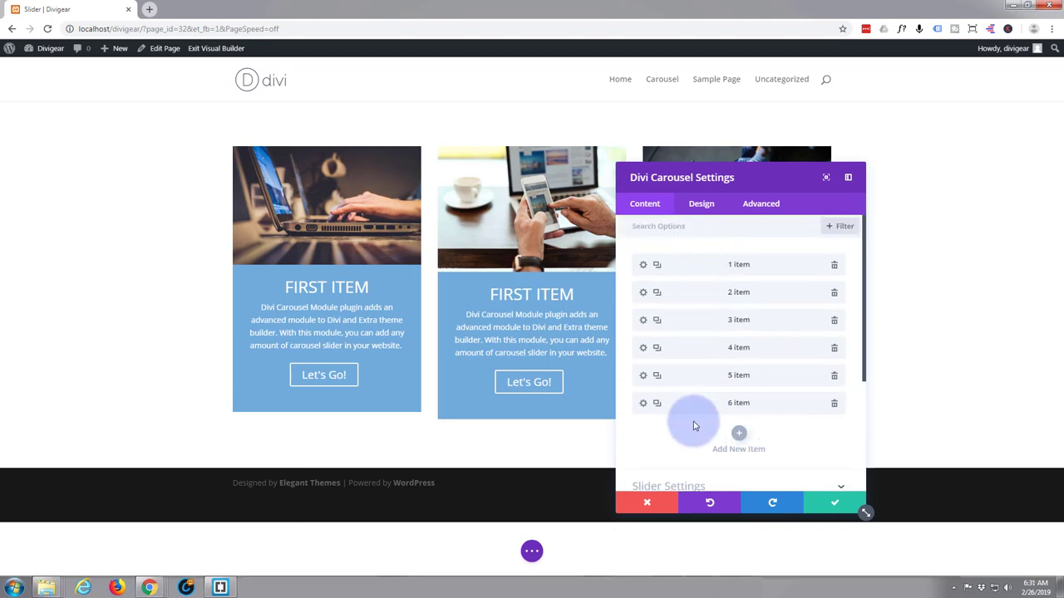
Show three items on desktop, set transition duration 2000 and turn looping on
scroll(down, 3)
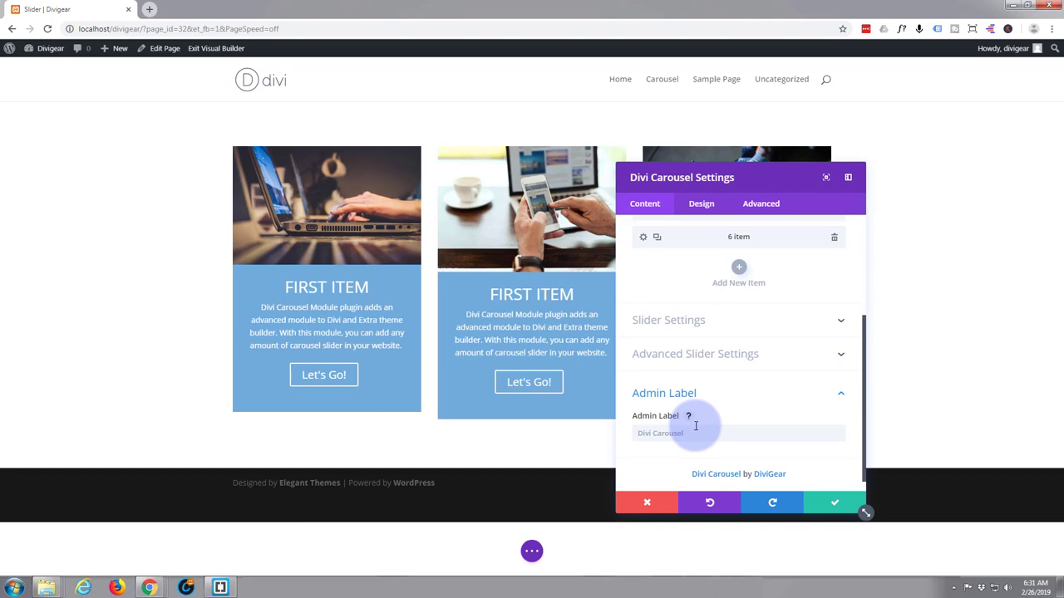
mouse_move(690, 321)
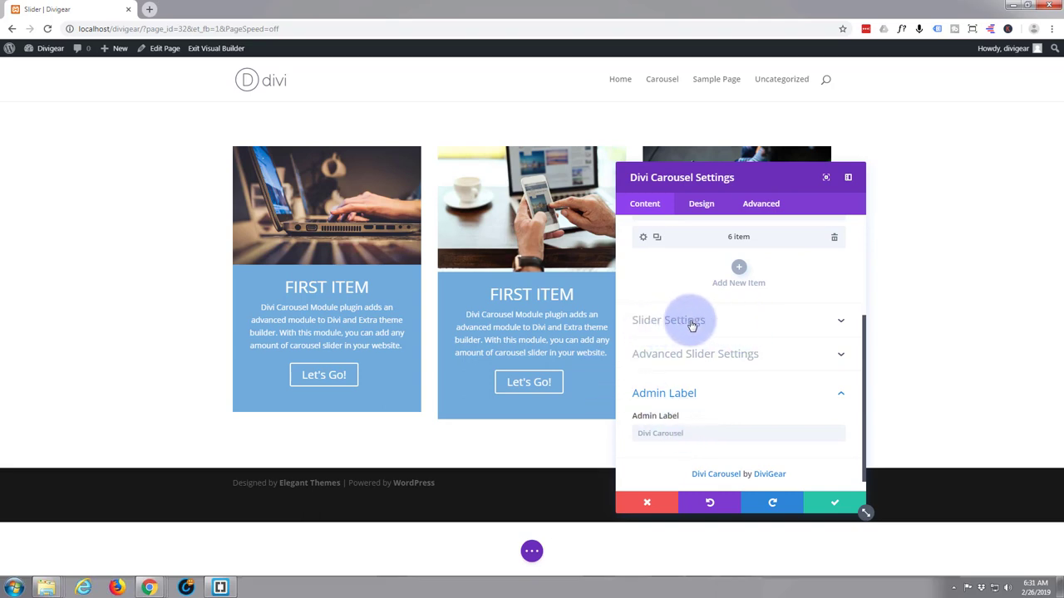
click(668, 319)
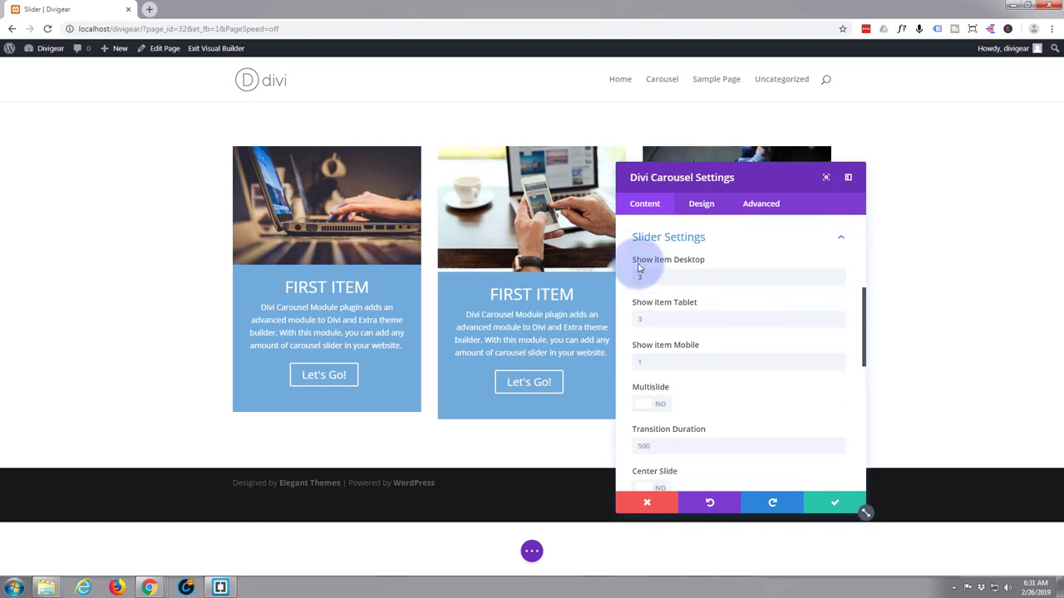
click(738, 276)
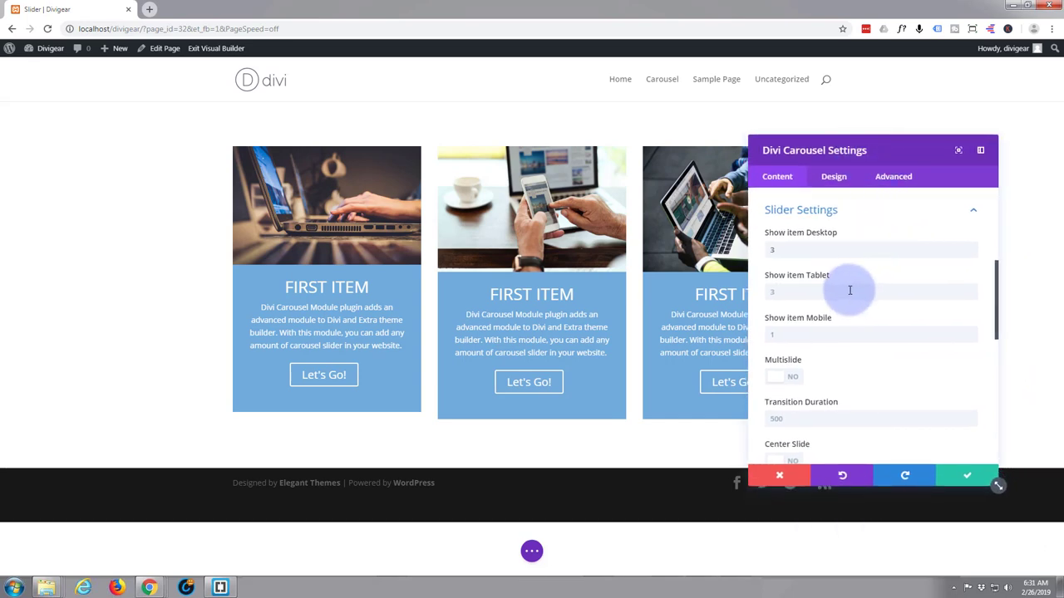
scroll(down, 3)
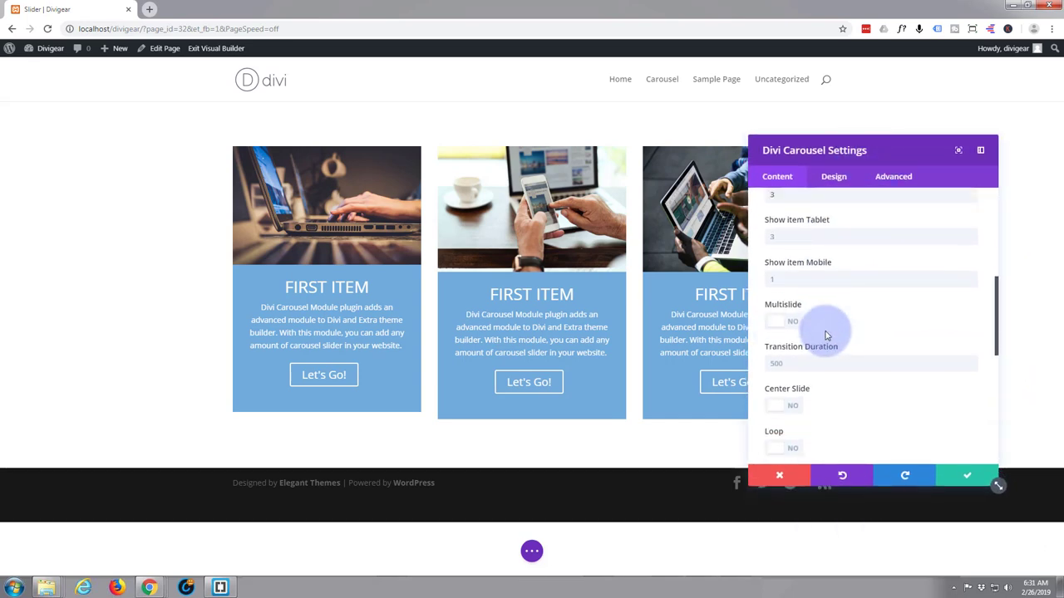
scroll(down, 3)
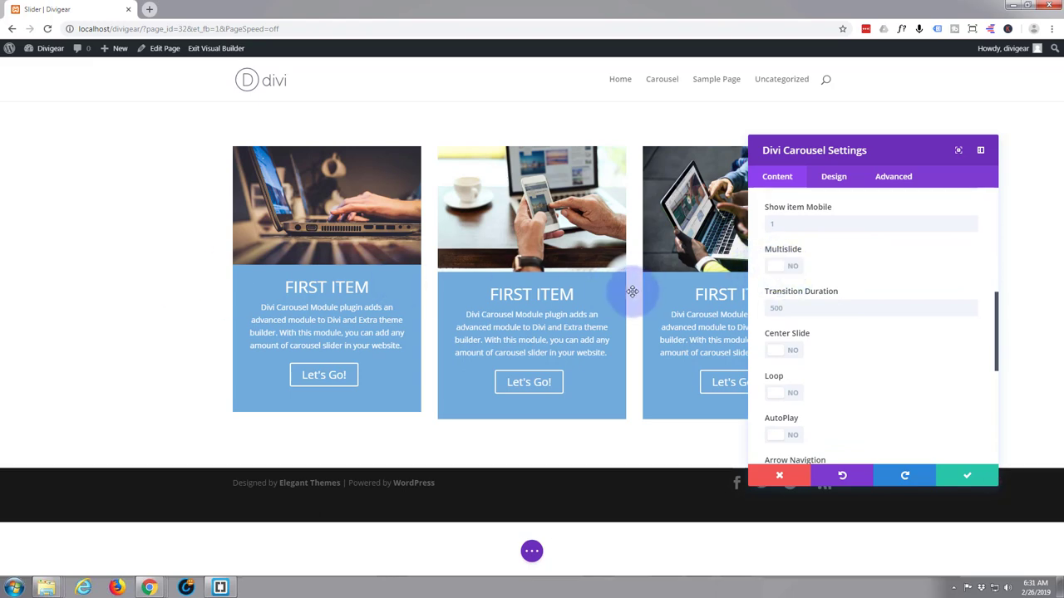
mouse_move(702, 269)
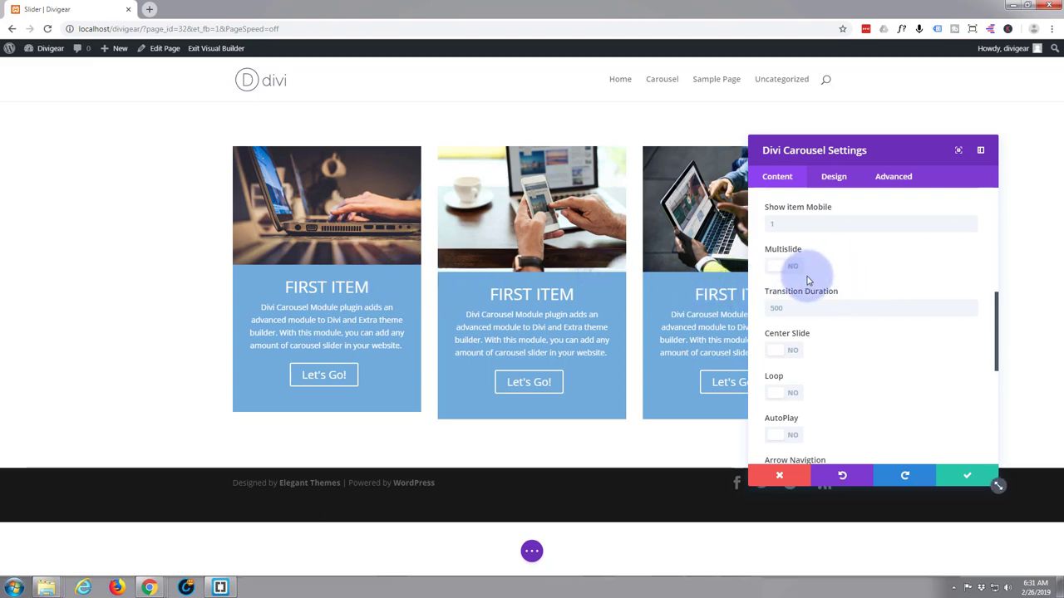
mouse_move(839, 276)
text(2000)
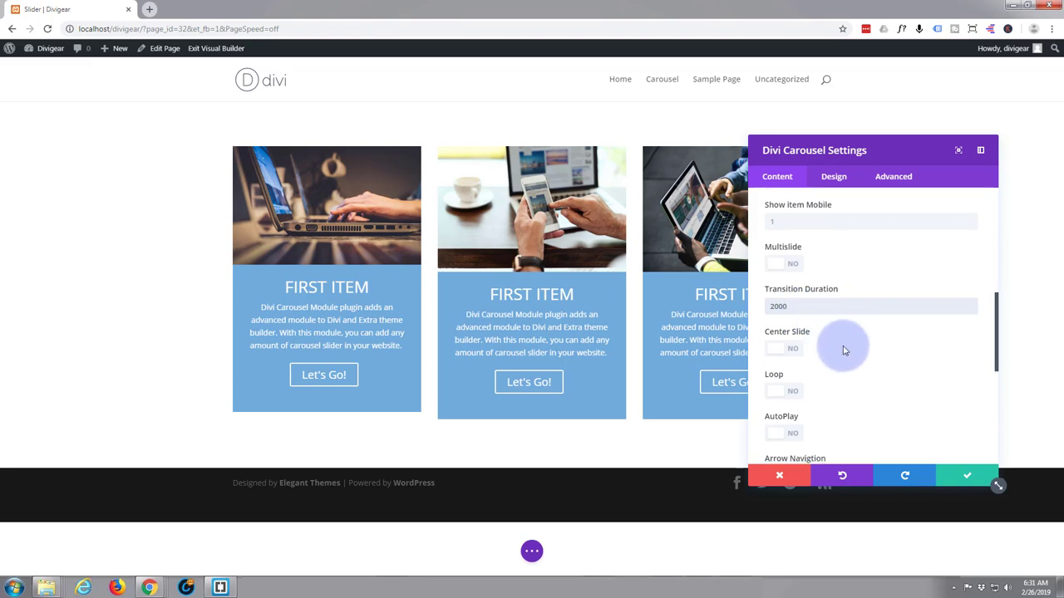
scroll(down, 3)
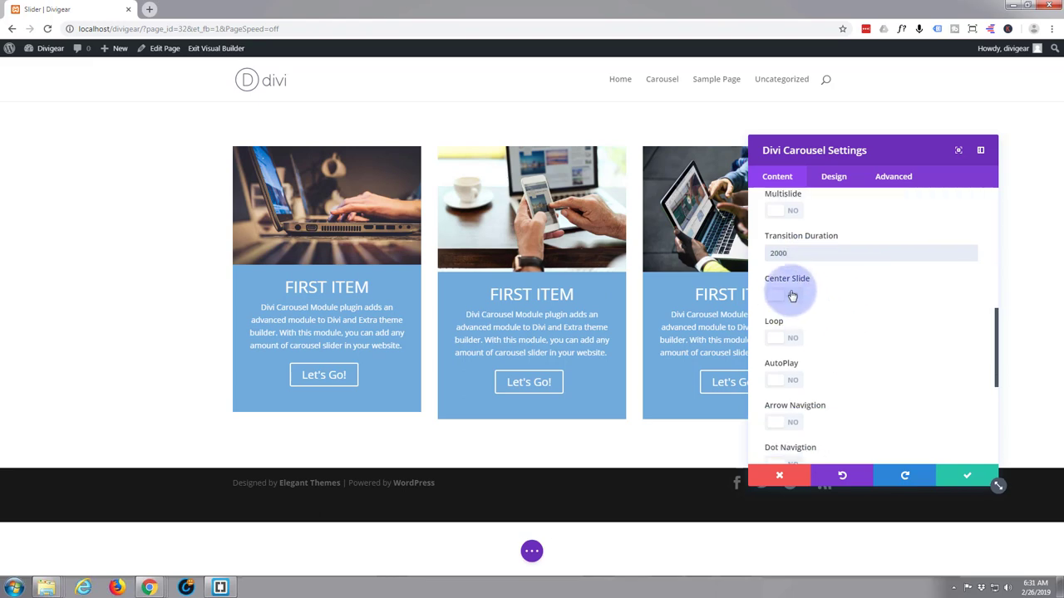
mouse_move(796, 322)
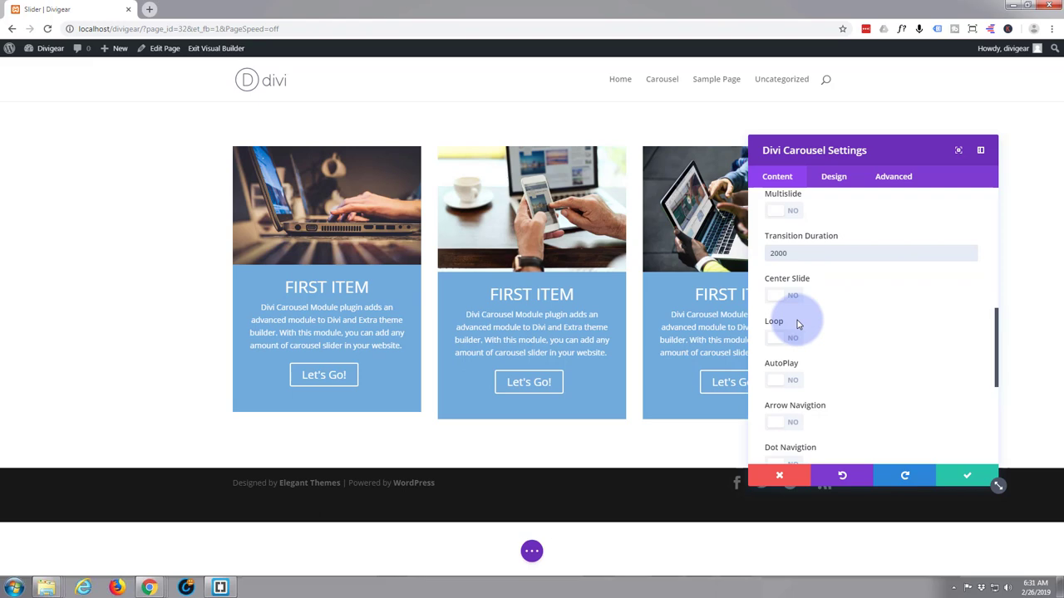
mouse_move(788, 342)
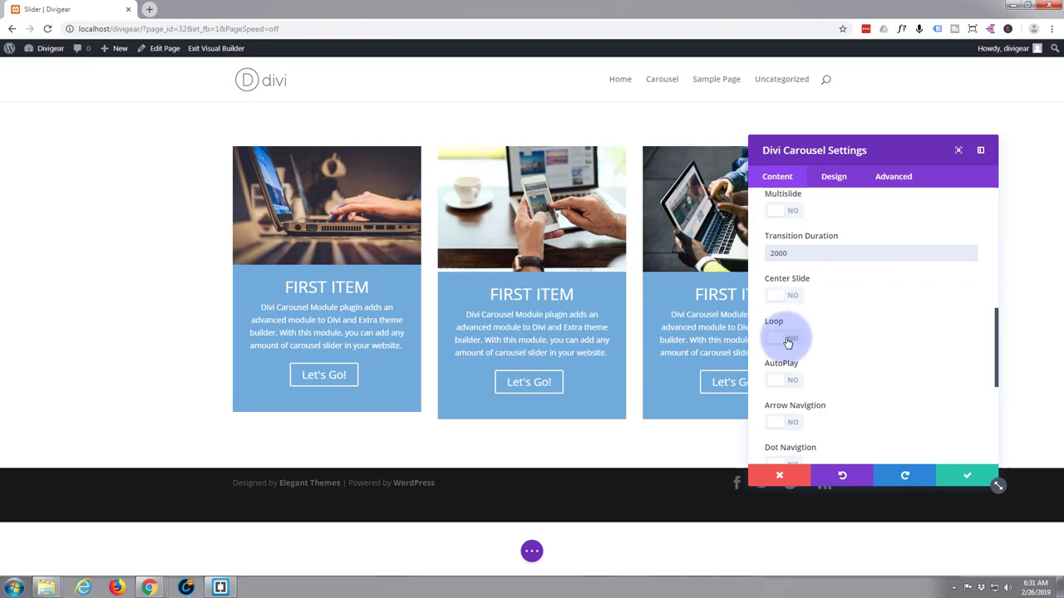
click(782, 337)
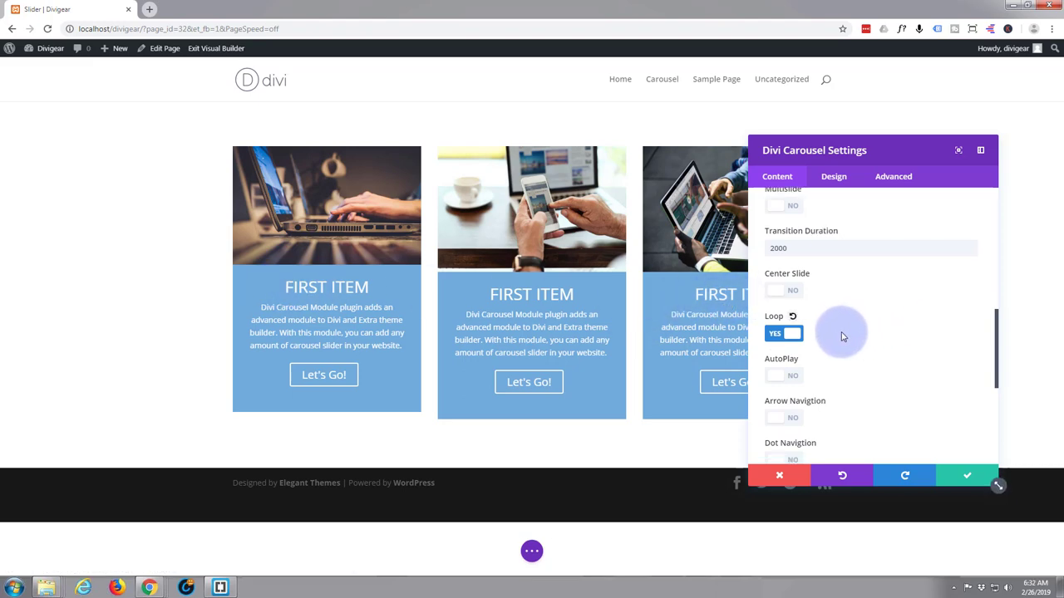
Switch on autoplay and pause-on-hover, with a 1000 auto play speed
click(783, 376)
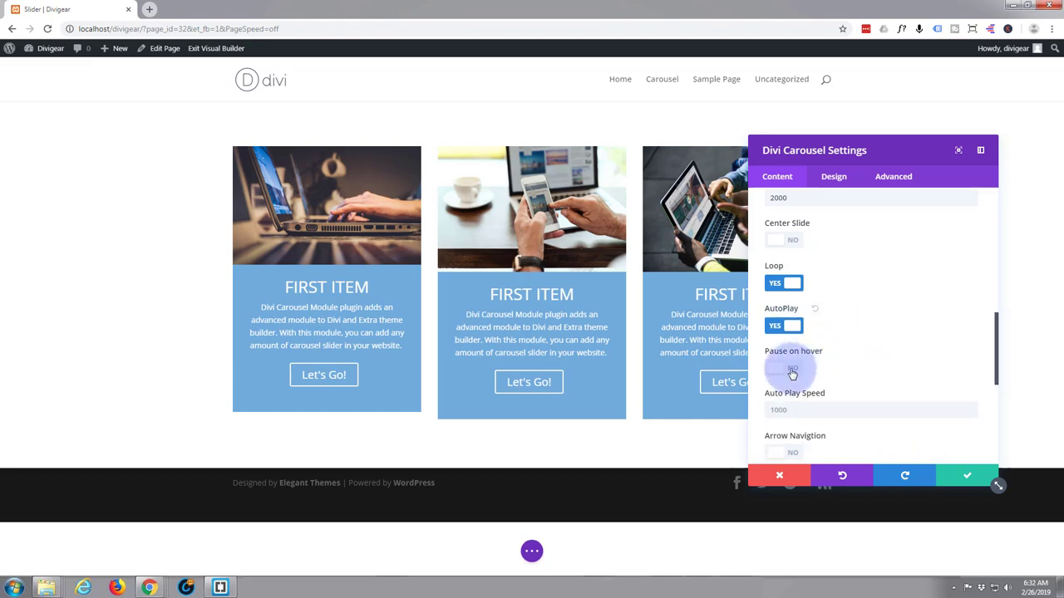
click(783, 369)
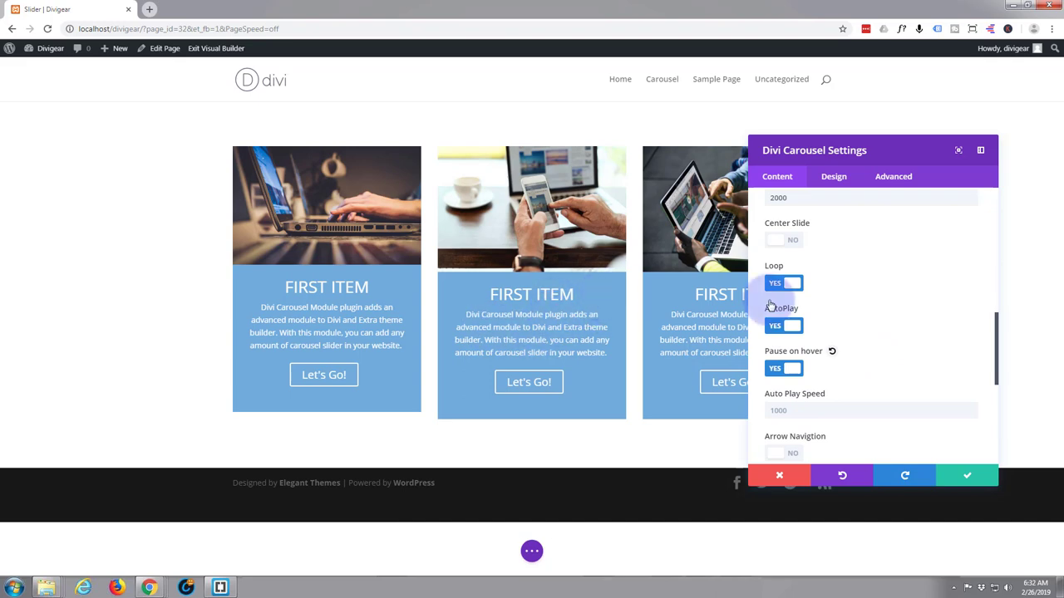
scroll(down, 3)
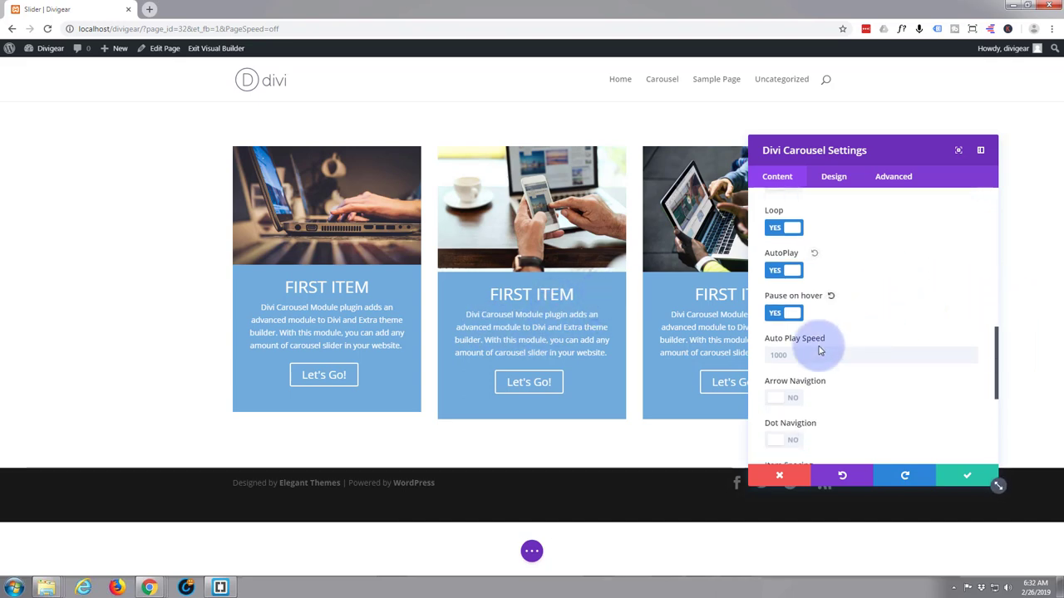
click(785, 356)
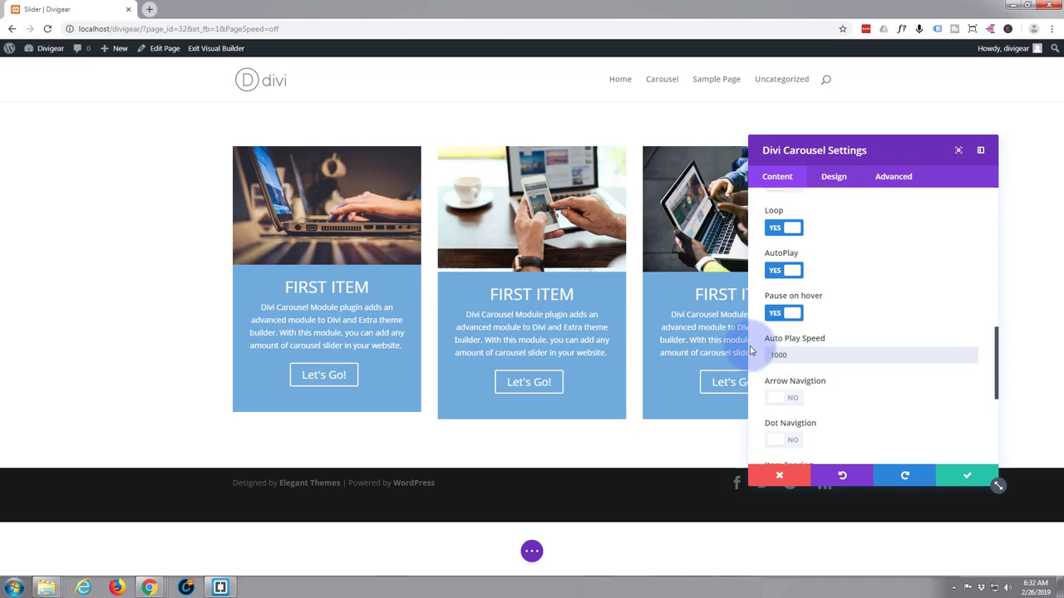
scroll(down, 3)
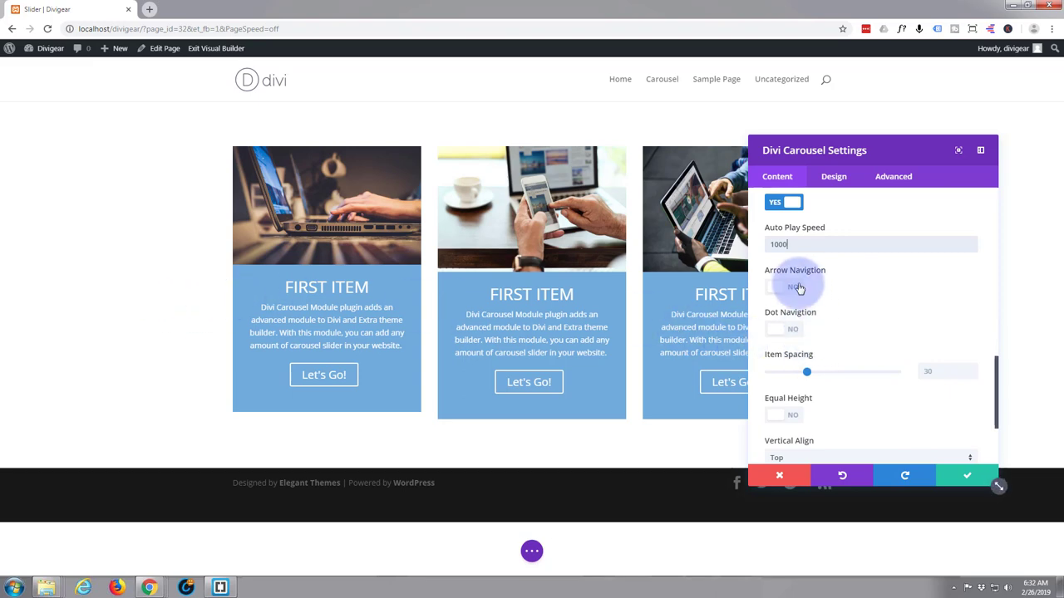
Turn on arrow navigation placed outside the cards and dot navigation below them
click(794, 286)
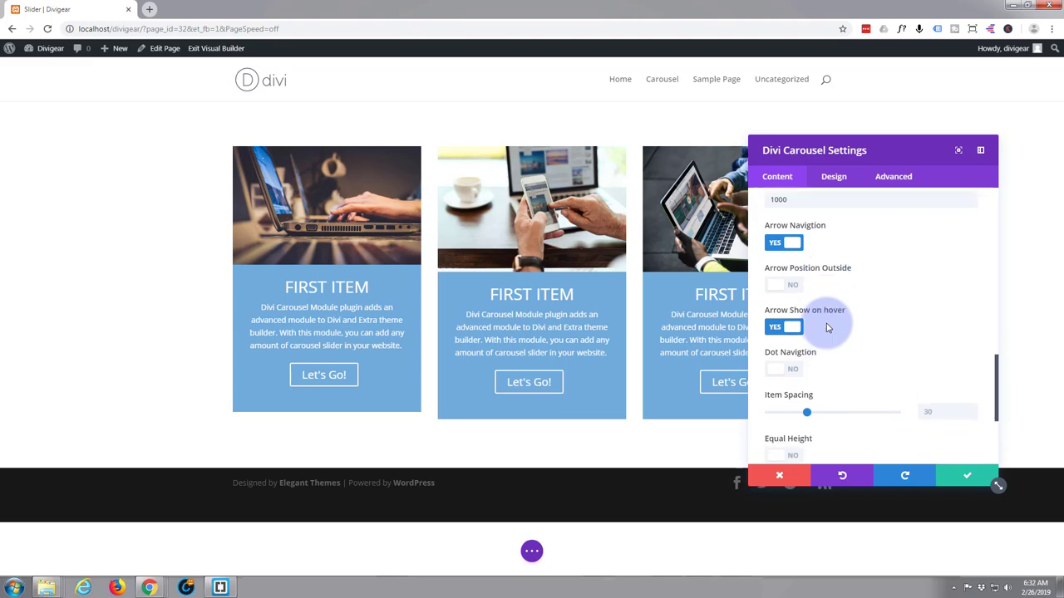
scroll(up, 3)
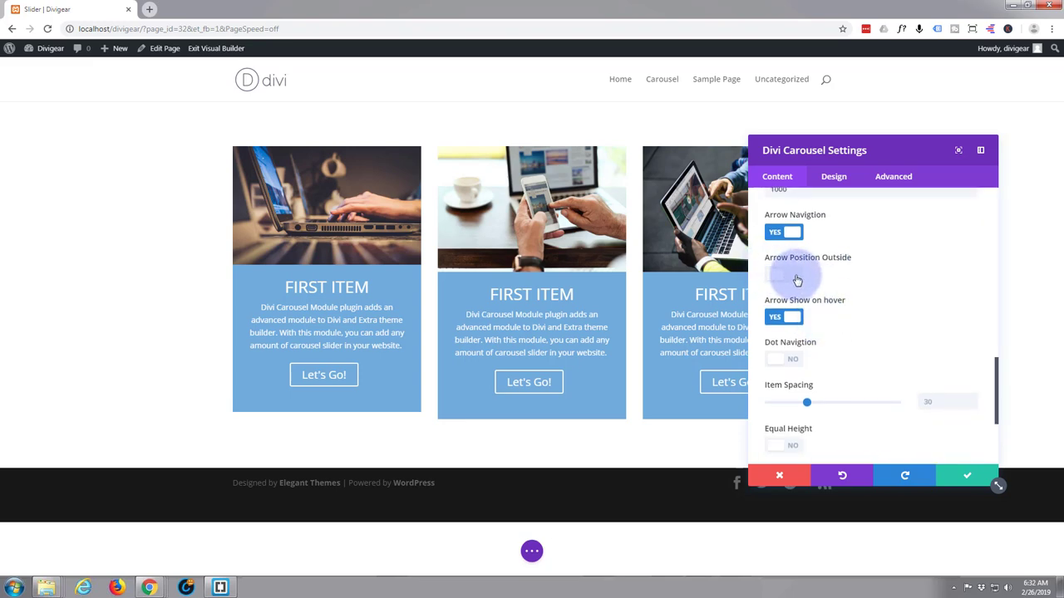
click(781, 274)
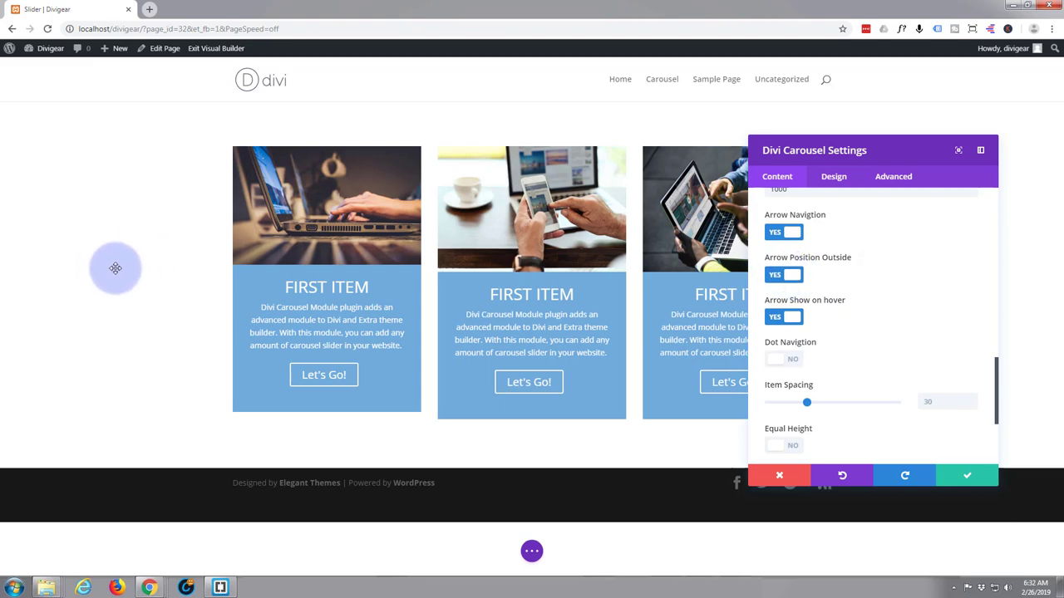
mouse_move(219, 286)
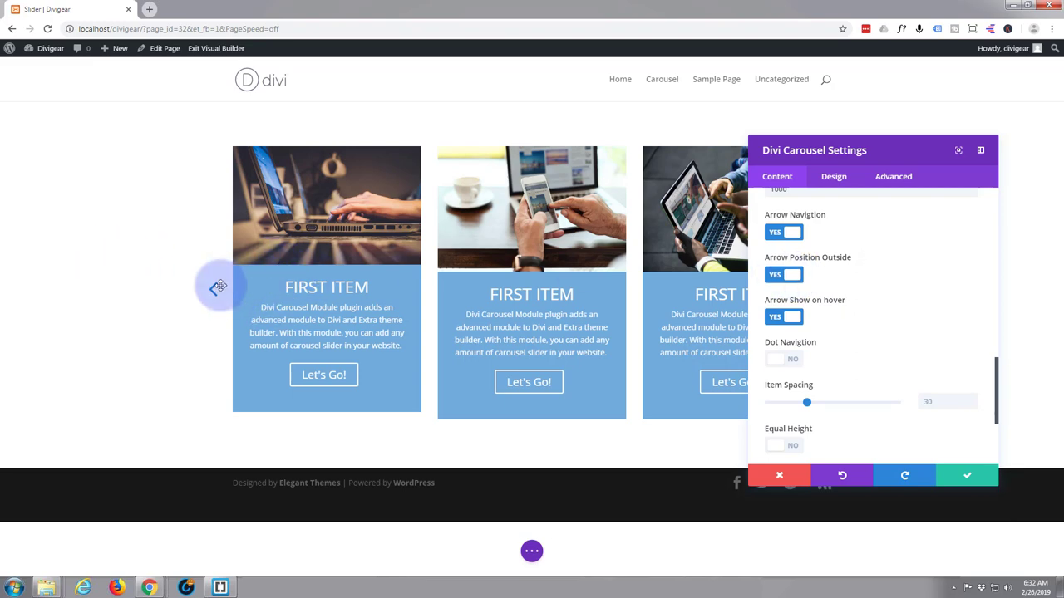
mouse_move(871, 311)
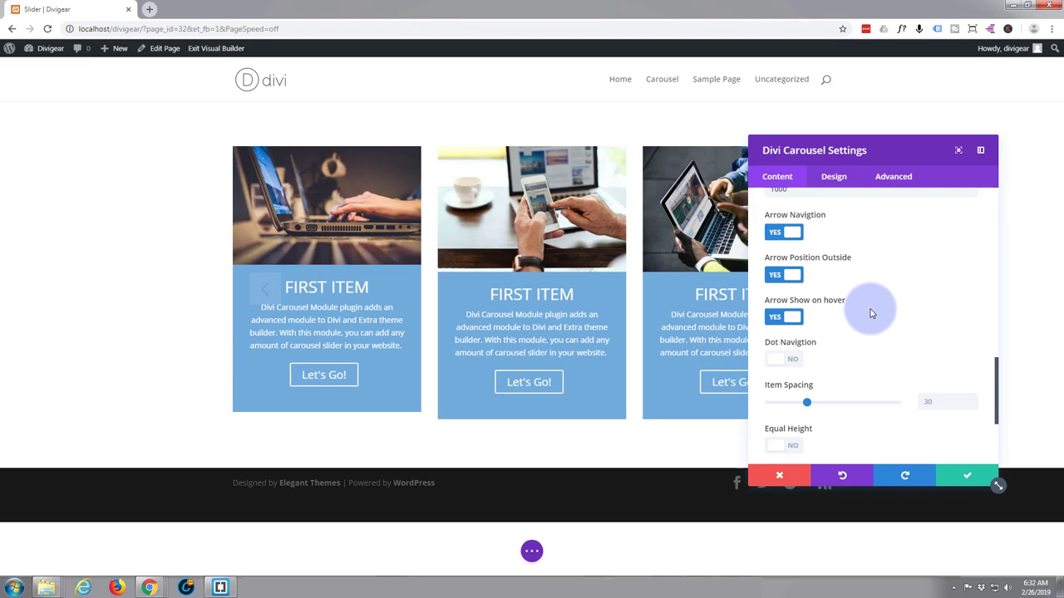
scroll(down, 3)
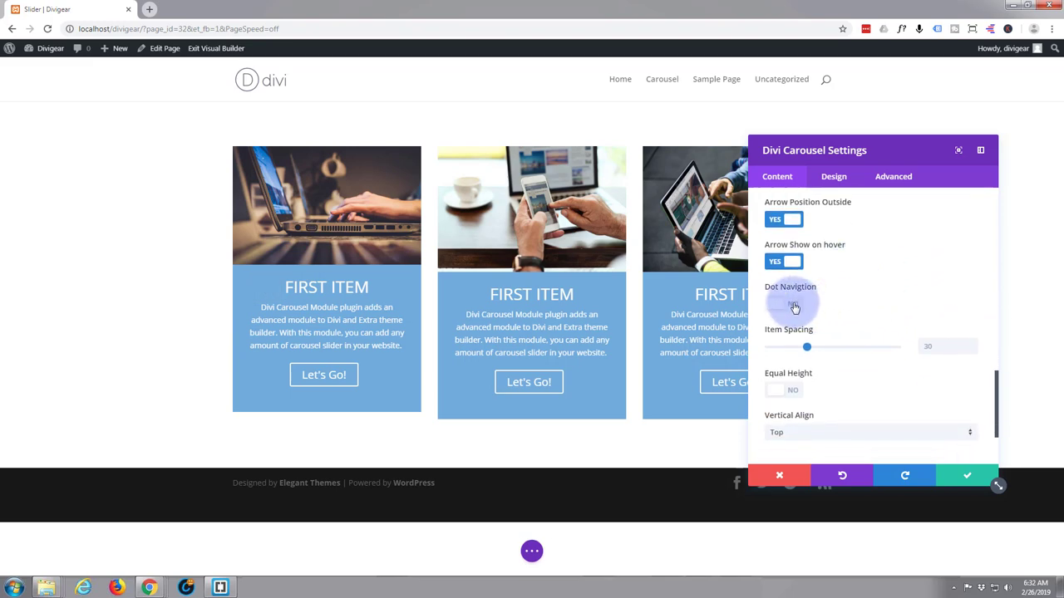
click(782, 302)
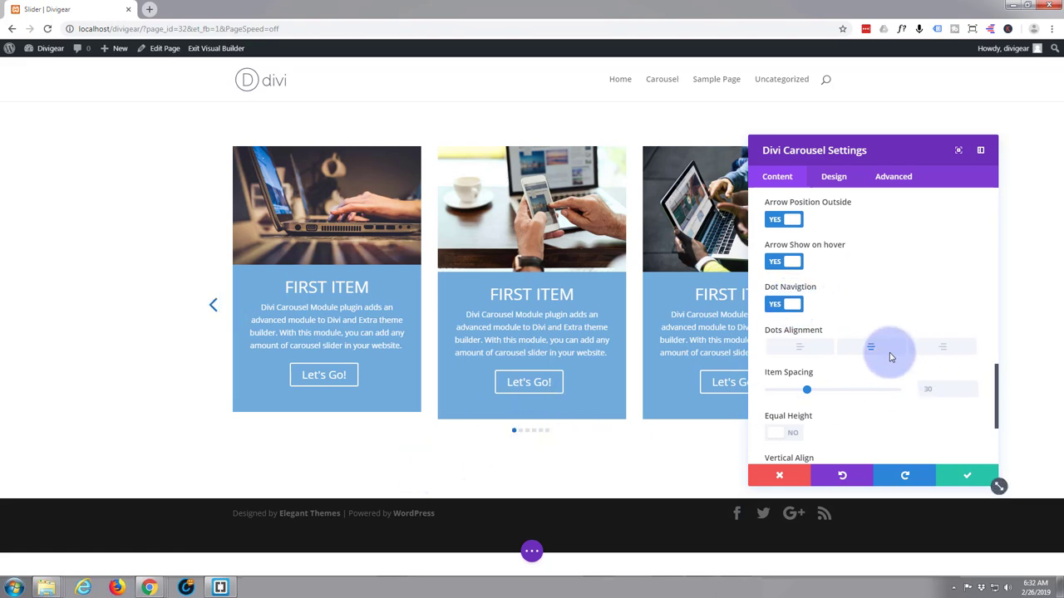
Keep item spacing at 30 after testing values and make all cards equal height
scroll(down, 3)
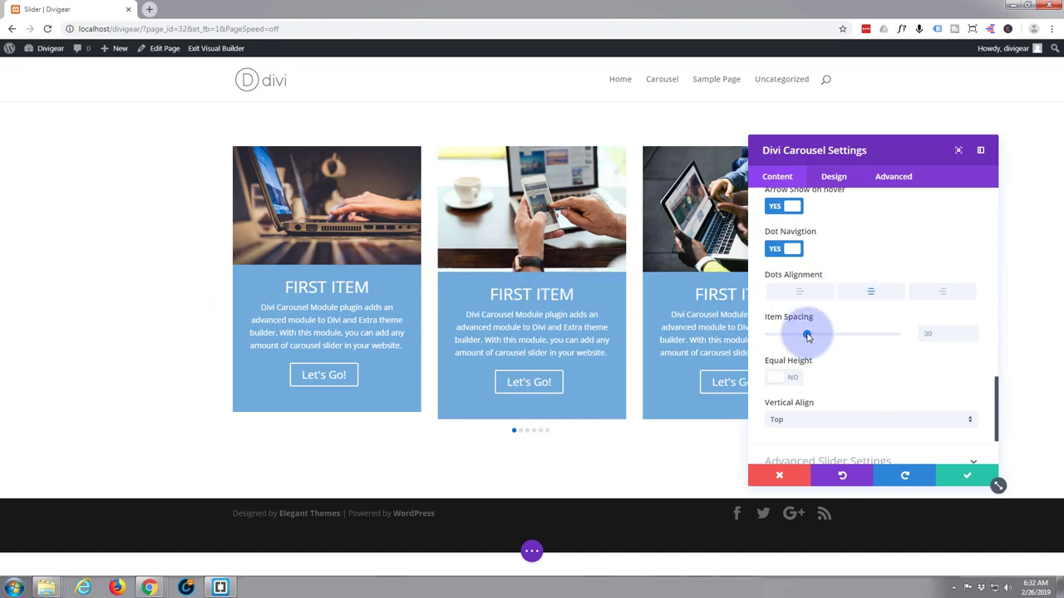
drag(806, 333, 791, 336)
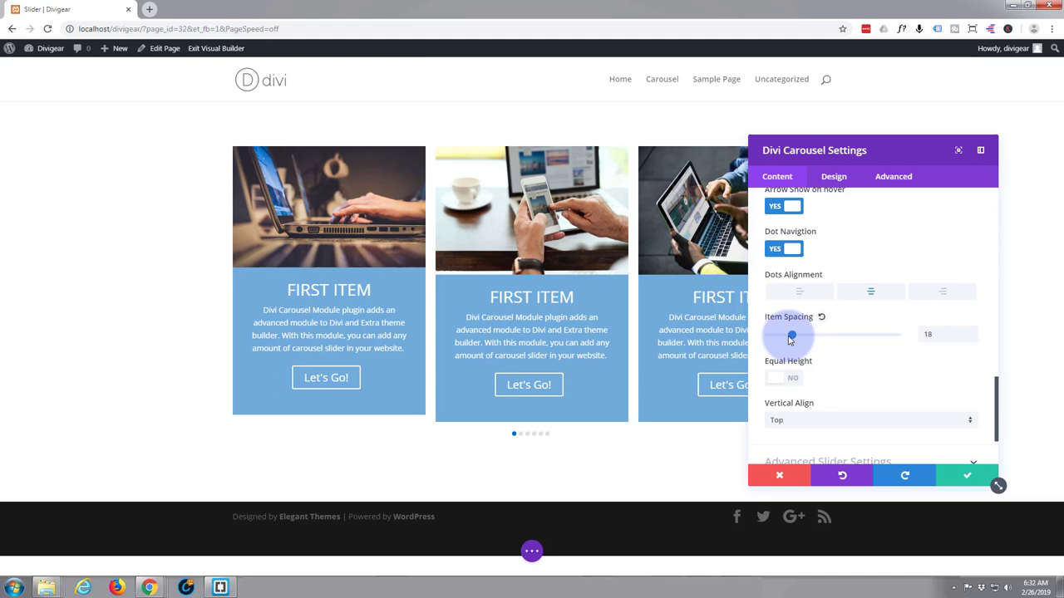
drag(791, 336, 815, 336)
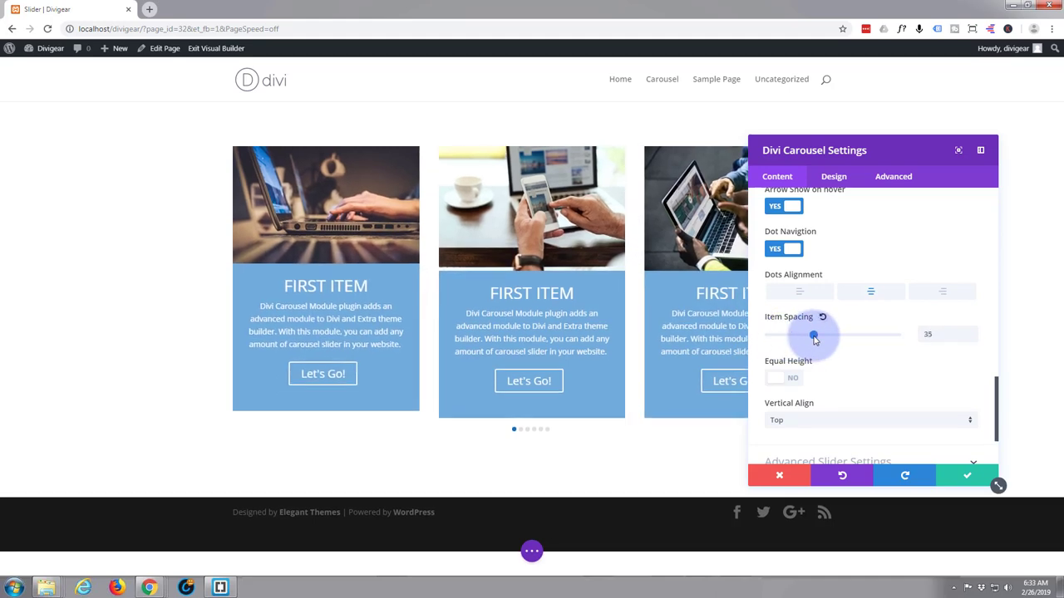
drag(815, 334, 806, 334)
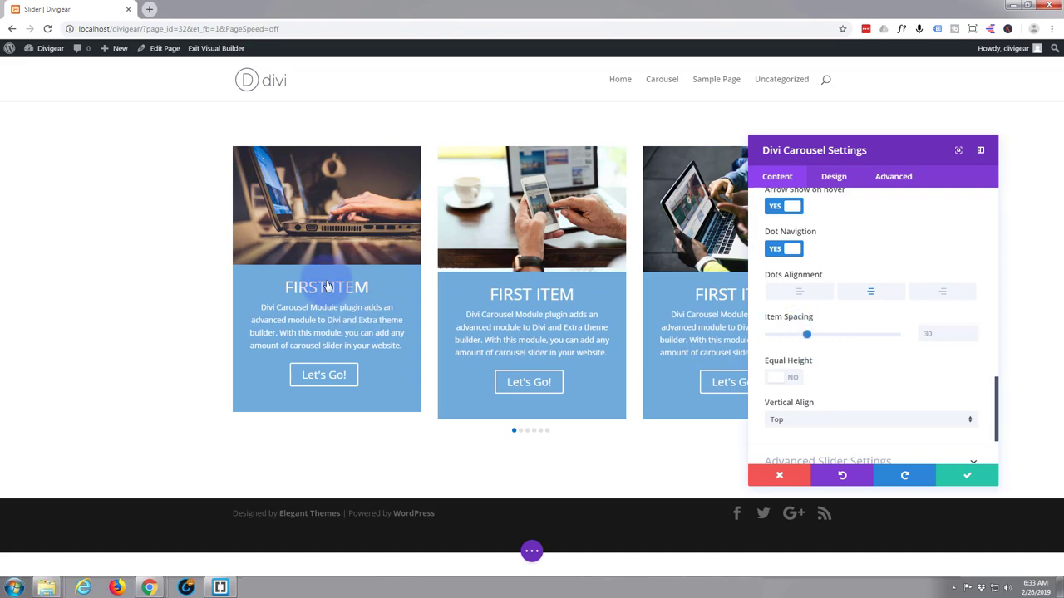
mouse_move(416, 382)
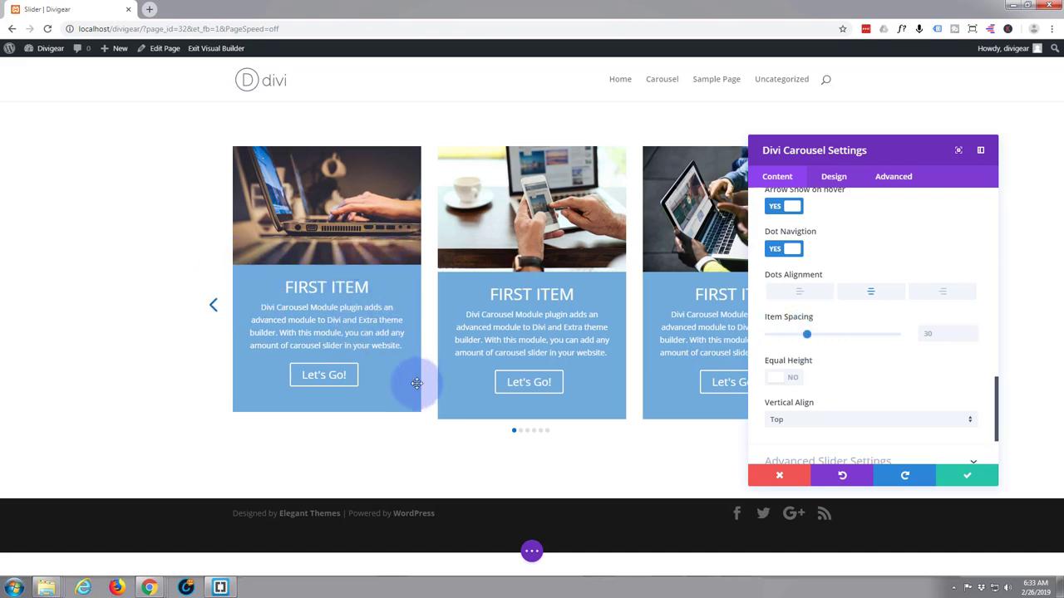
mouse_move(722, 214)
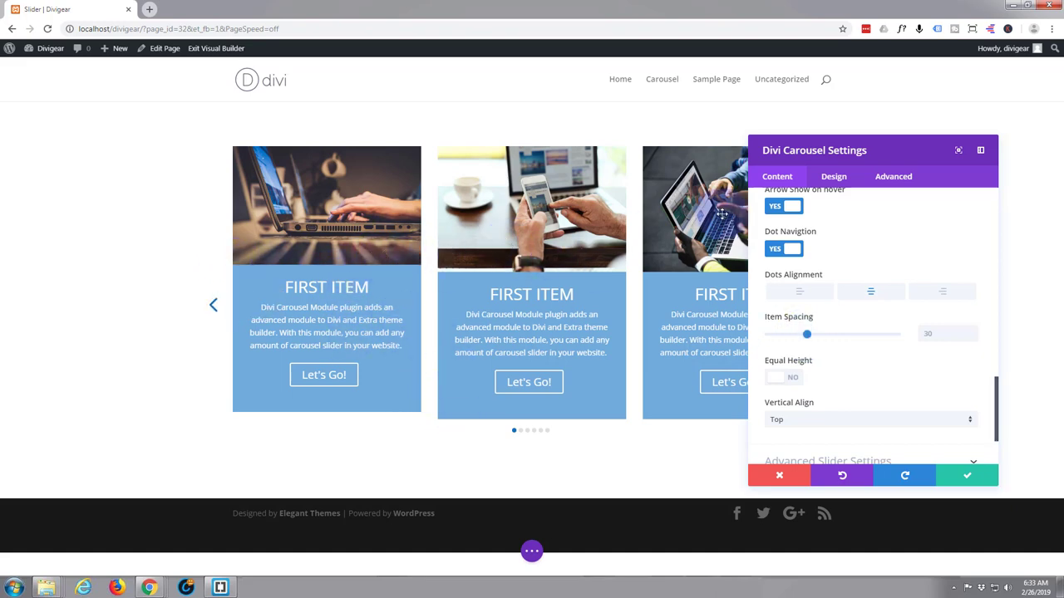
mouse_move(746, 314)
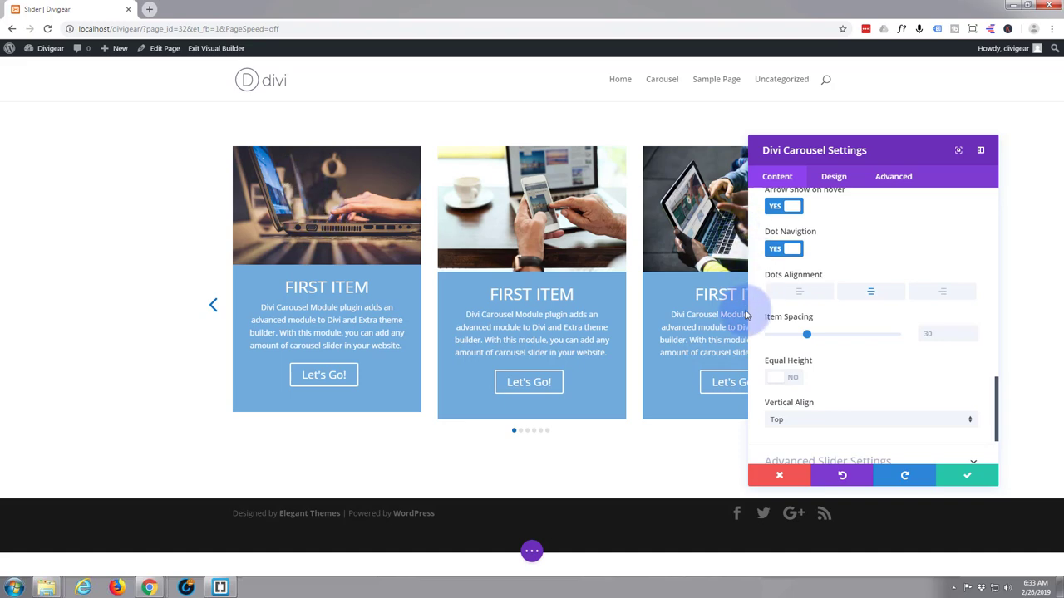
click(791, 378)
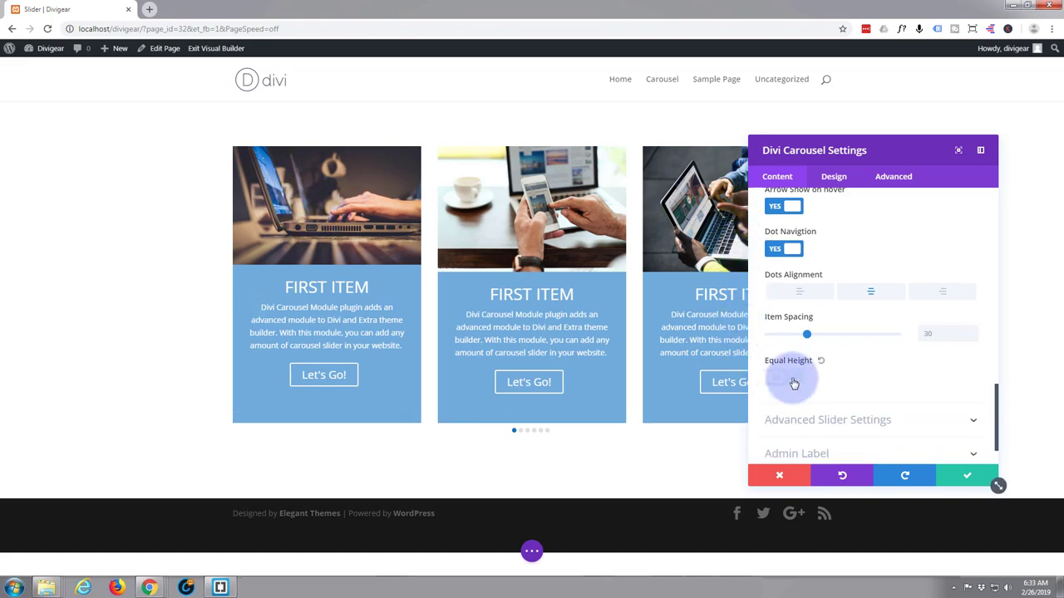
click(782, 379)
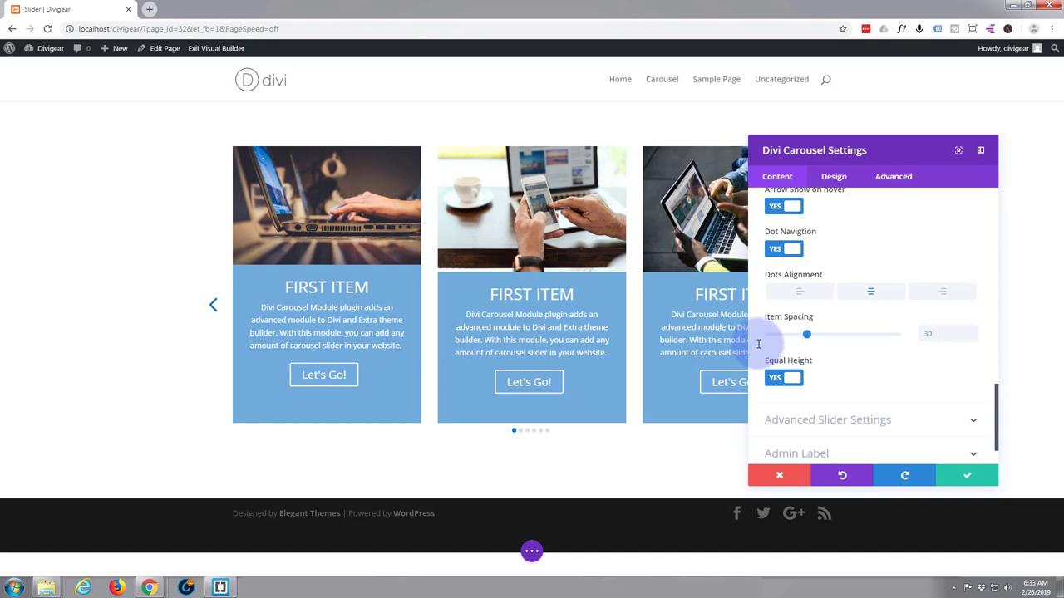
scroll(down, 3)
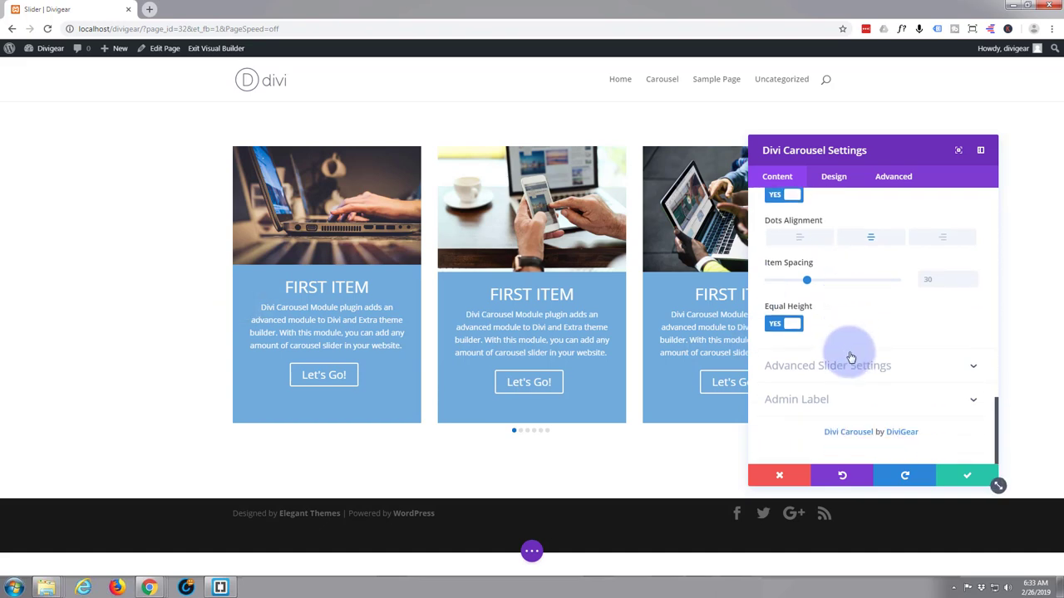
click(828, 365)
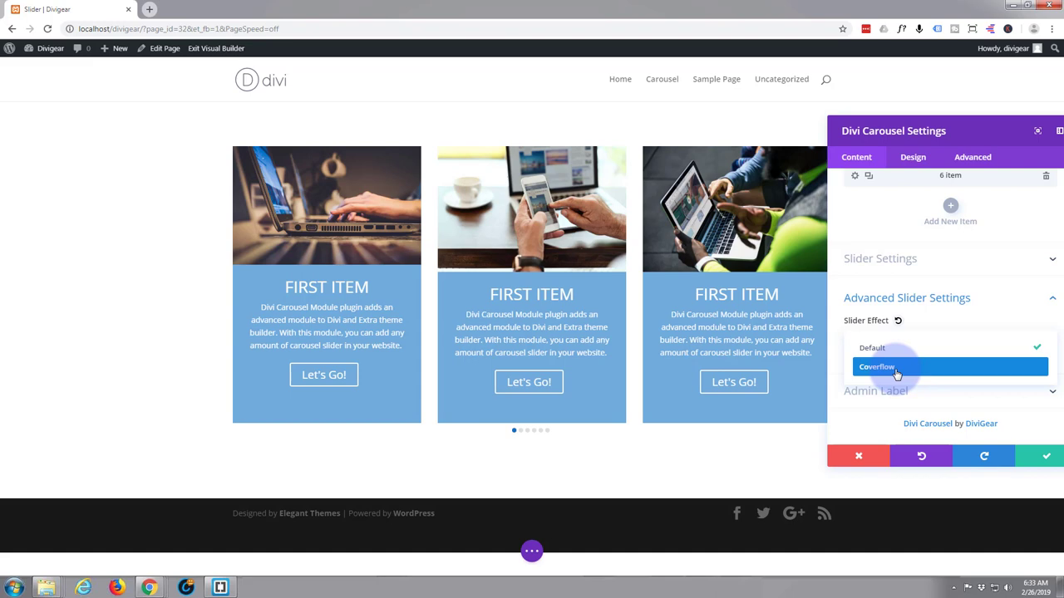
Preview Coverflow without shadow, revert to the Default effect and save the carousel settings
click(878, 367)
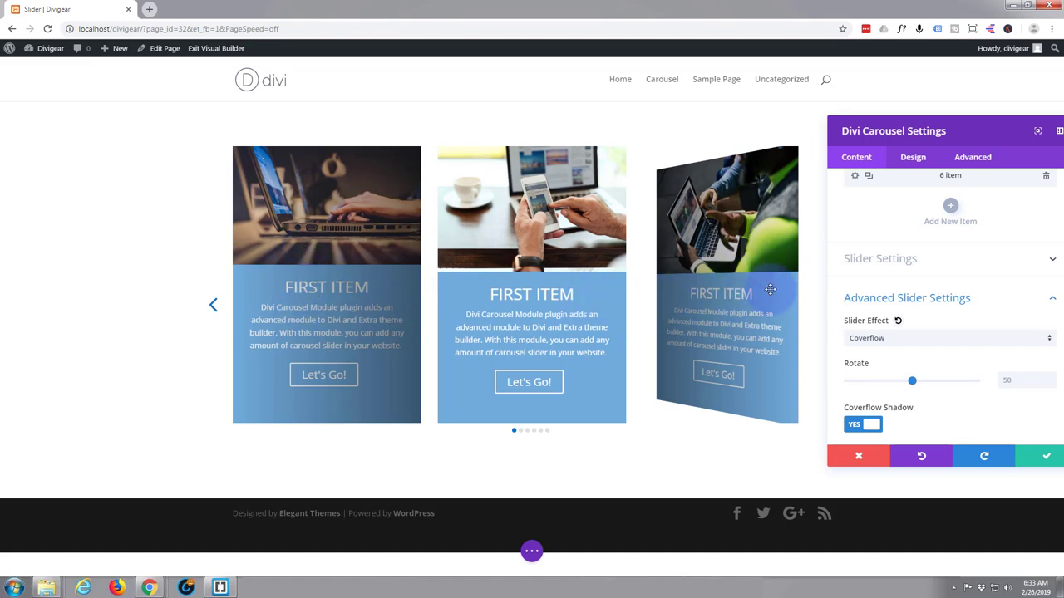
mouse_move(386, 272)
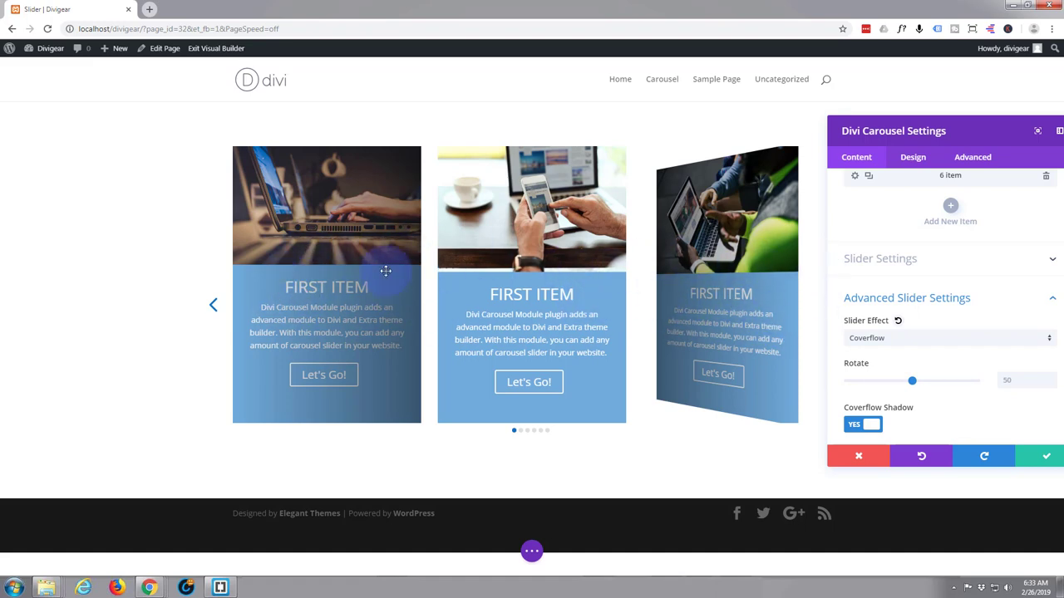
mouse_move(1004, 410)
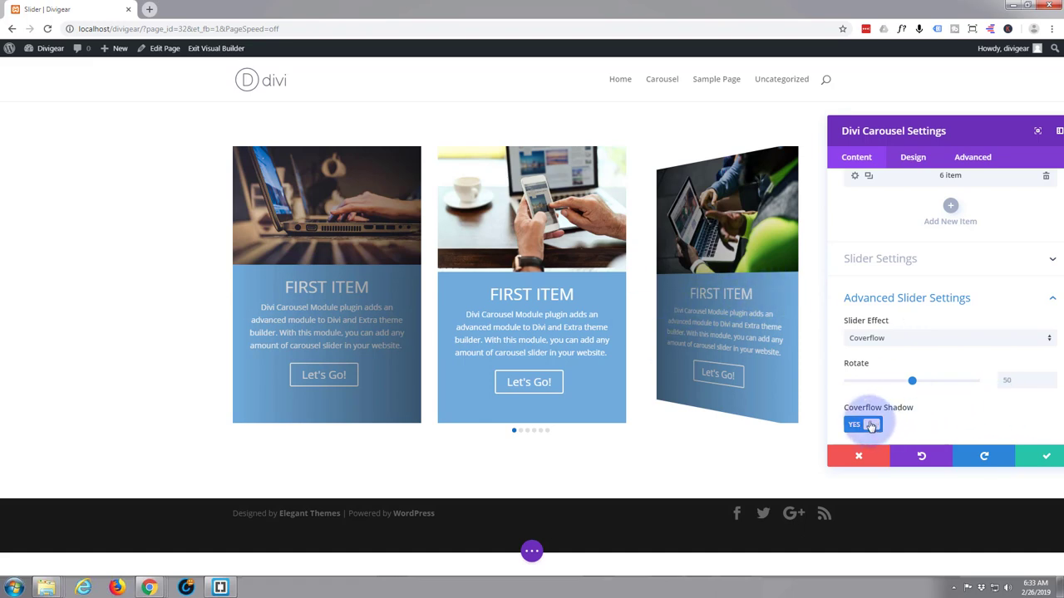
click(854, 425)
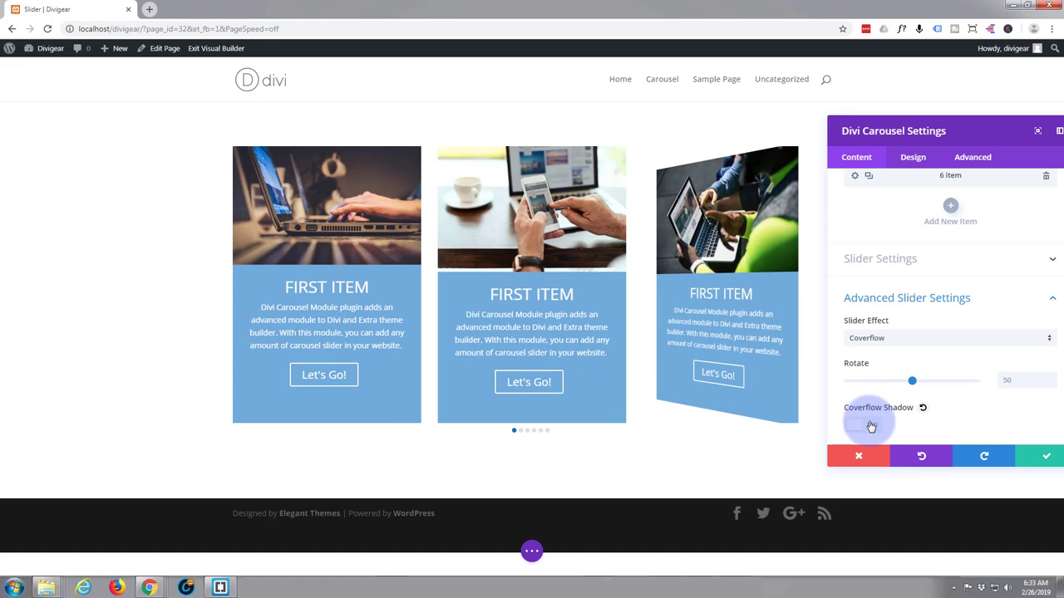
click(871, 424)
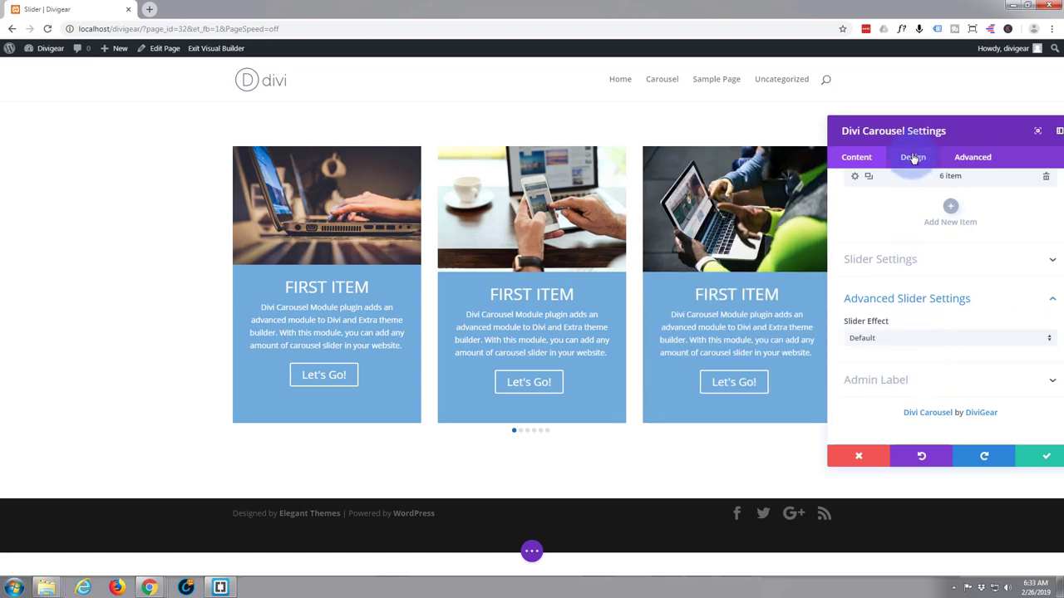
mouse_move(939, 279)
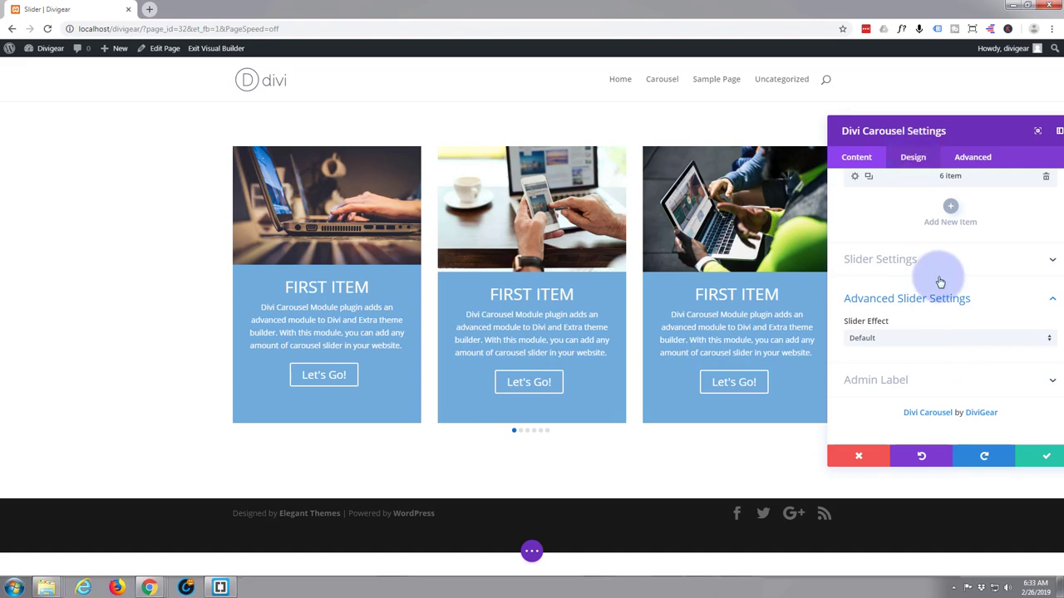
click(1046, 456)
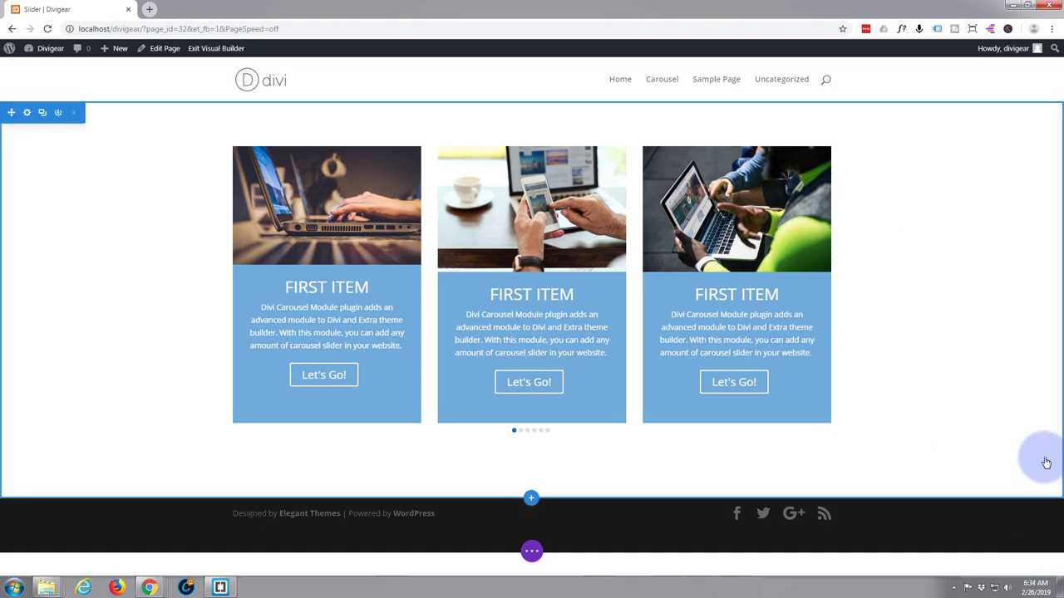
mouse_move(30, 190)
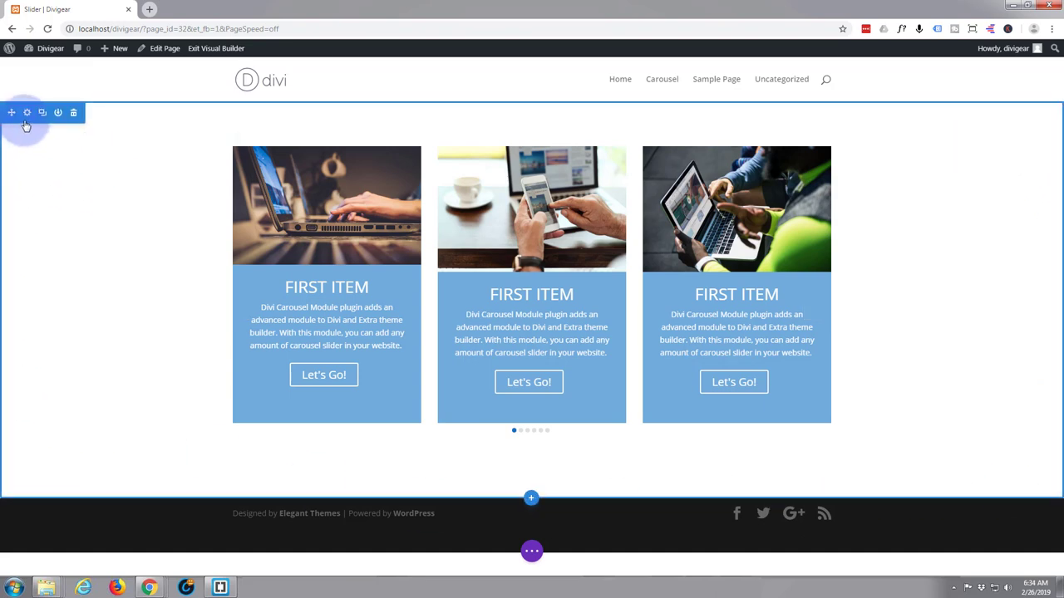
Reach the section's background image option and bring up the media library
click(27, 113)
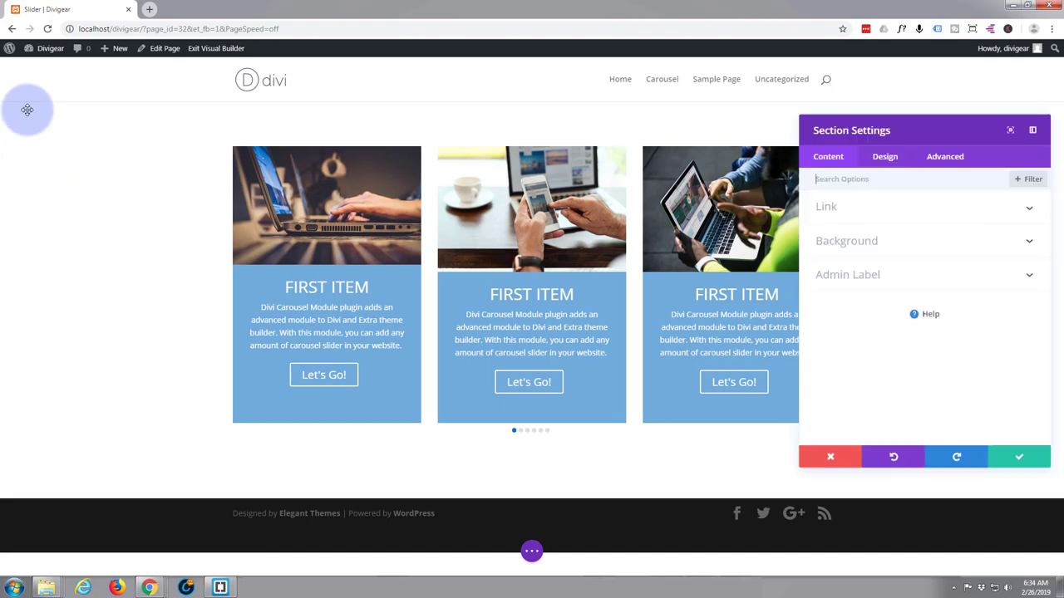
mouse_move(938, 249)
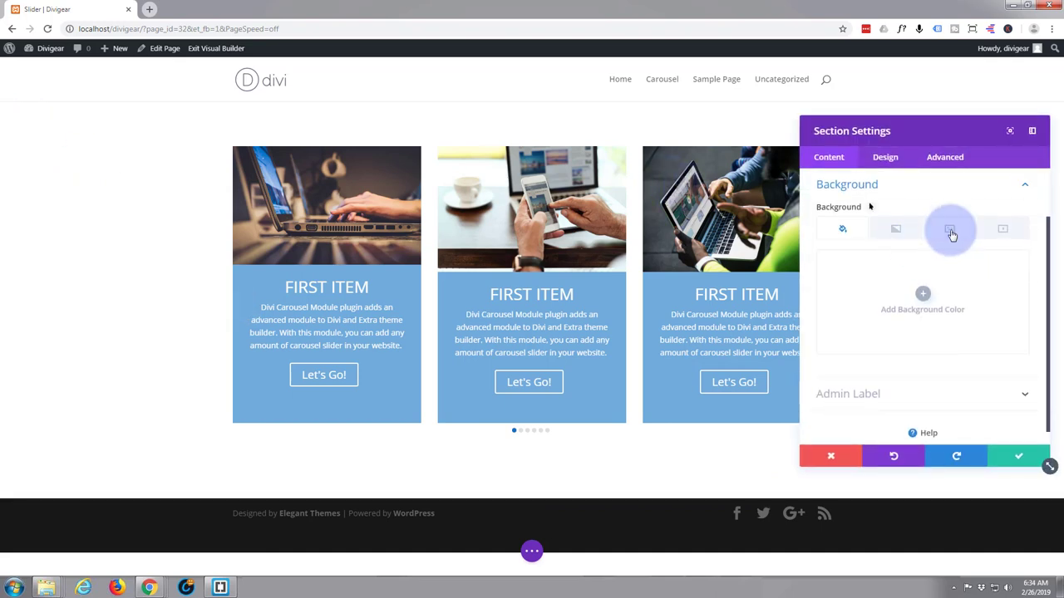
mouse_move(951, 230)
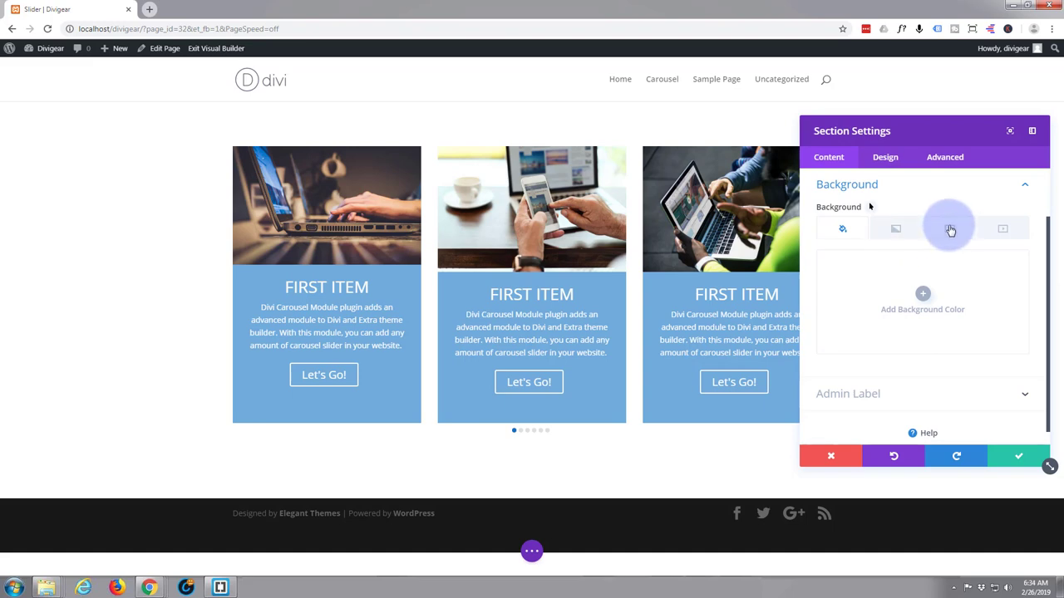
mouse_move(1034, 229)
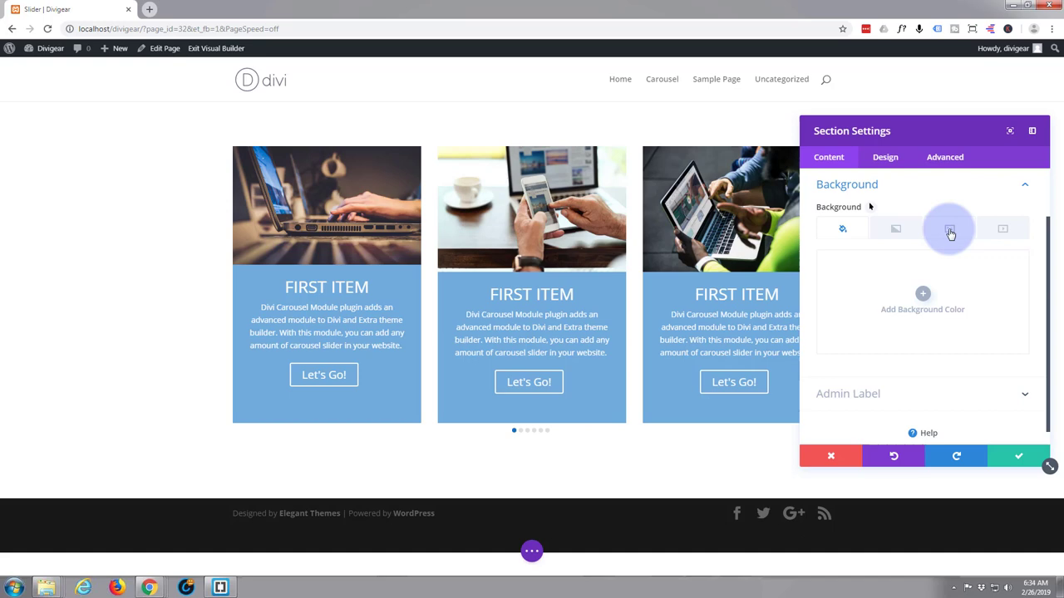
click(949, 229)
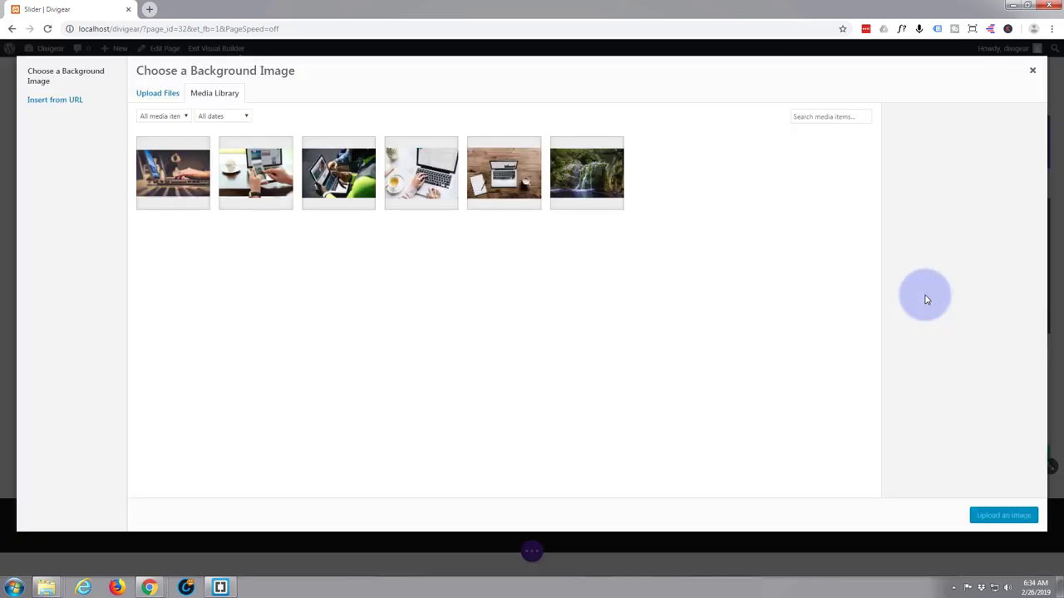
Apply the waterfall photo as the section's background image
click(585, 173)
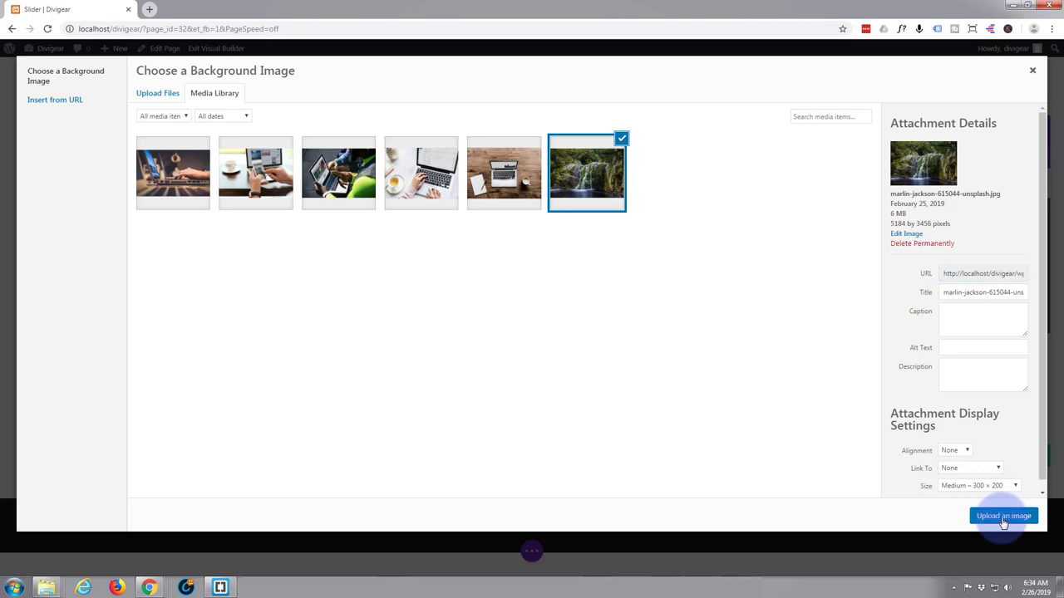
click(1002, 515)
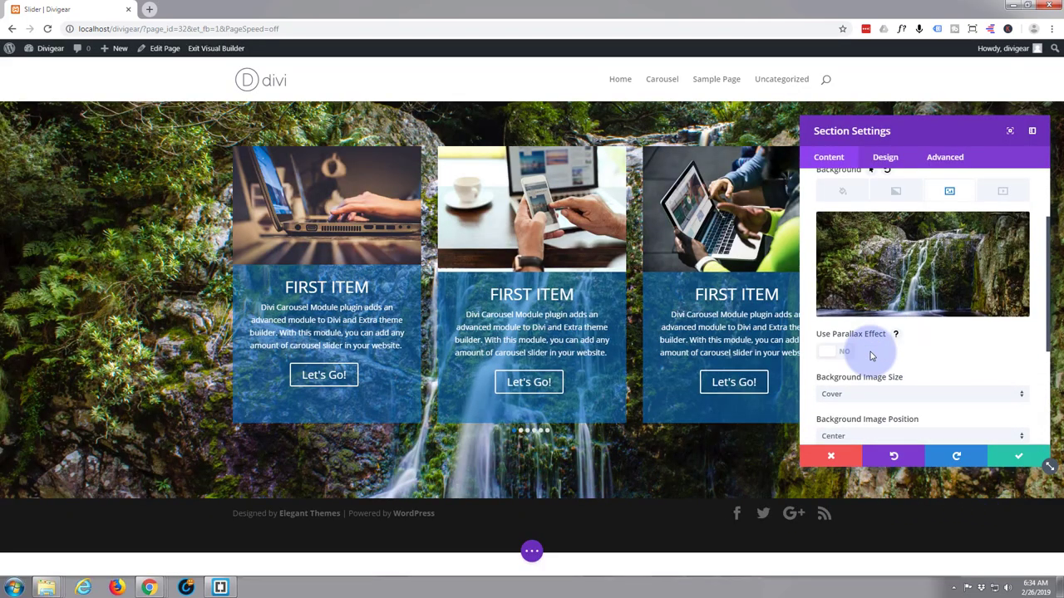
scroll(down, 3)
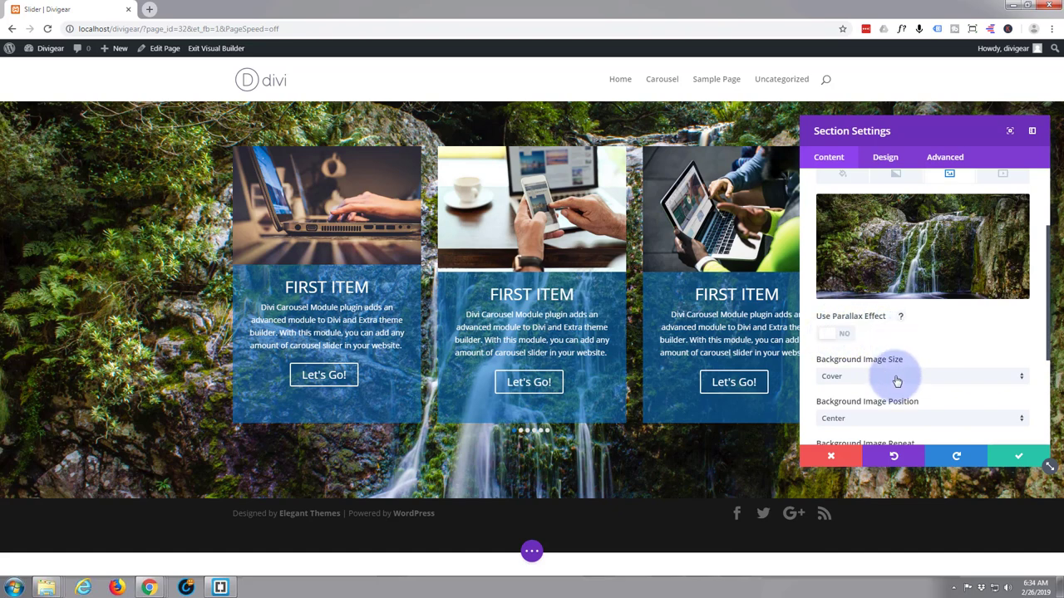
scroll(down, 3)
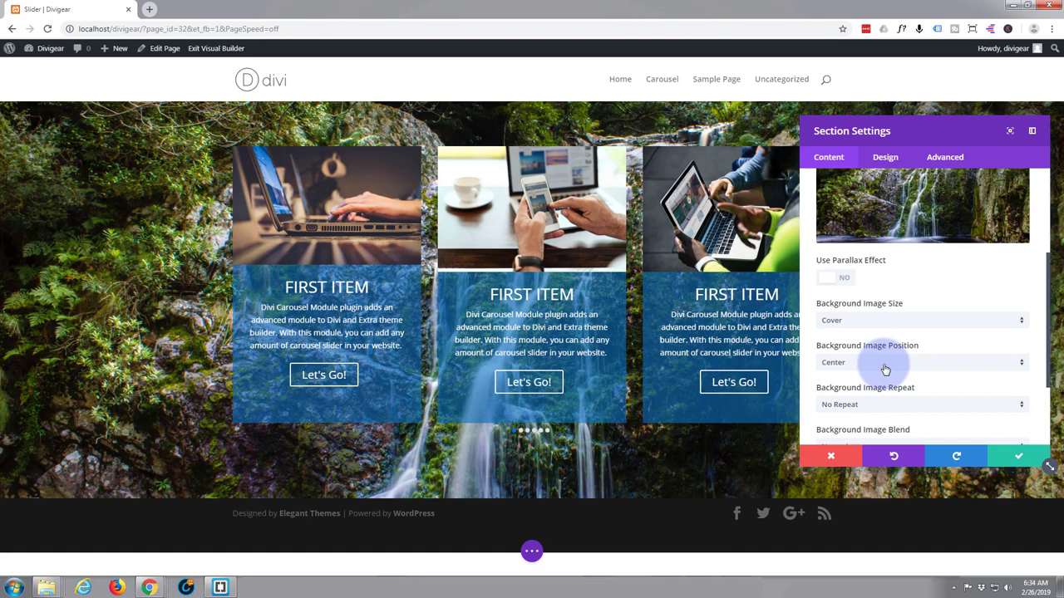
scroll(down, 3)
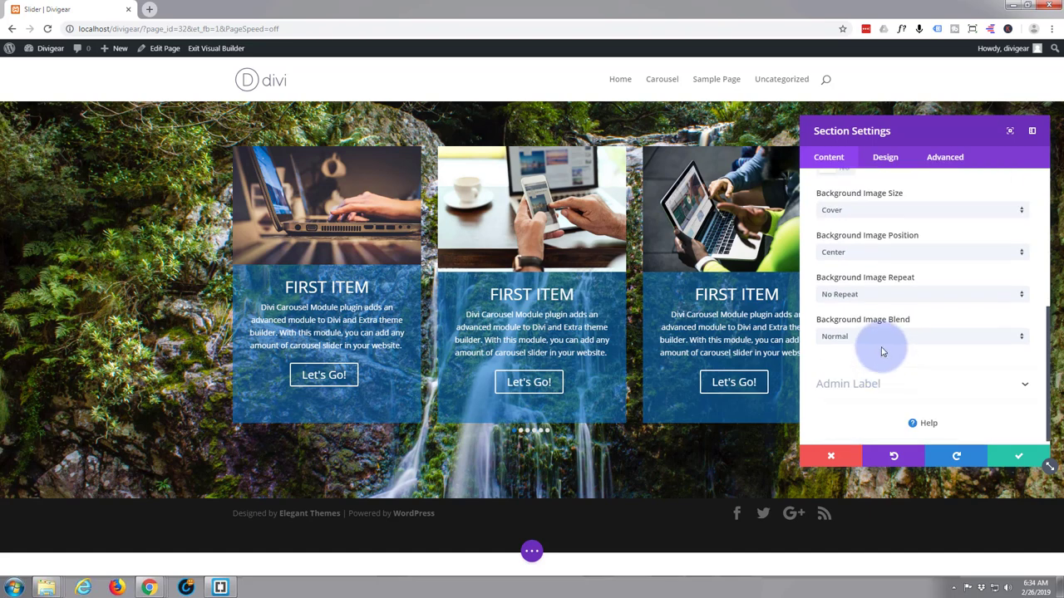
mouse_move(872, 349)
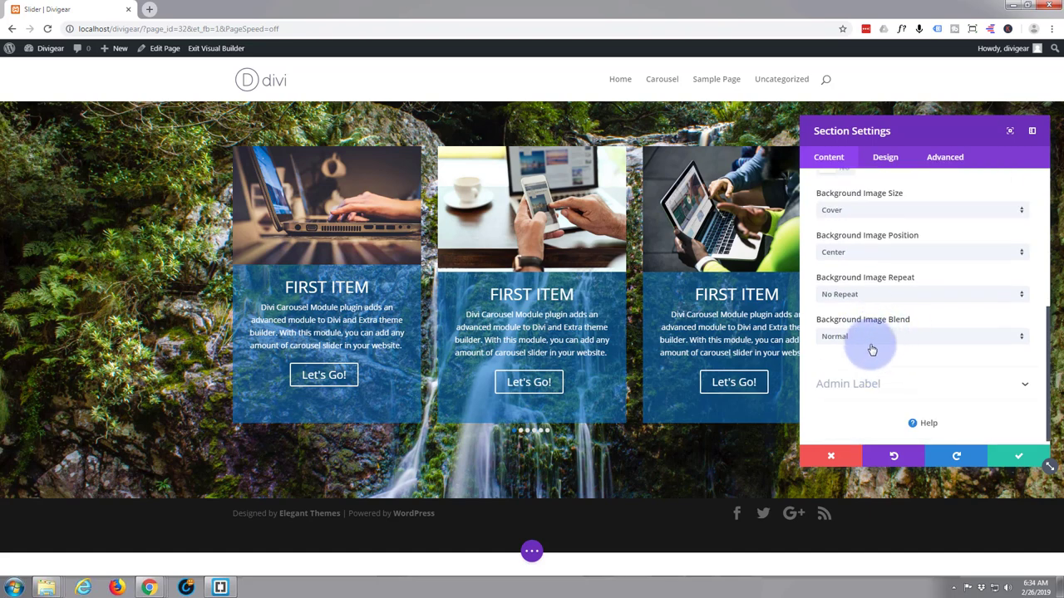
scroll(up, 3)
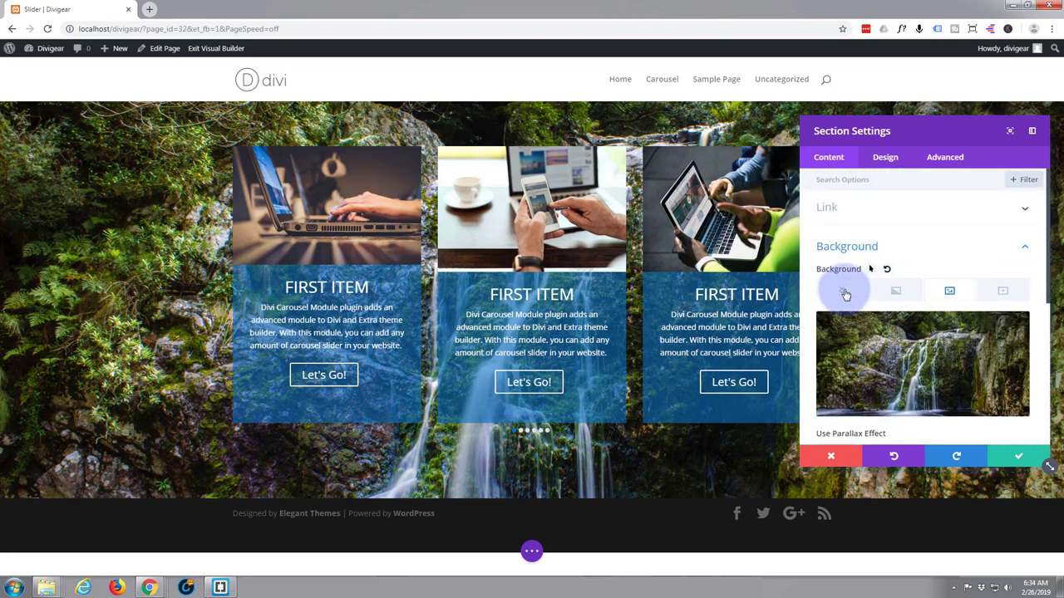
Pick a blue background colour for the section beneath the waterfall image
click(843, 289)
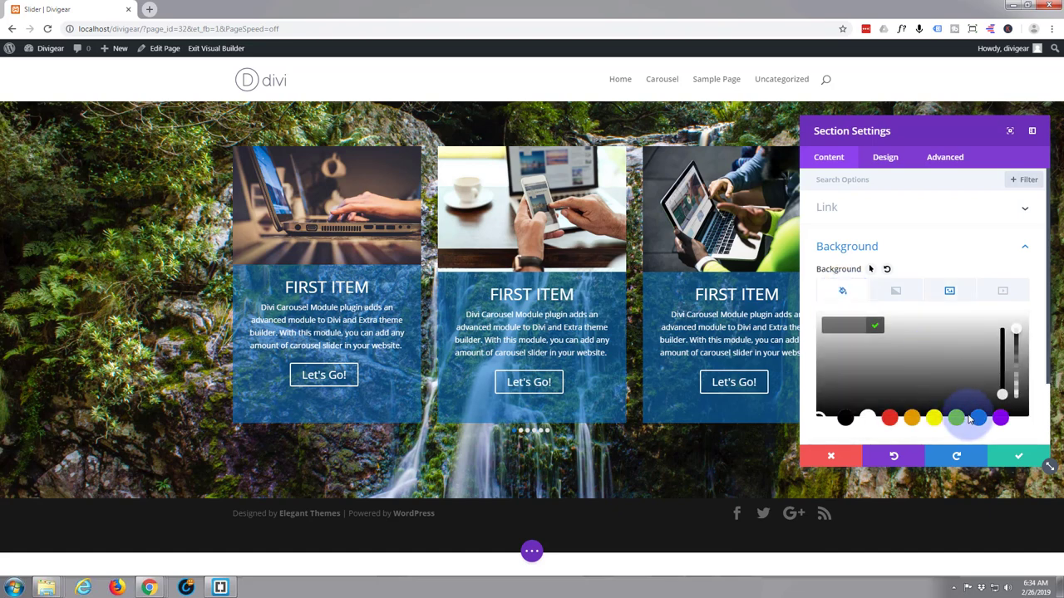
click(979, 419)
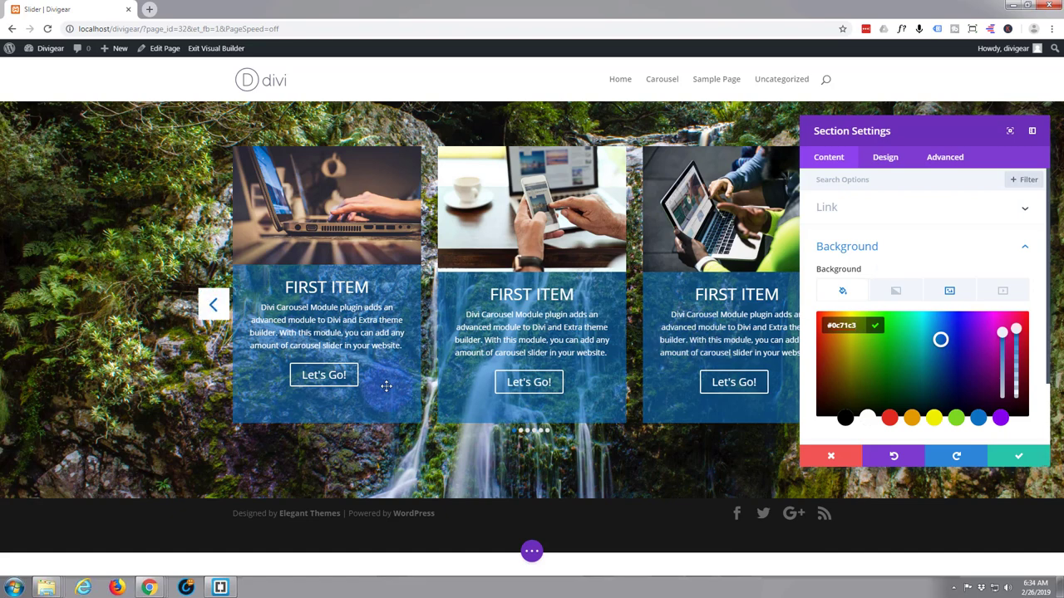
mouse_move(284, 399)
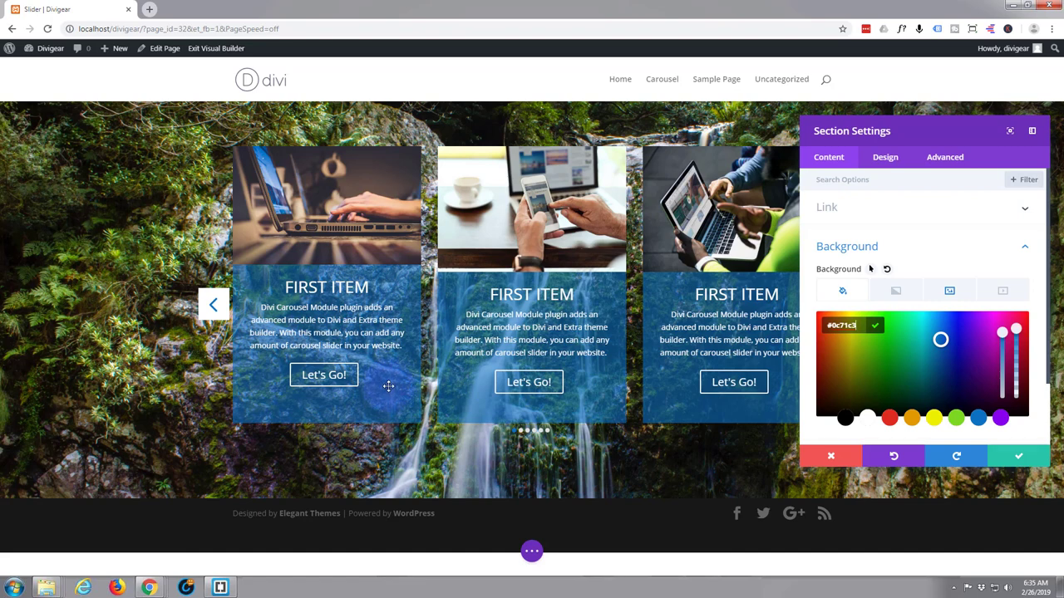
mouse_move(934, 366)
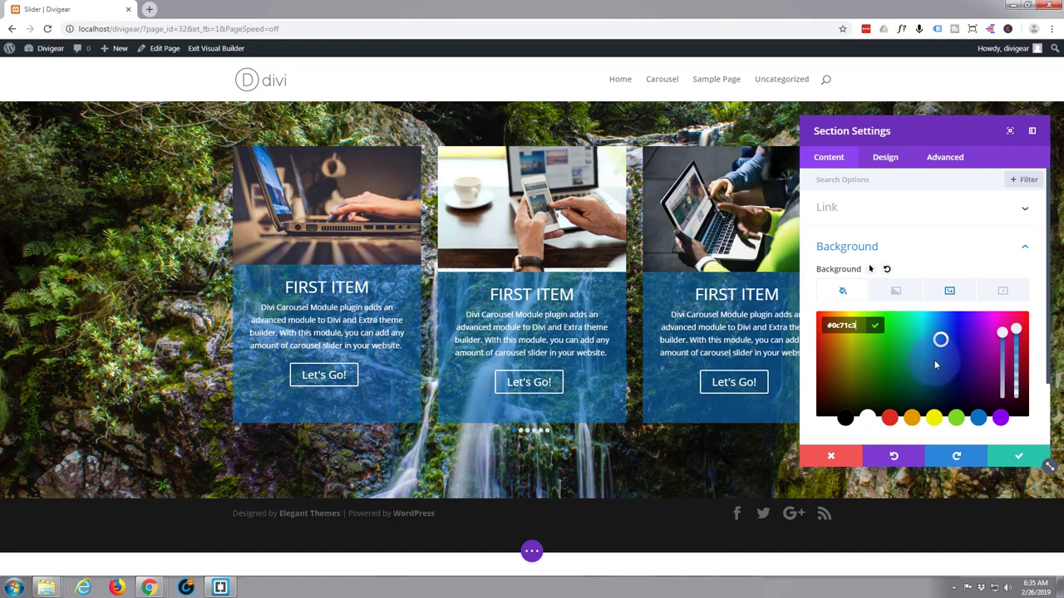
mouse_move(944, 363)
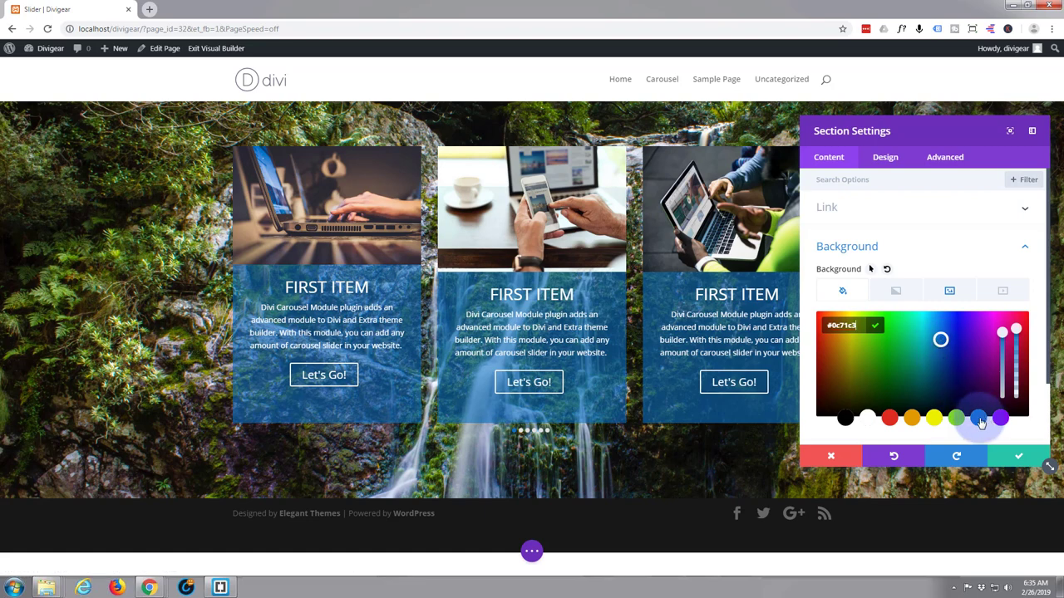
scroll(down, 3)
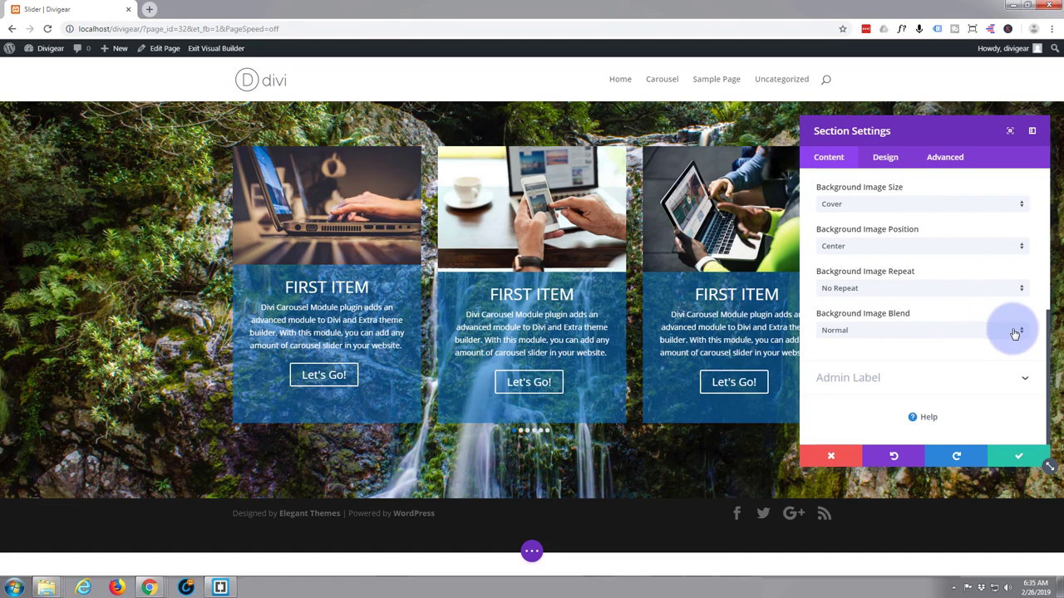
Set Background Image Blend to Multiply after trying Overlay
click(921, 329)
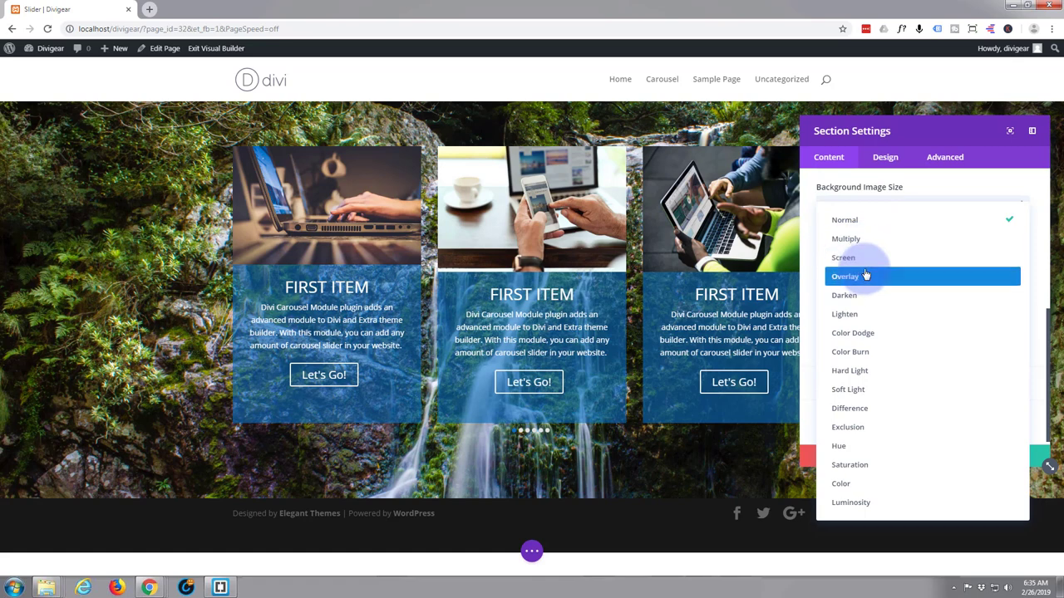
click(844, 276)
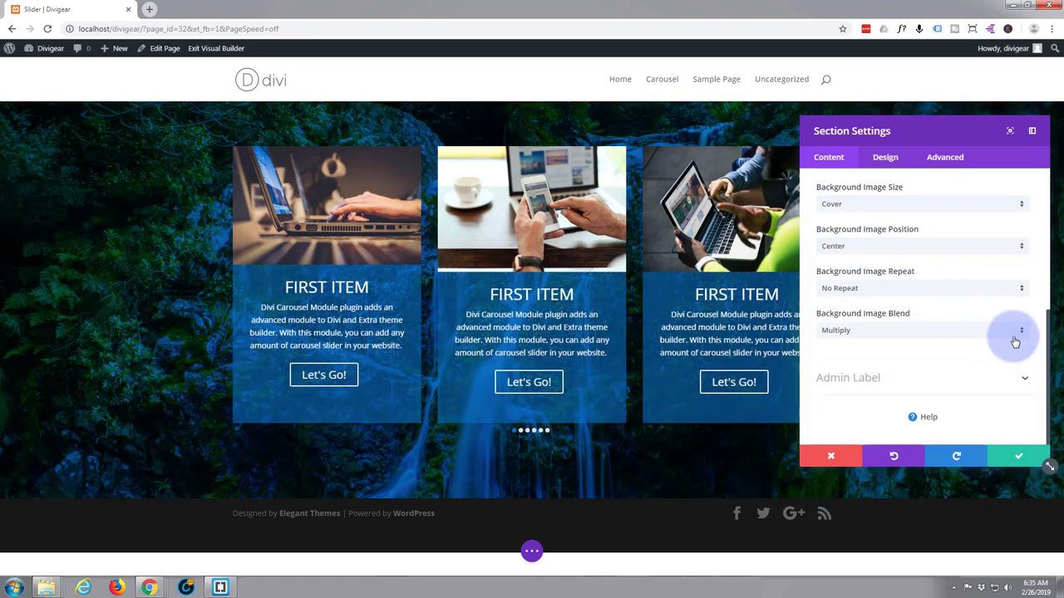
click(1020, 329)
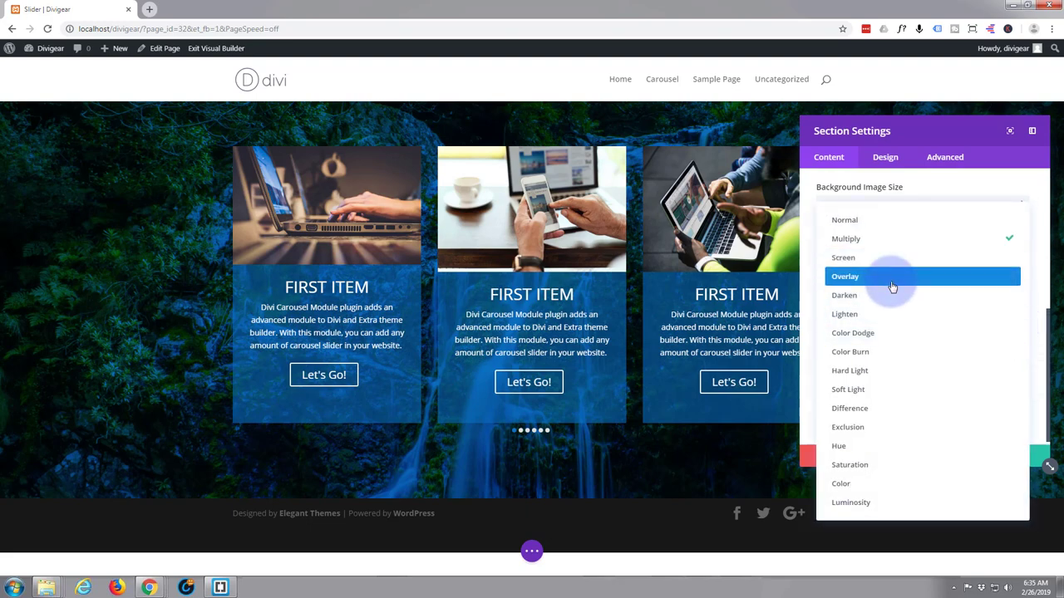
click(845, 276)
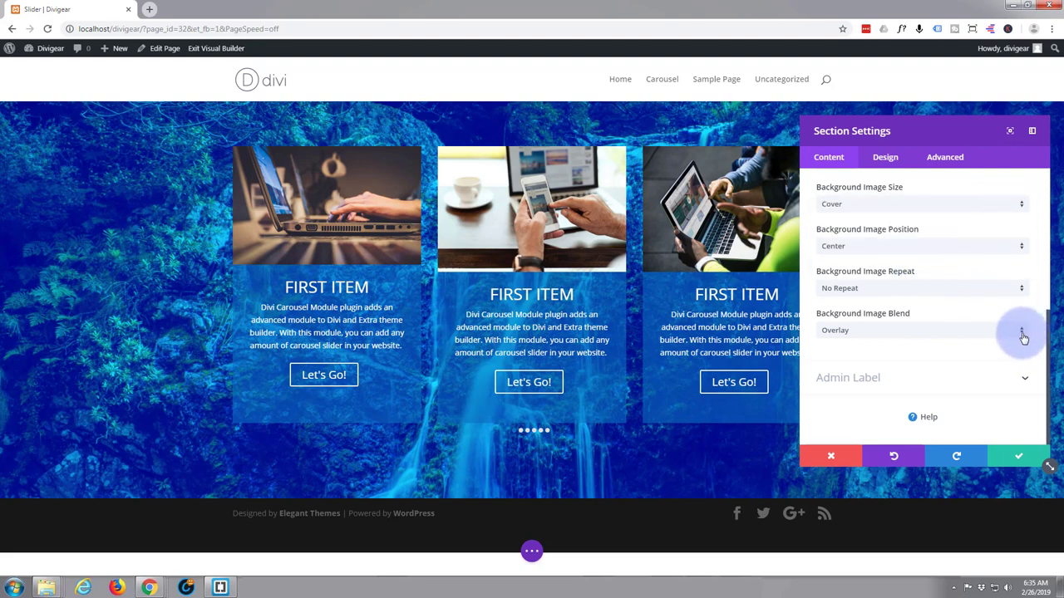
click(1020, 329)
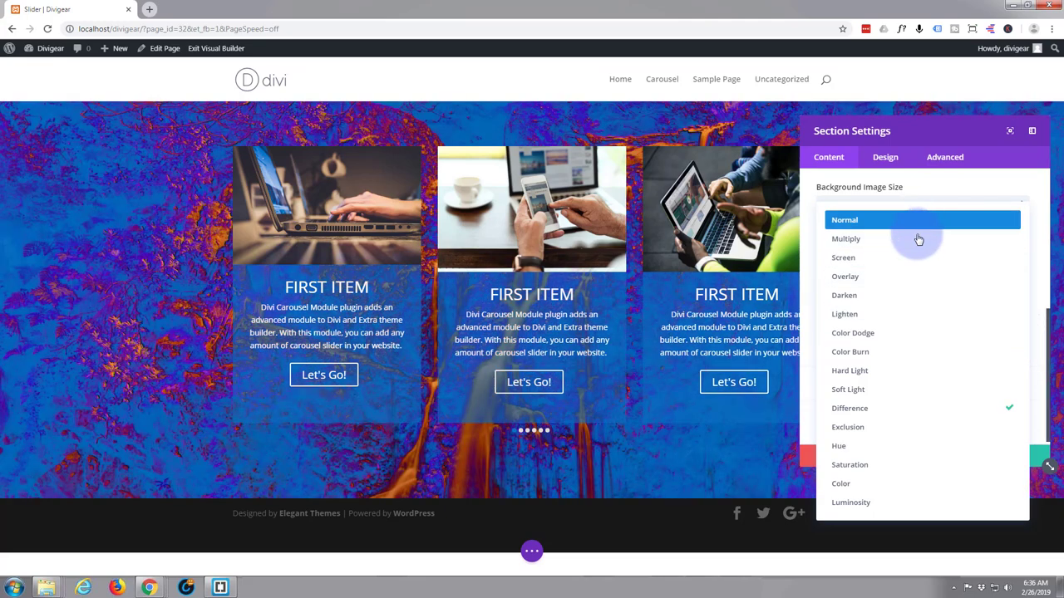
click(844, 239)
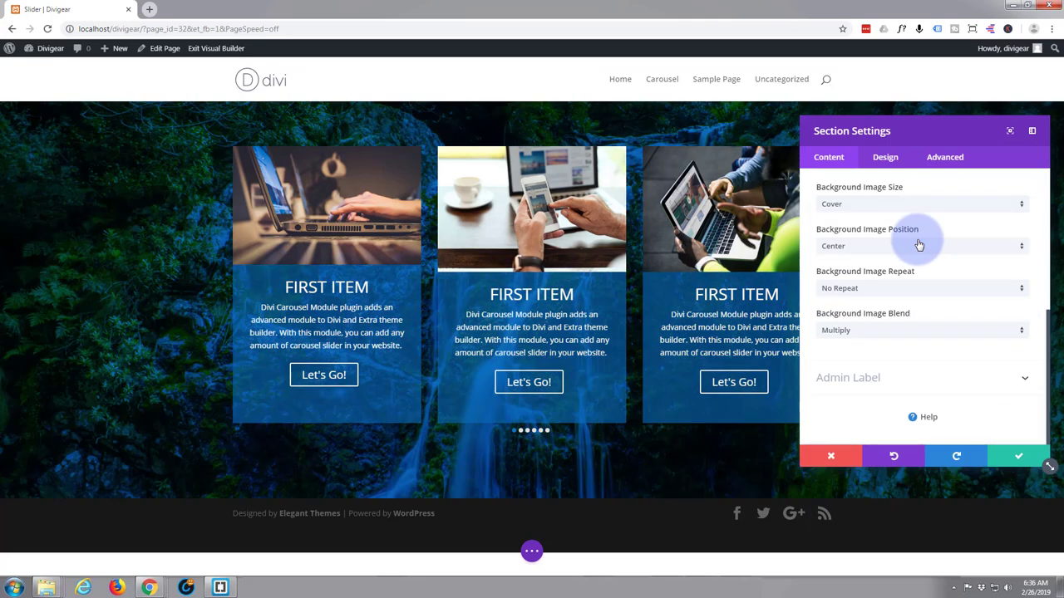
mouse_move(894, 296)
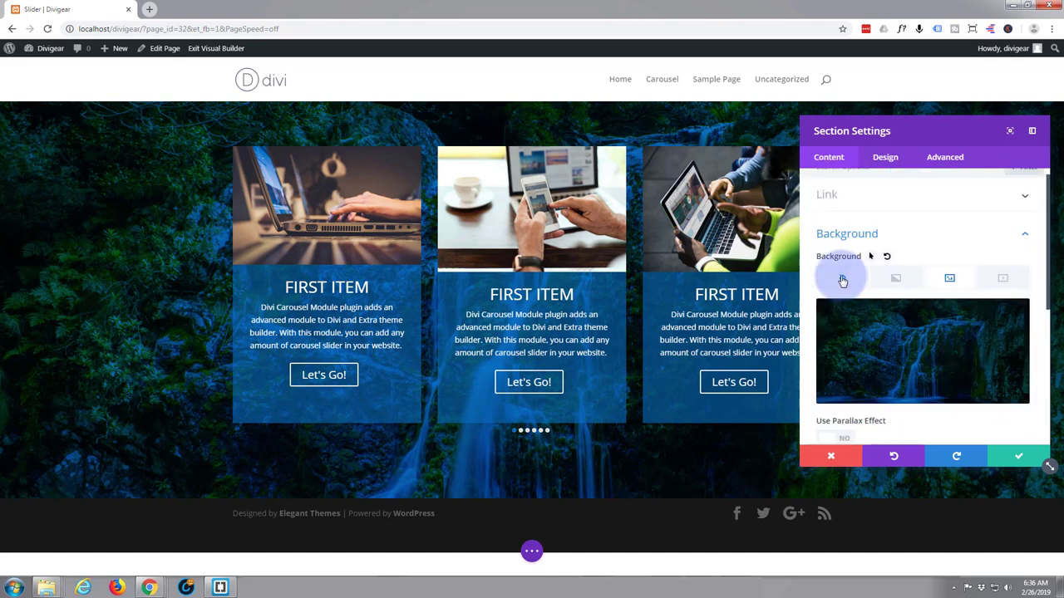
Lower the blue background colour's opacity to semi-transparent and save the section settings
click(841, 278)
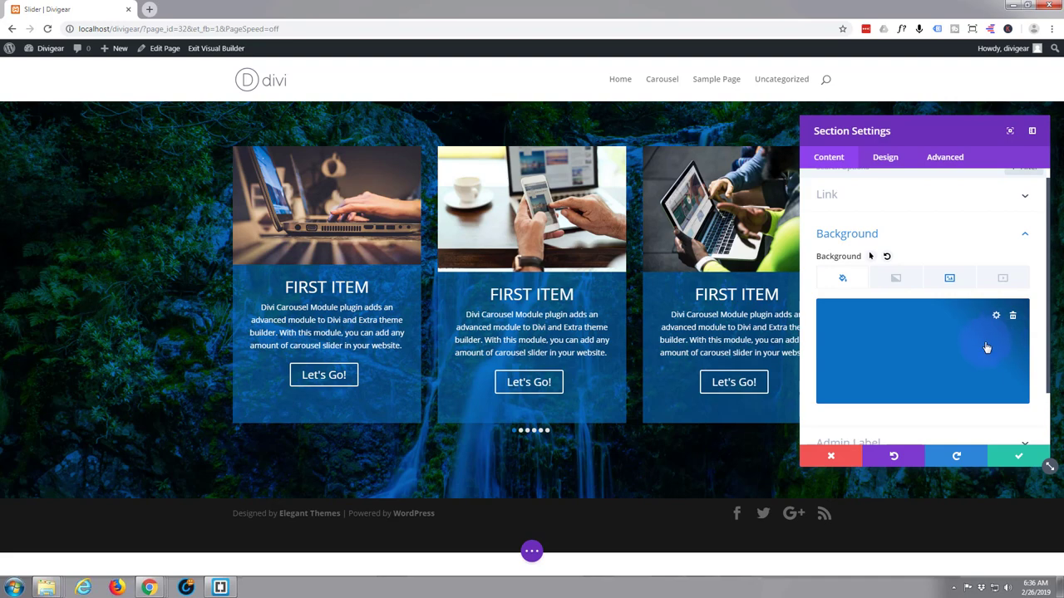
click(922, 349)
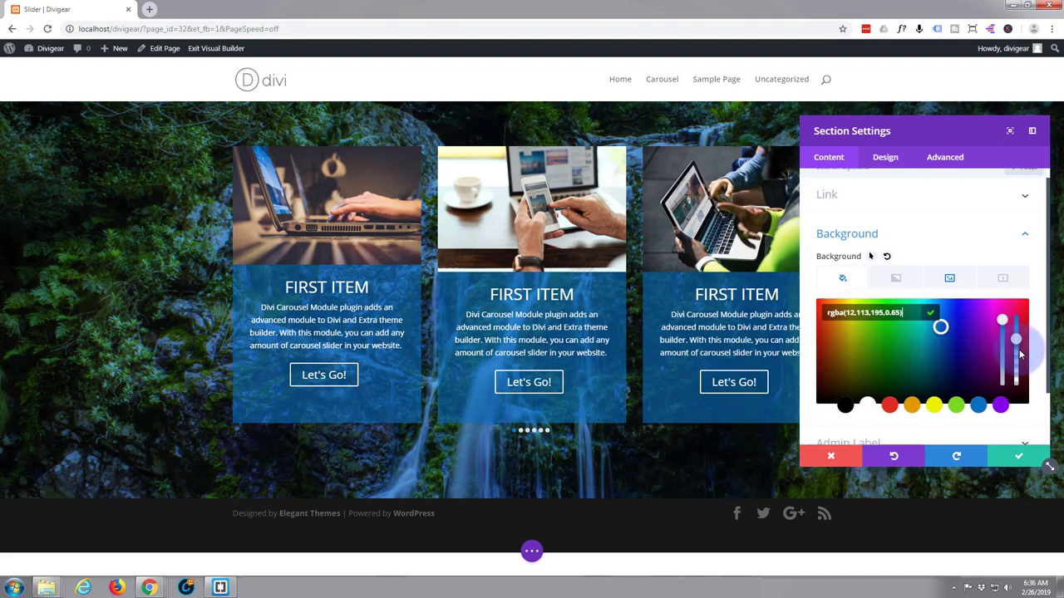
drag(1015, 340, 1016, 349)
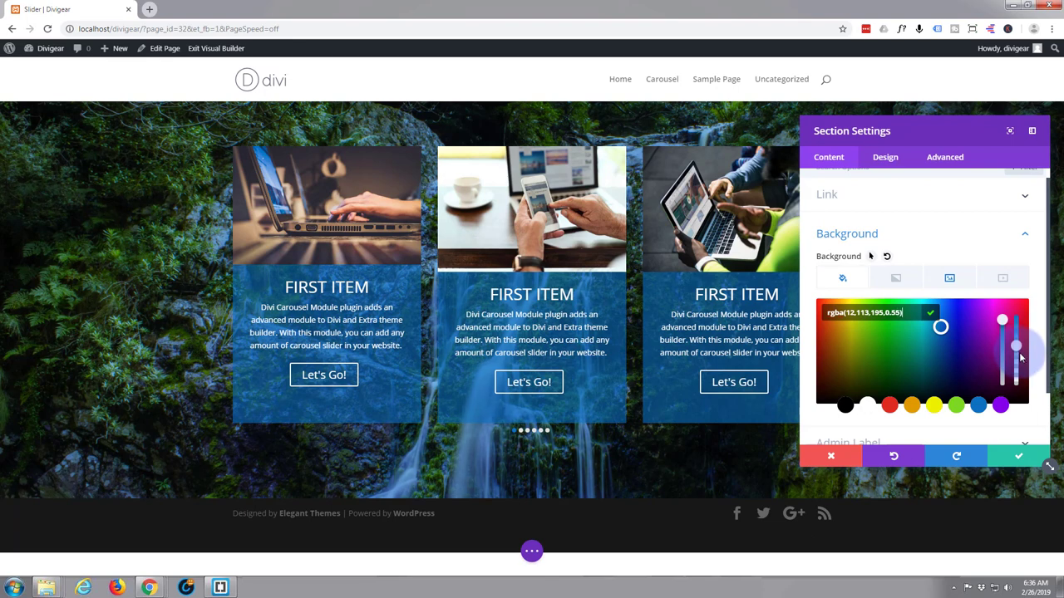
drag(1014, 359, 1014, 335)
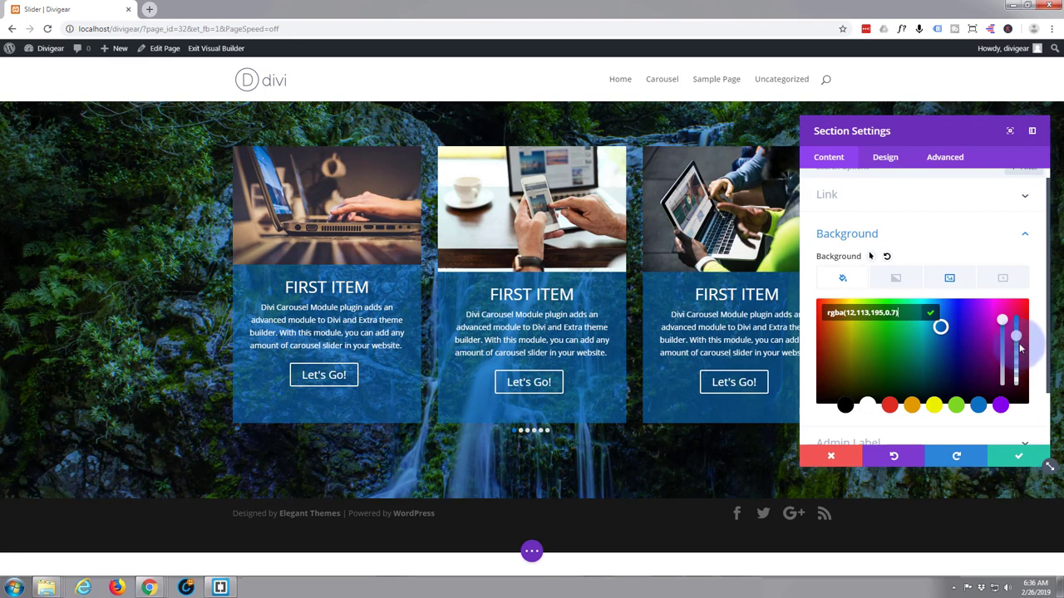
drag(1015, 336, 1015, 356)
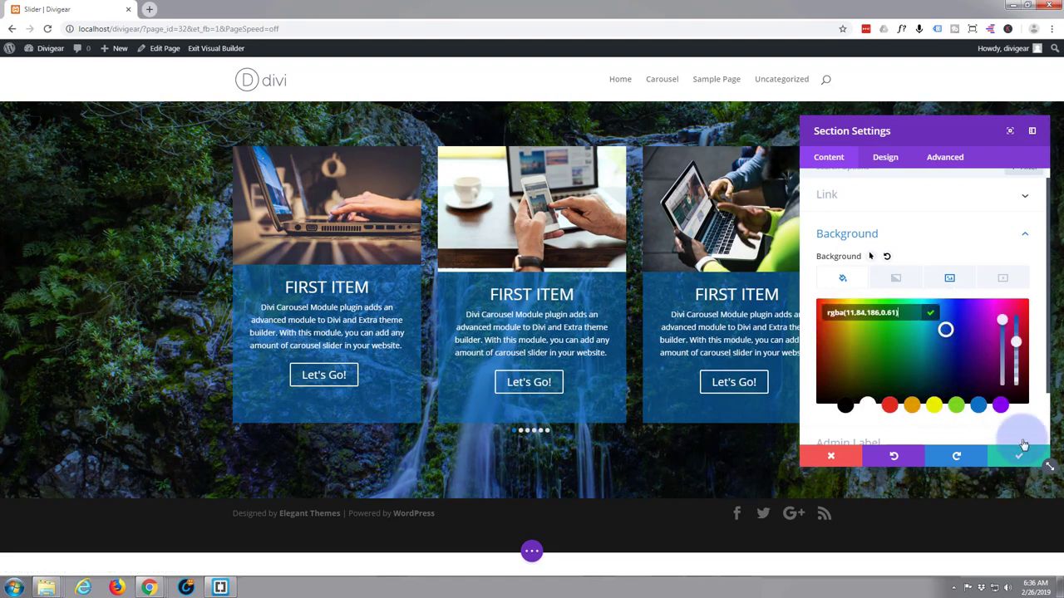
click(1019, 456)
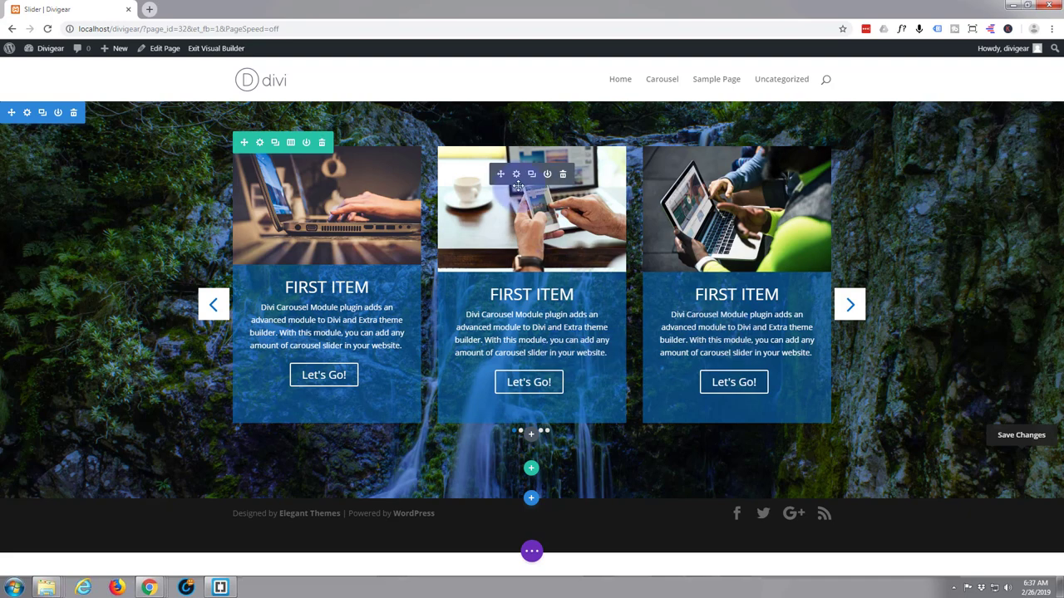
mouse_move(515, 174)
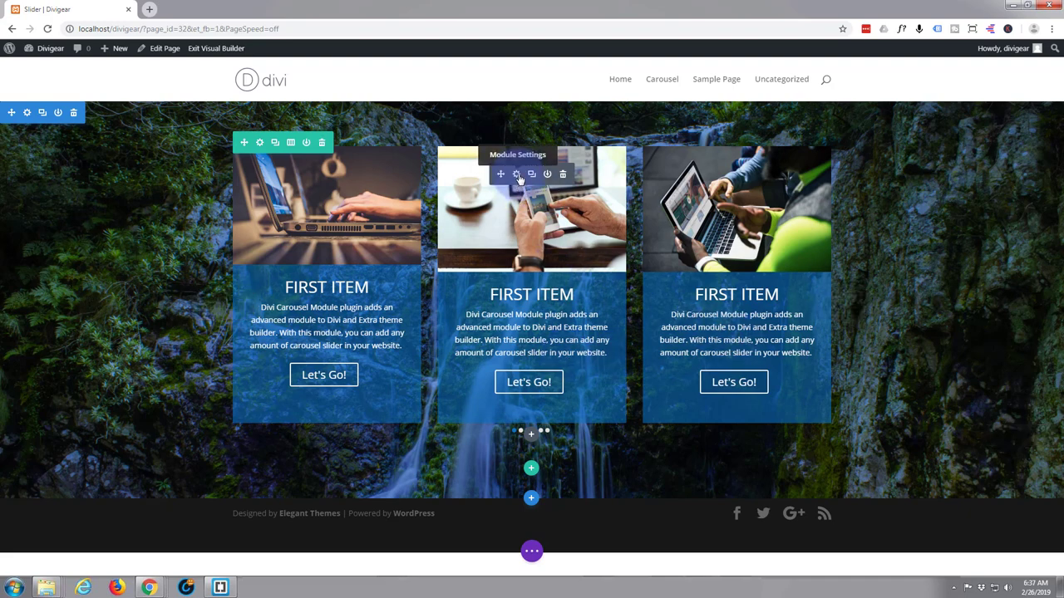
Turn on the carousel's image overlay with a semi-transparent blue hover tint
click(516, 174)
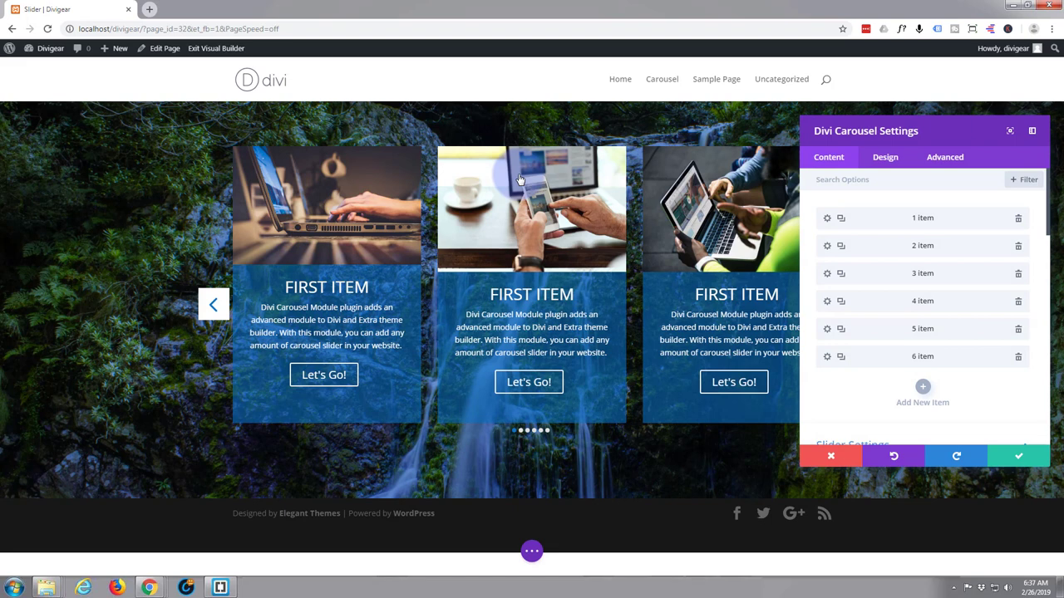
click(884, 157)
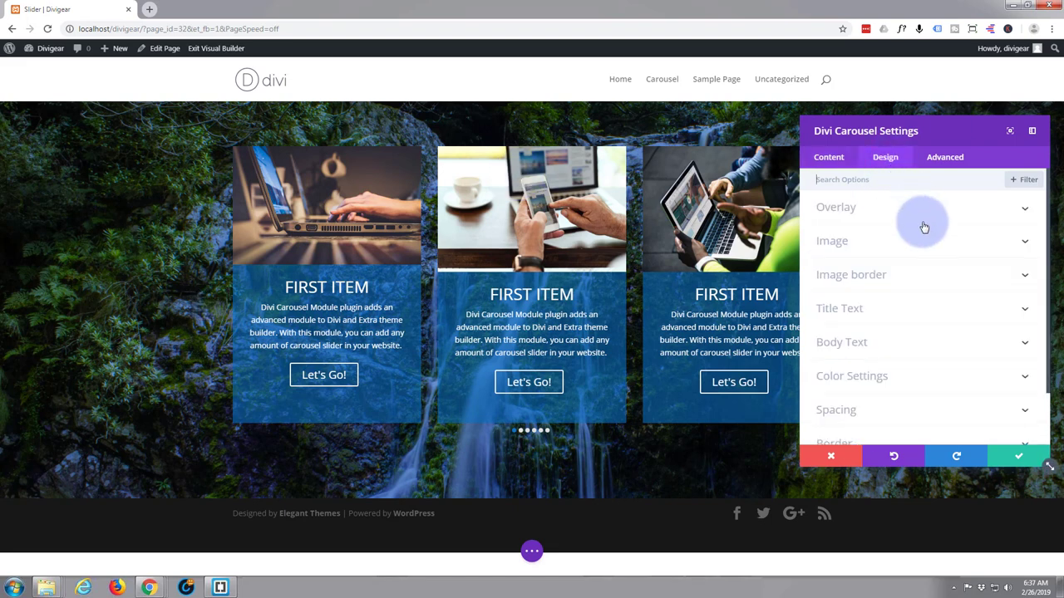
mouse_move(899, 209)
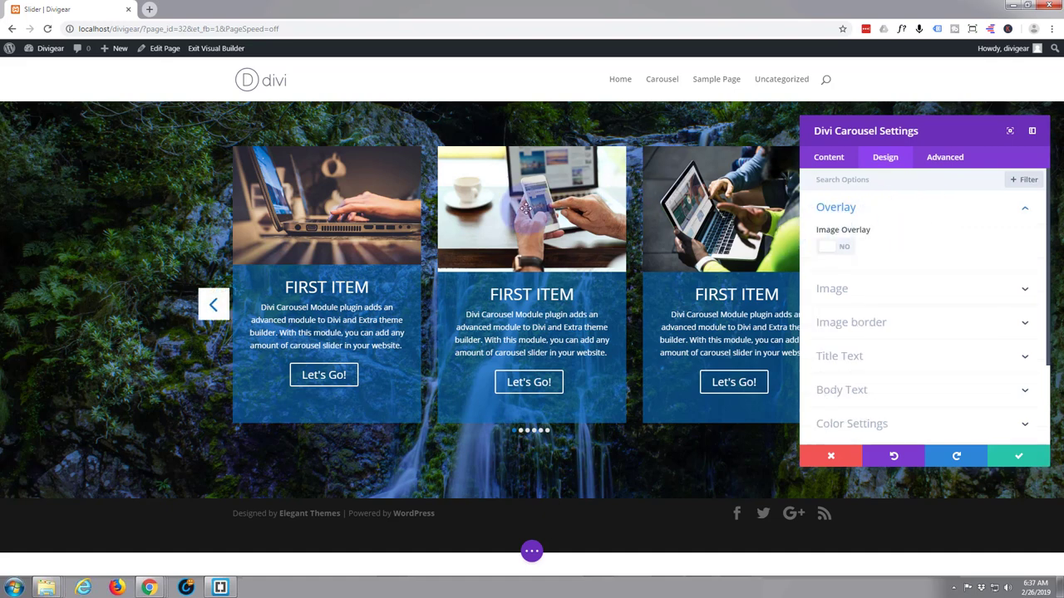
click(834, 246)
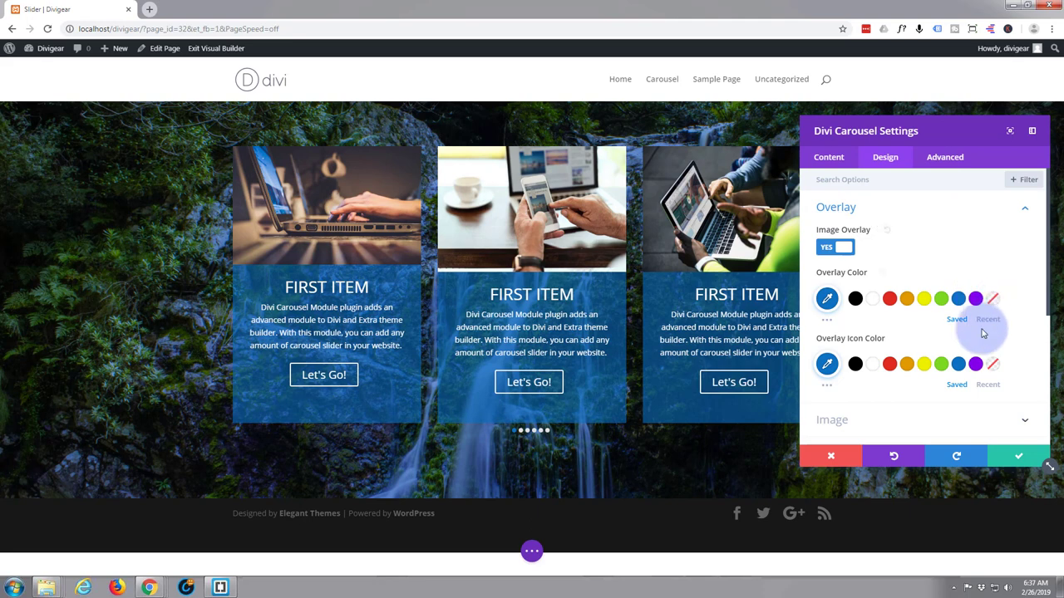
click(828, 298)
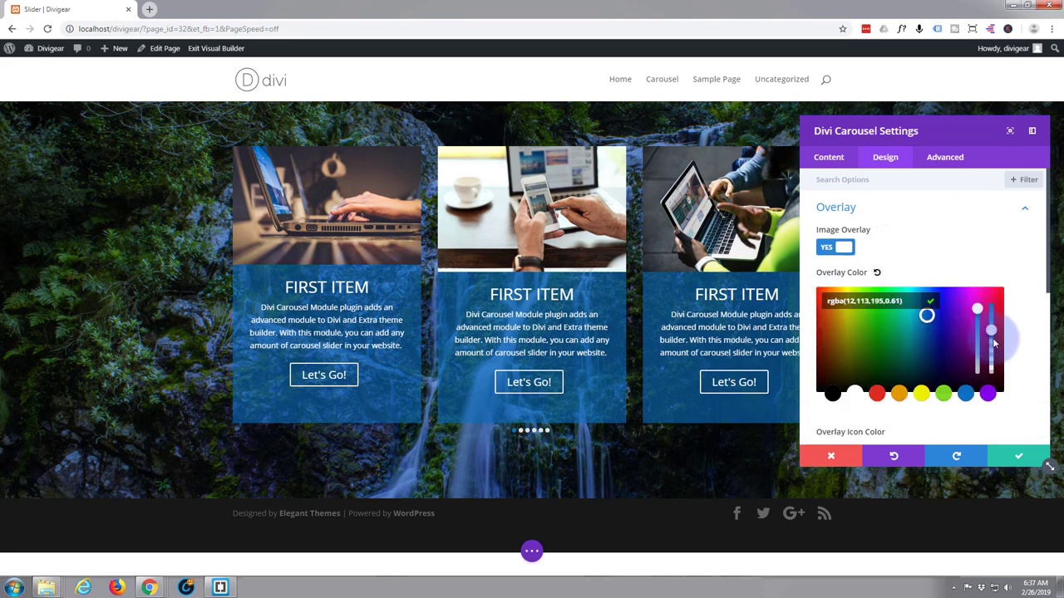
drag(991, 331, 990, 336)
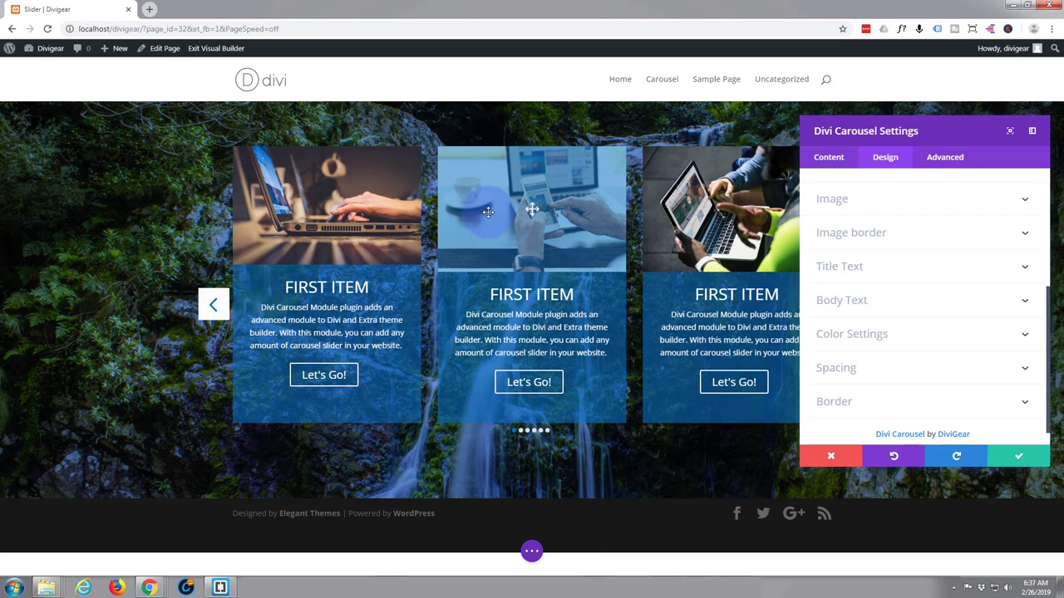
mouse_move(928, 264)
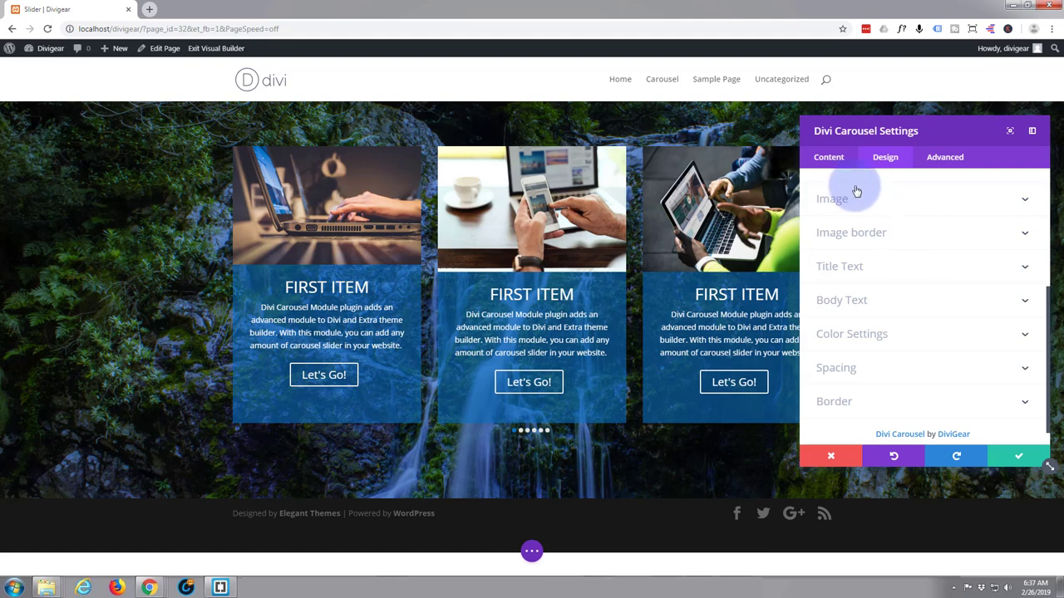
mouse_move(887, 242)
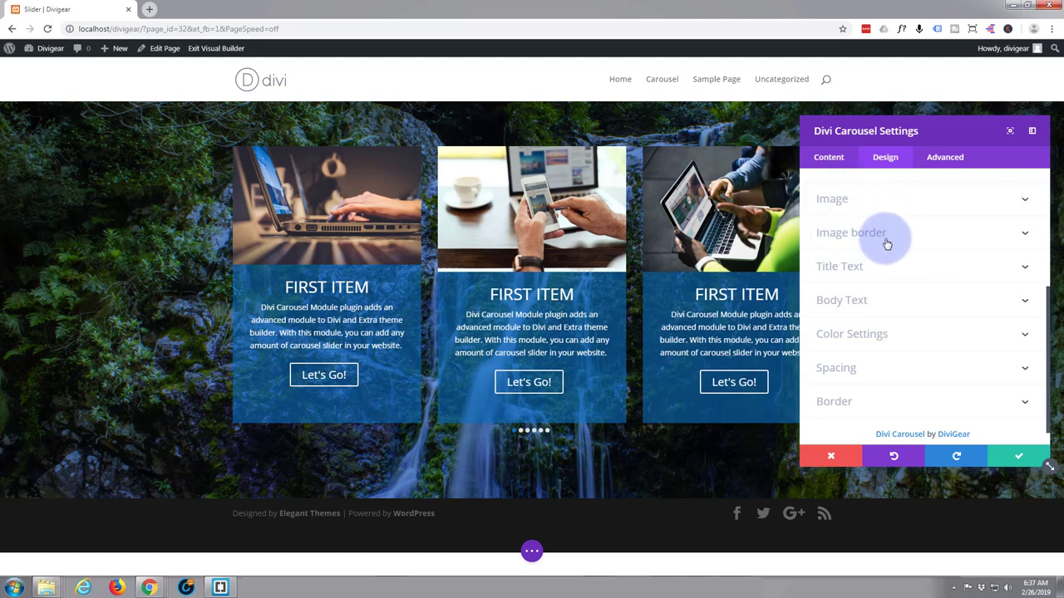
mouse_move(868, 269)
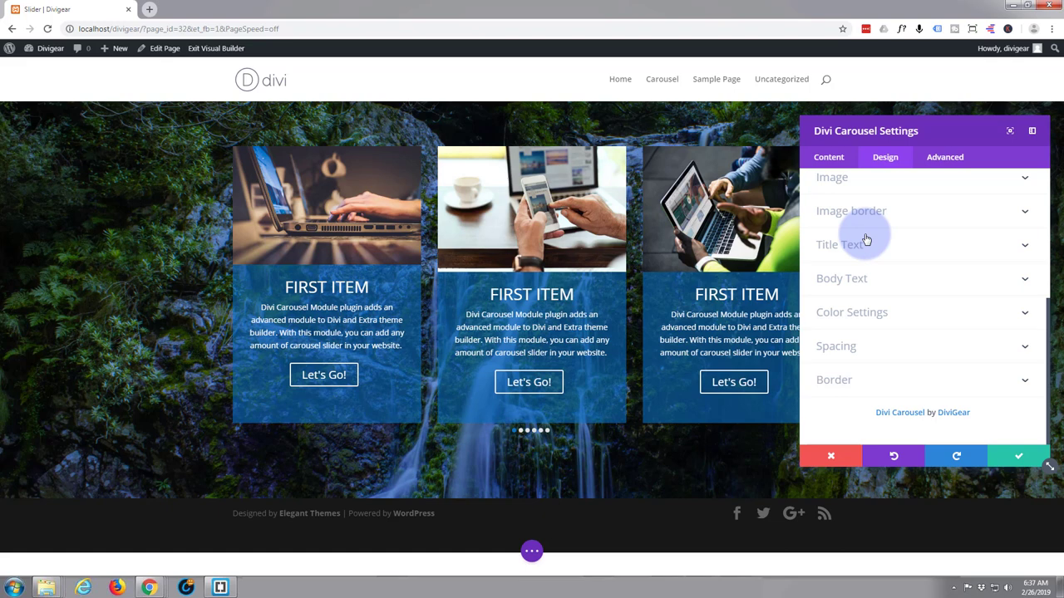
mouse_move(888, 239)
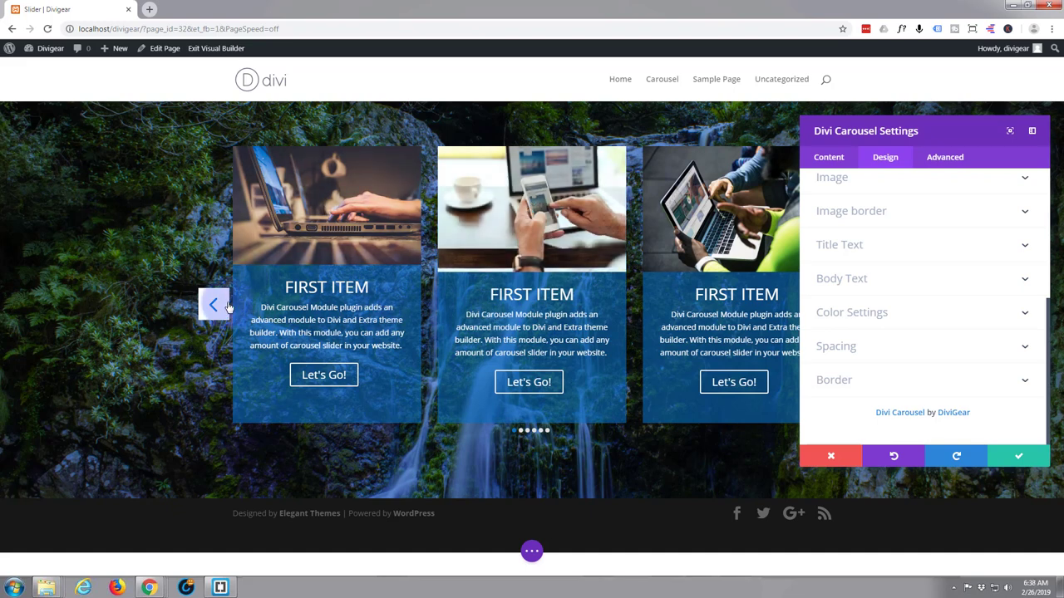
mouse_move(213, 304)
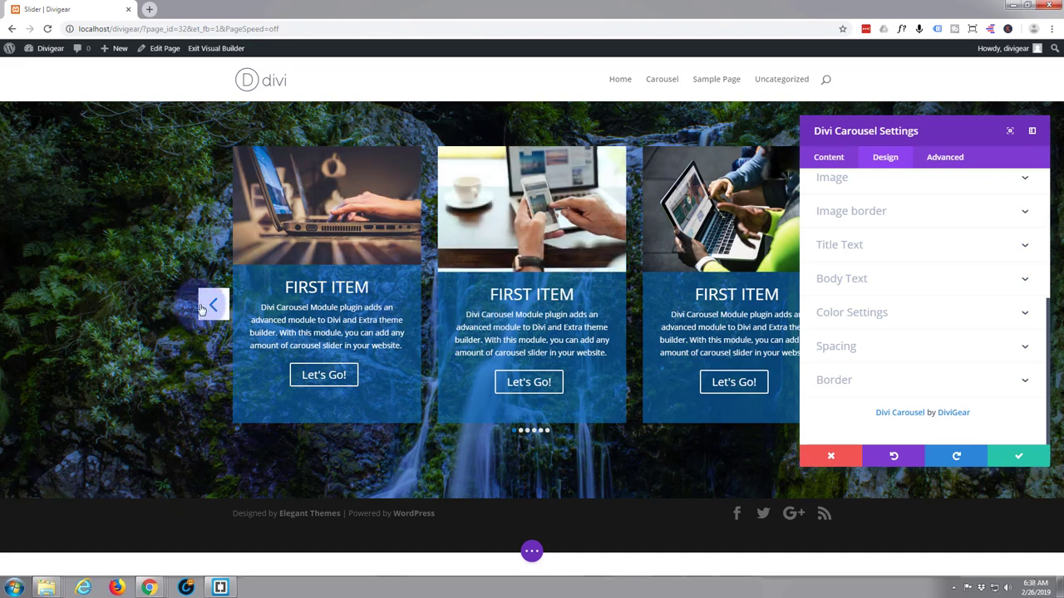
mouse_move(896, 306)
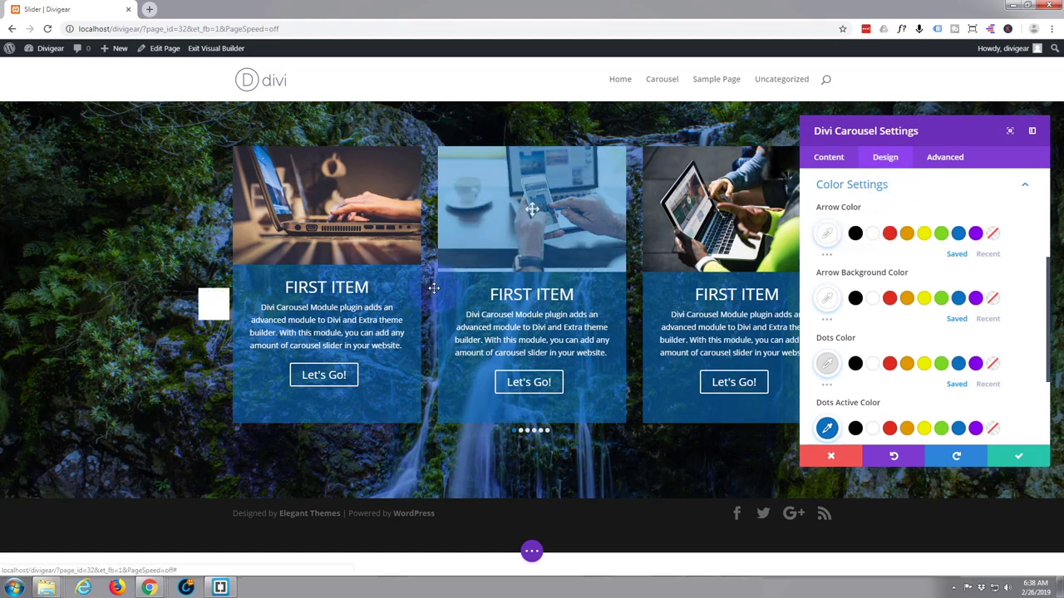
Set Arrow Background Color to blue rgba(12,113,195,0.78) via the opacity slider
click(974, 298)
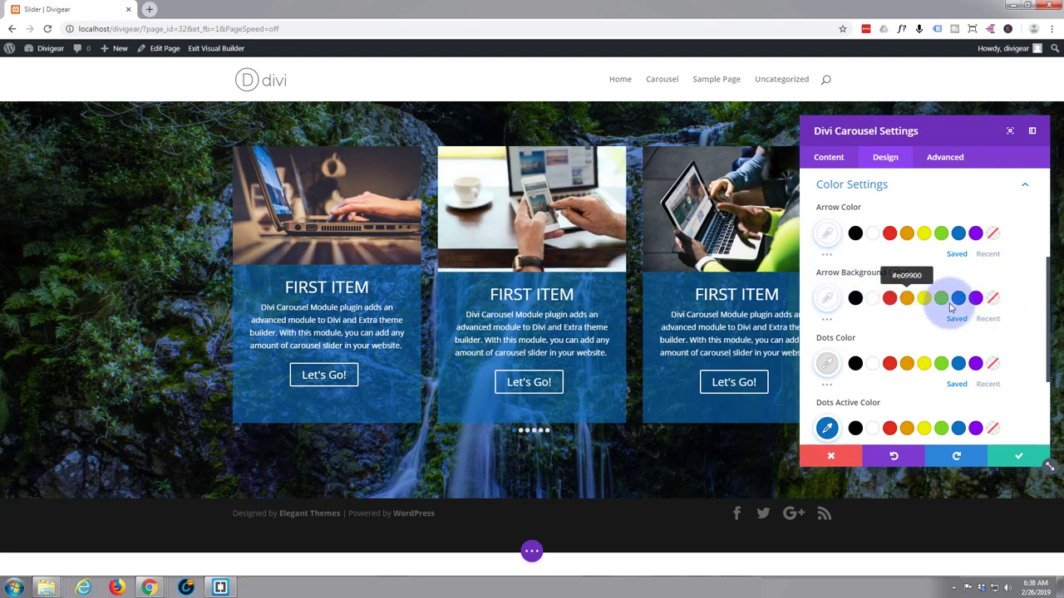
click(957, 297)
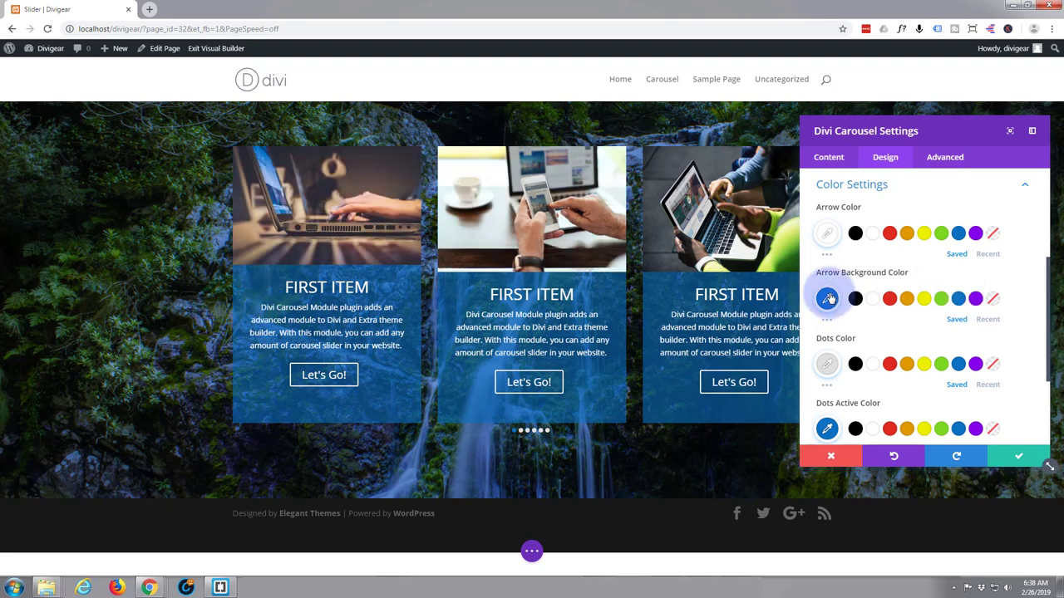
click(828, 300)
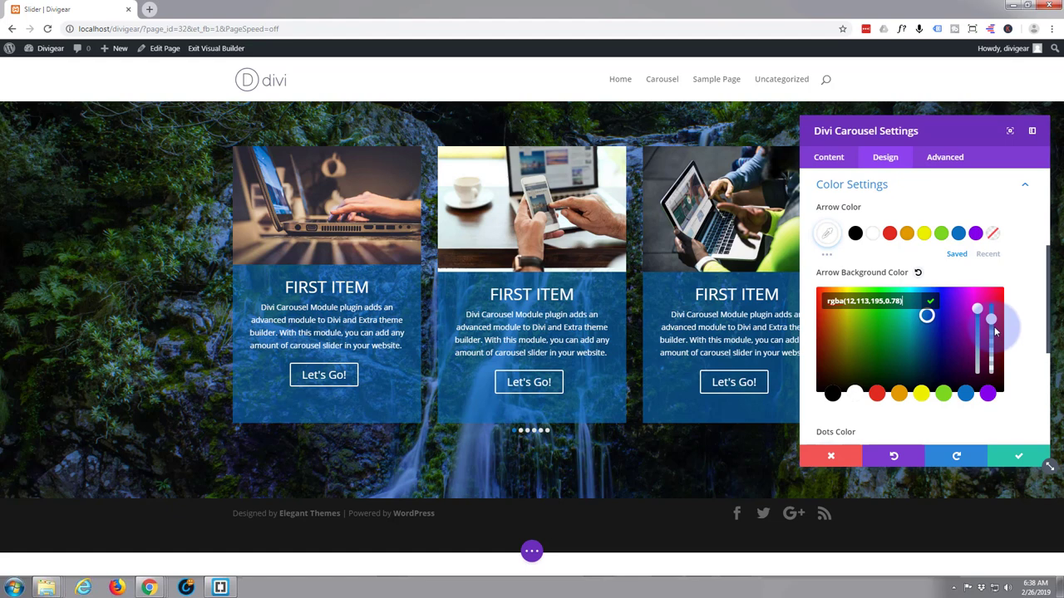
drag(989, 316, 989, 340)
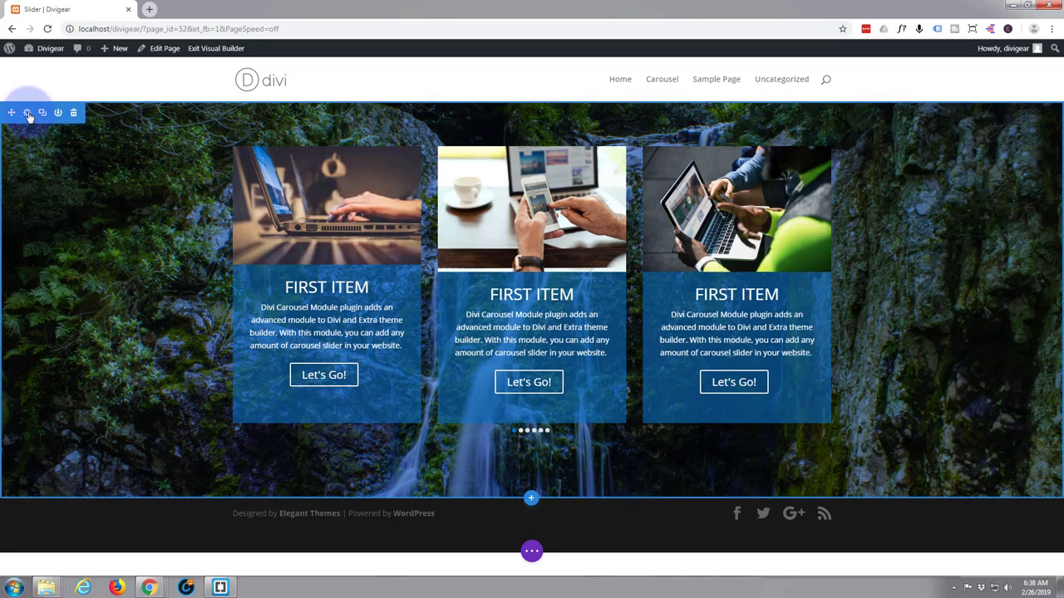
Give the waterfall section a translucent blue background colour rgba(12,113,195,0.61)
click(27, 113)
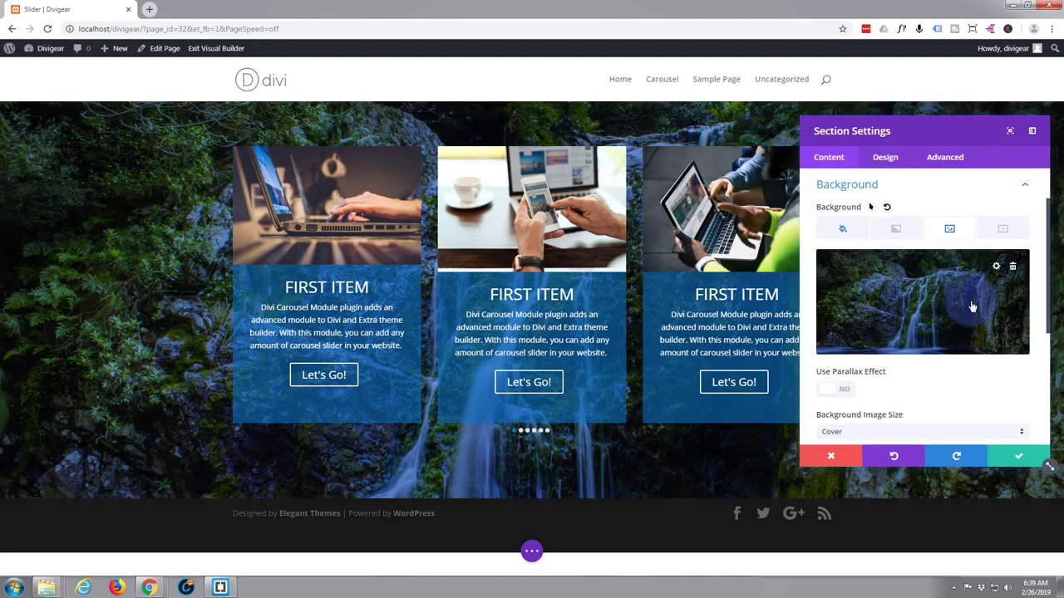
click(841, 229)
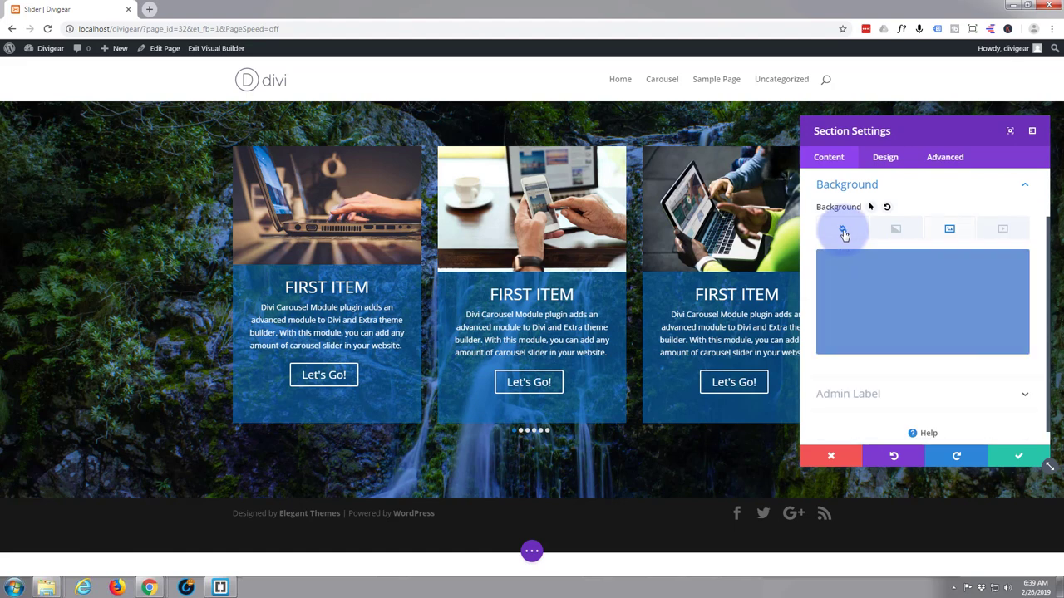
click(841, 230)
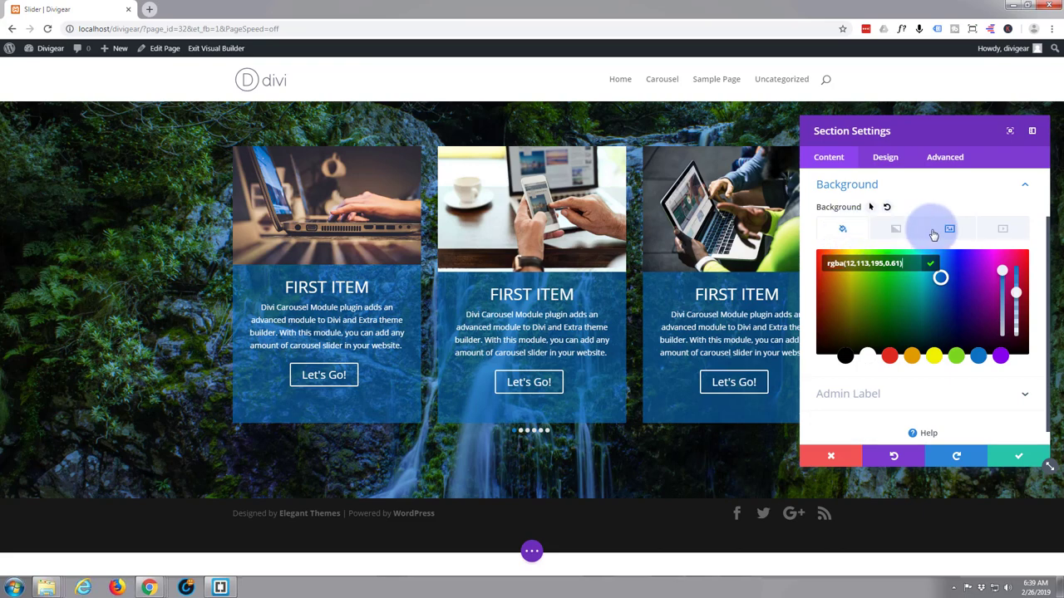
click(948, 228)
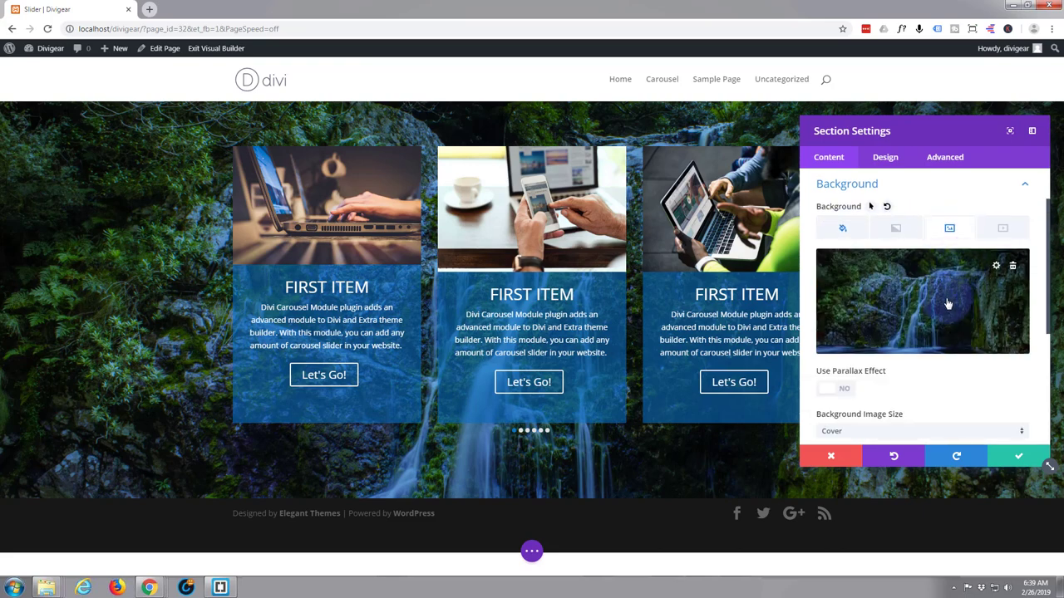
Set Background Image Blend to Overlay and save the section settings
scroll(down, 3)
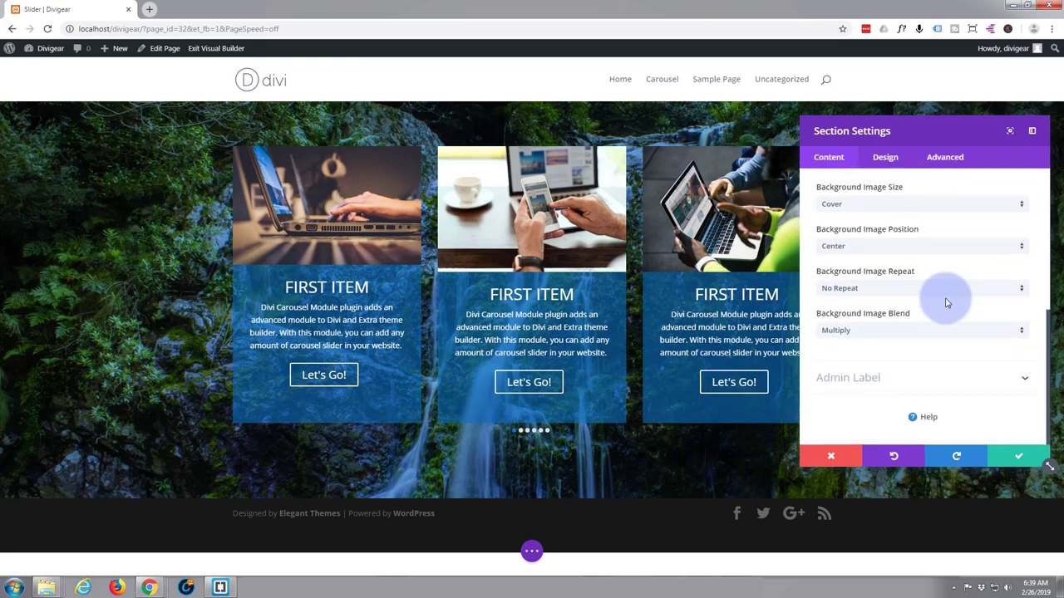
mouse_move(1021, 336)
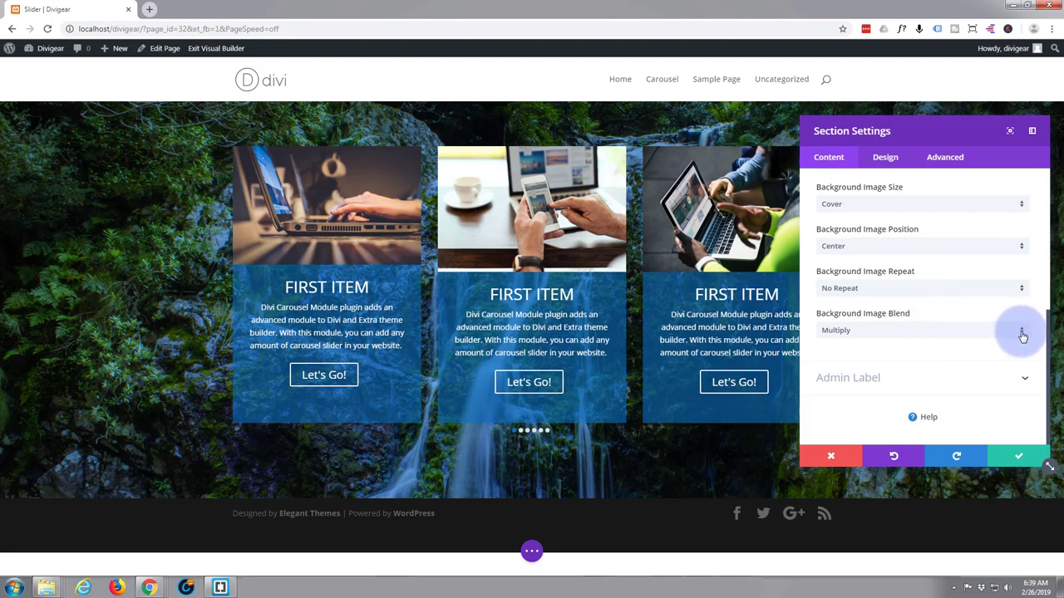
click(1021, 330)
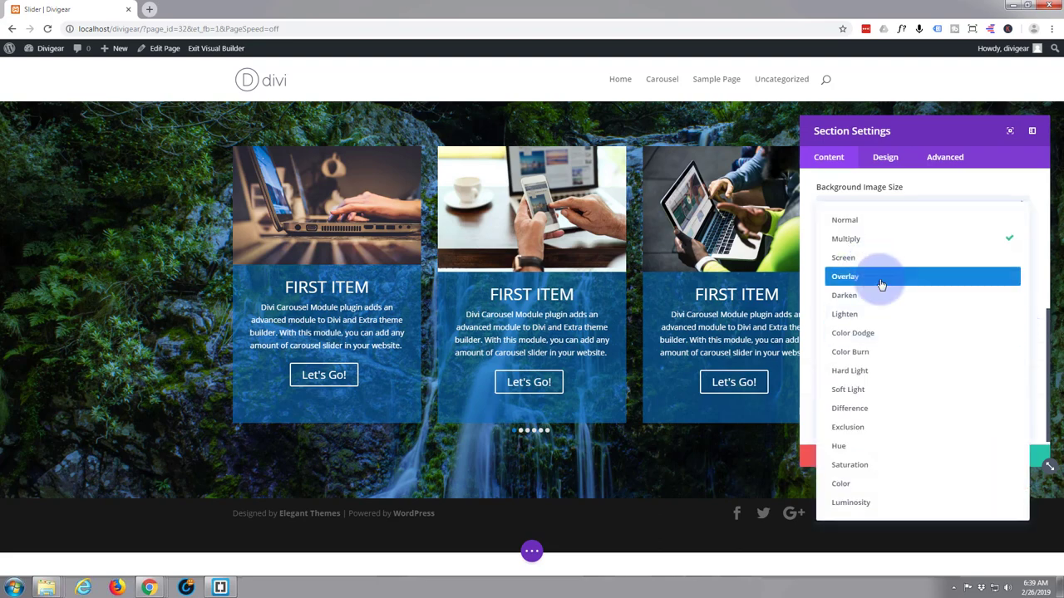
click(844, 276)
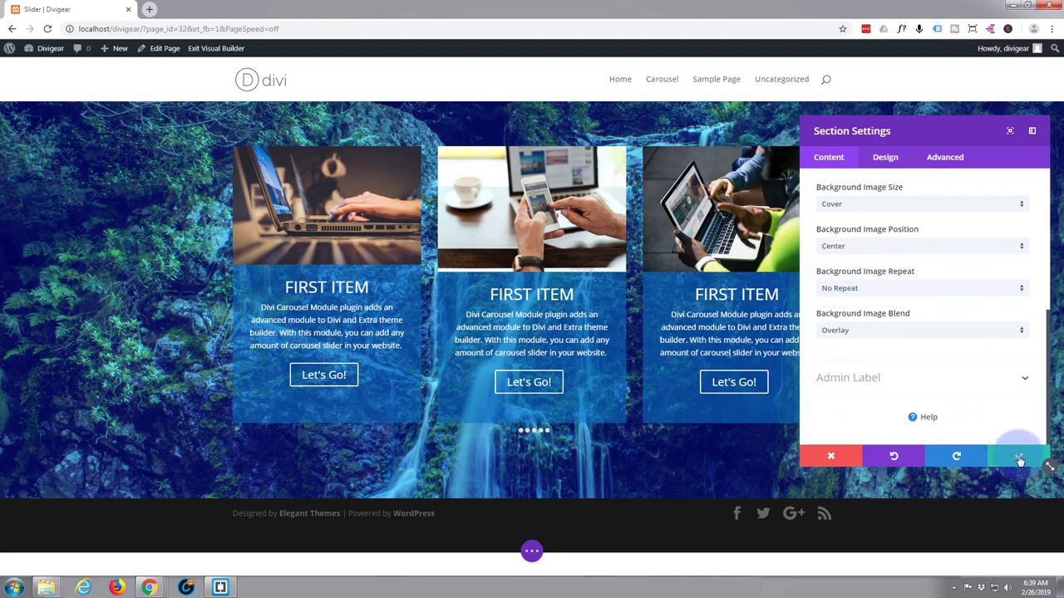
click(1018, 455)
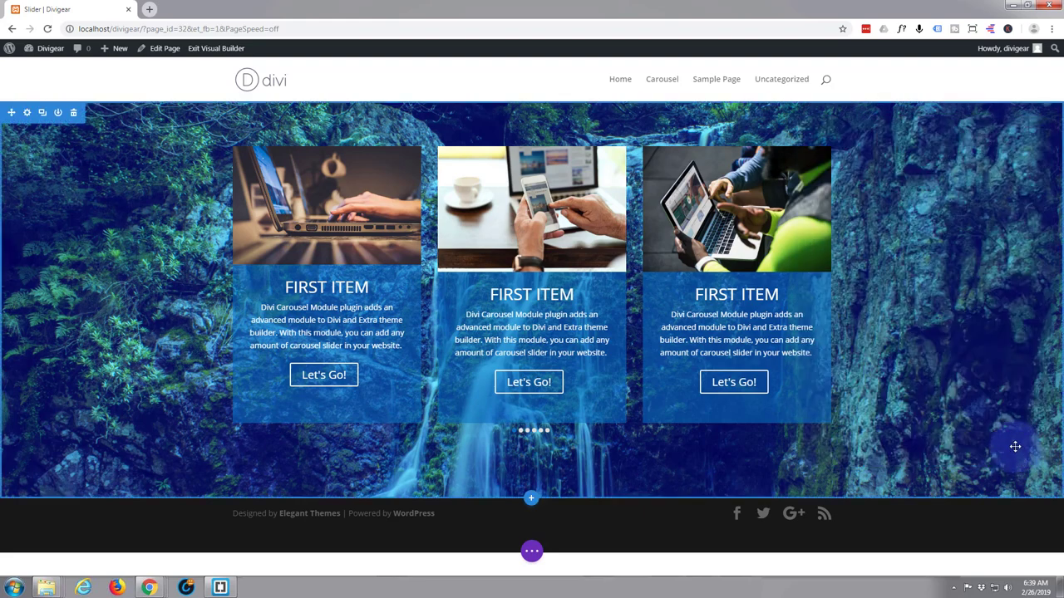
mouse_move(556, 467)
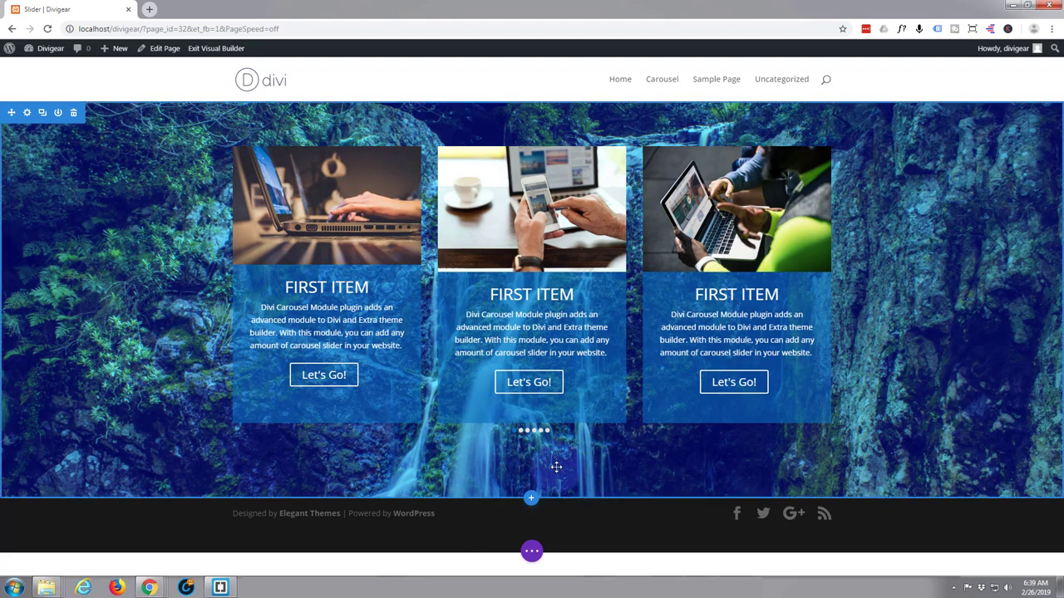
Publish the Slider page and exit the visual builder to the live page
click(532, 552)
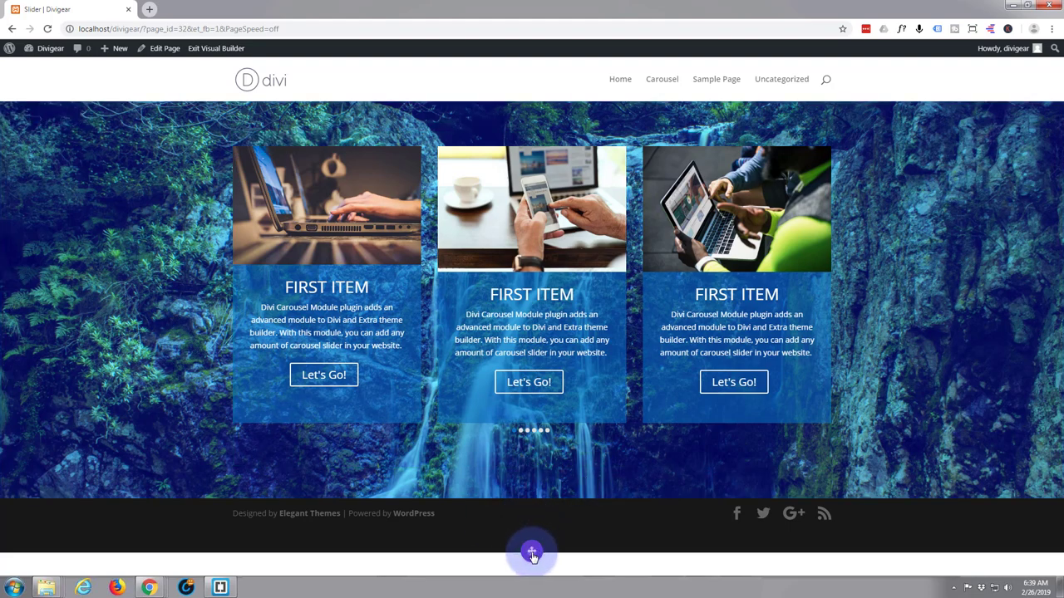
click(532, 552)
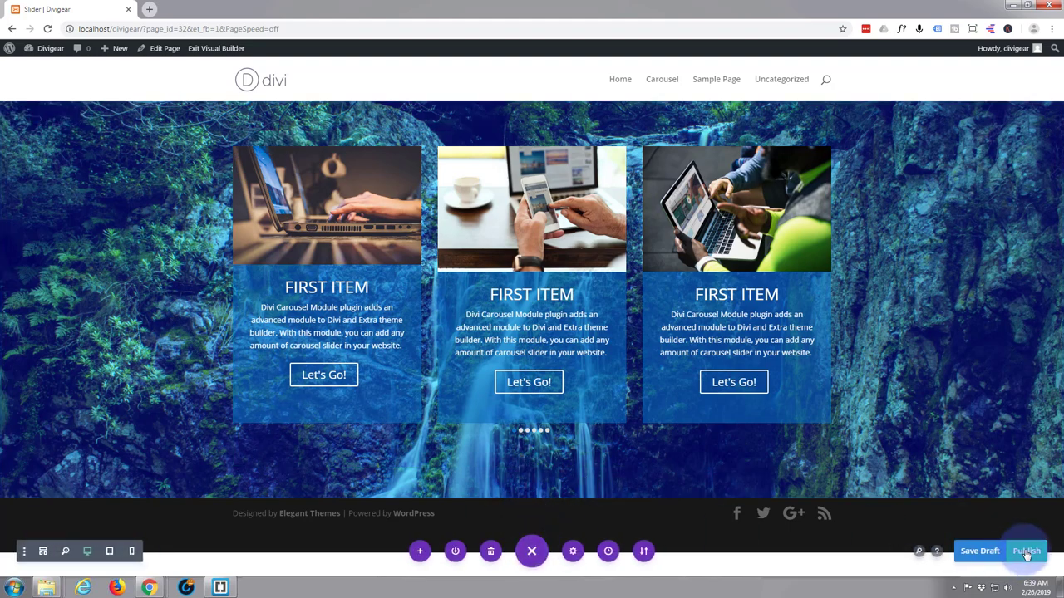
click(1026, 552)
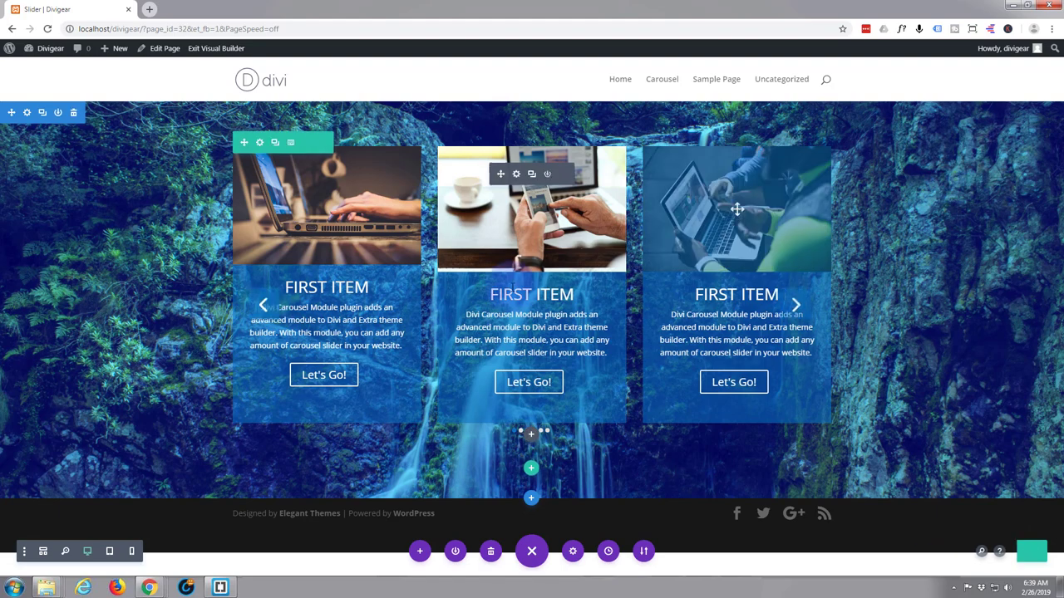
click(216, 48)
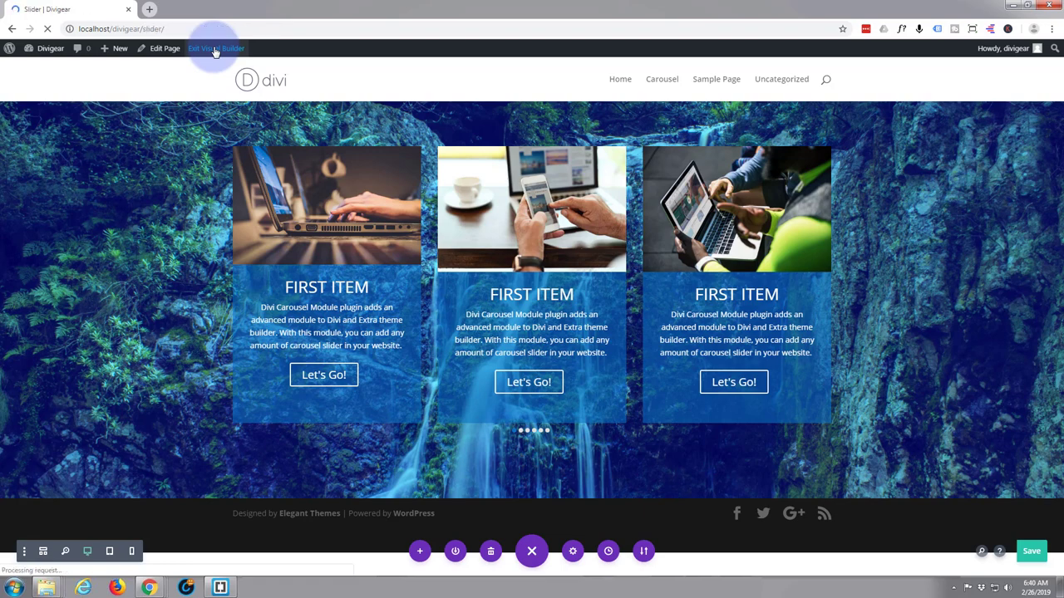
Watch the live Slider page's carousel auto-slide over the blue waterfall
click(217, 48)
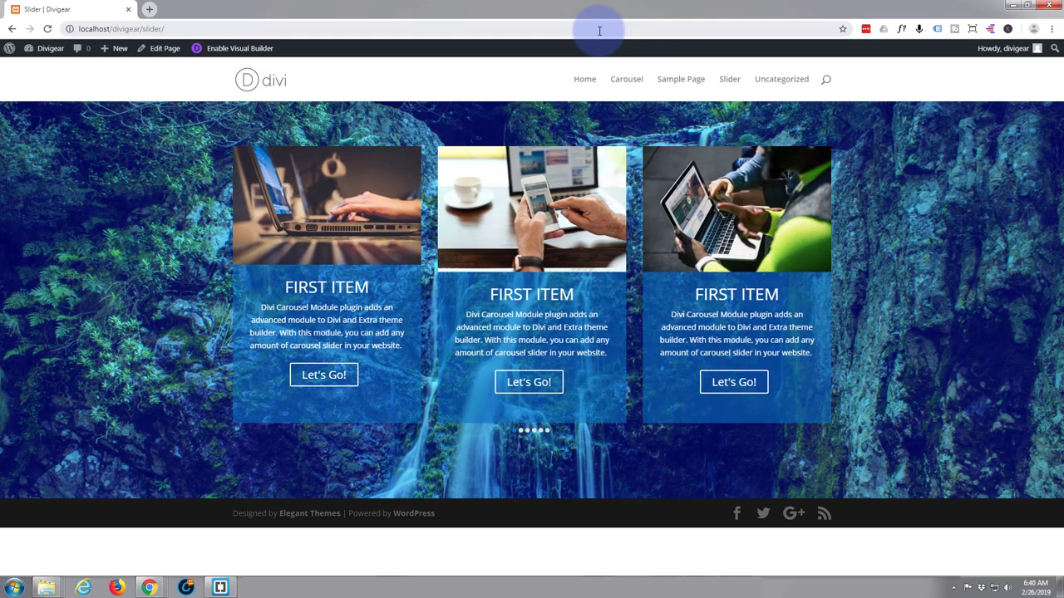
click(527, 429)
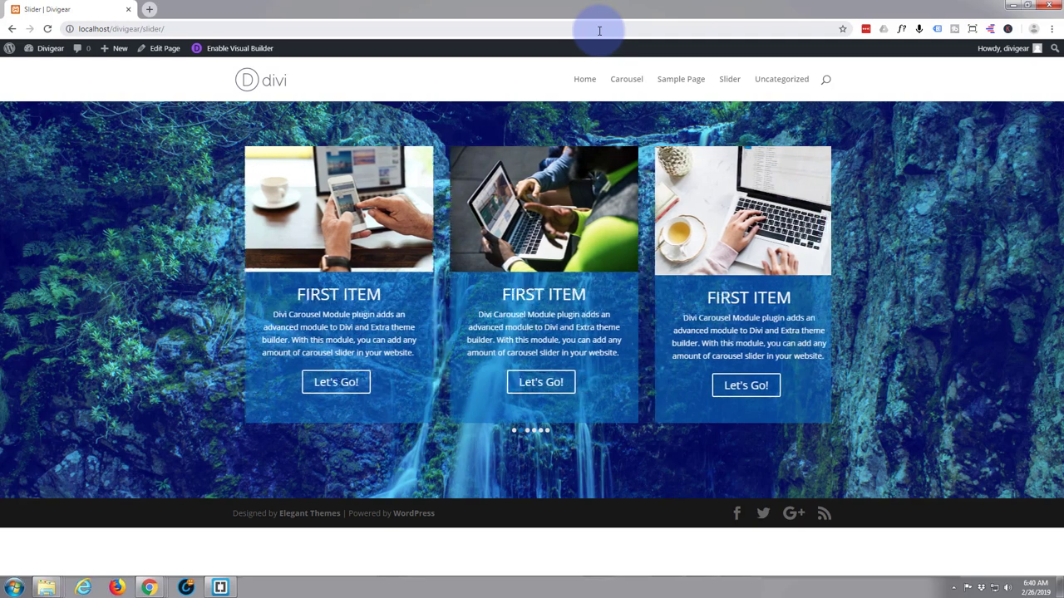